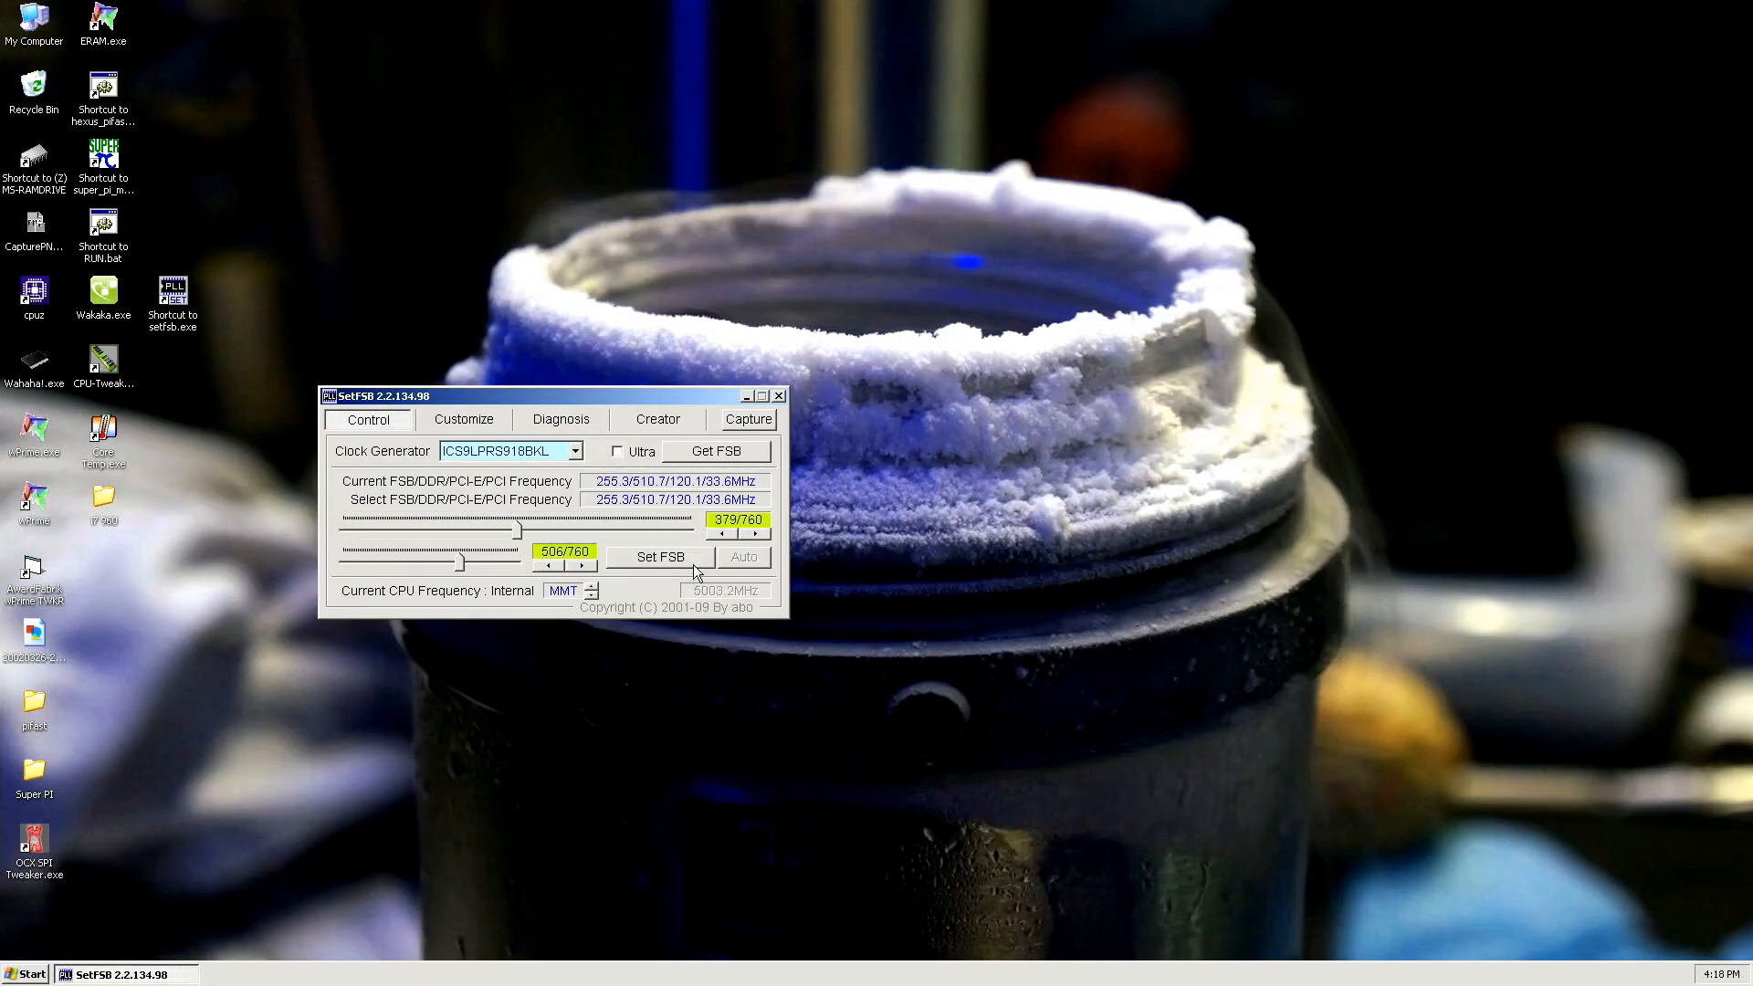
# - Hide SetFSB and launch wPrime 1.55 with the AwardFabrik tweaker
pyautogui.click(761, 394)
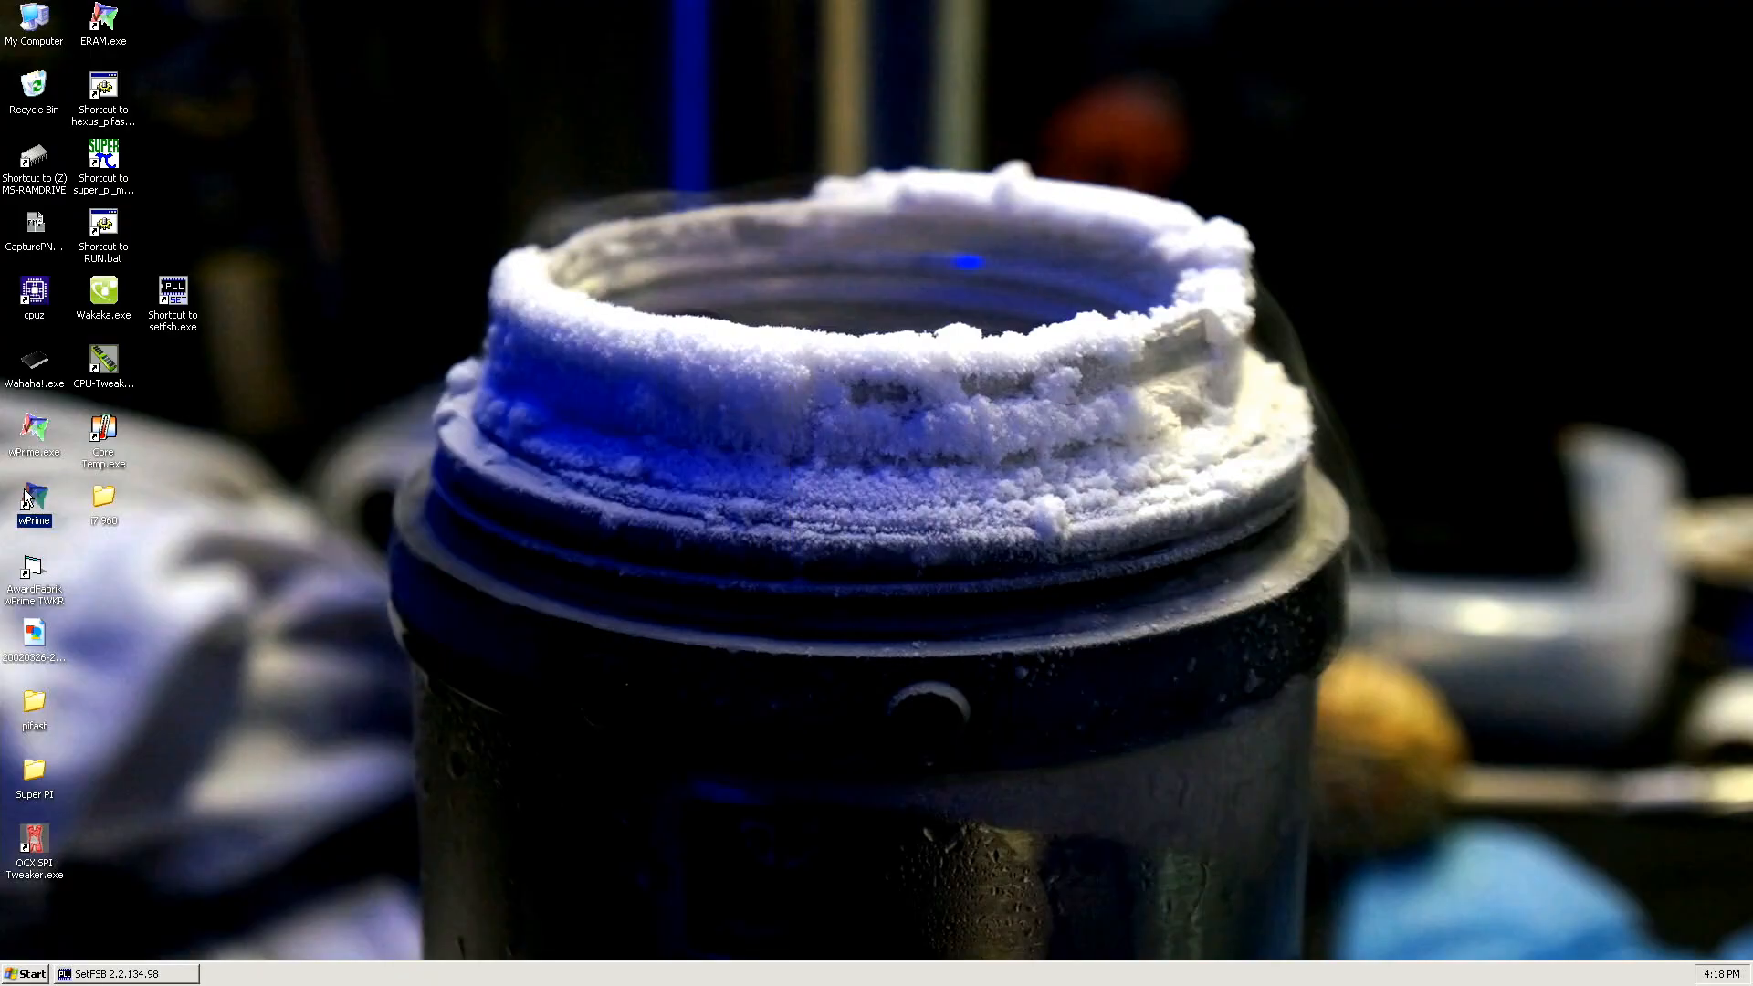
pyautogui.doubleClick(34, 503)
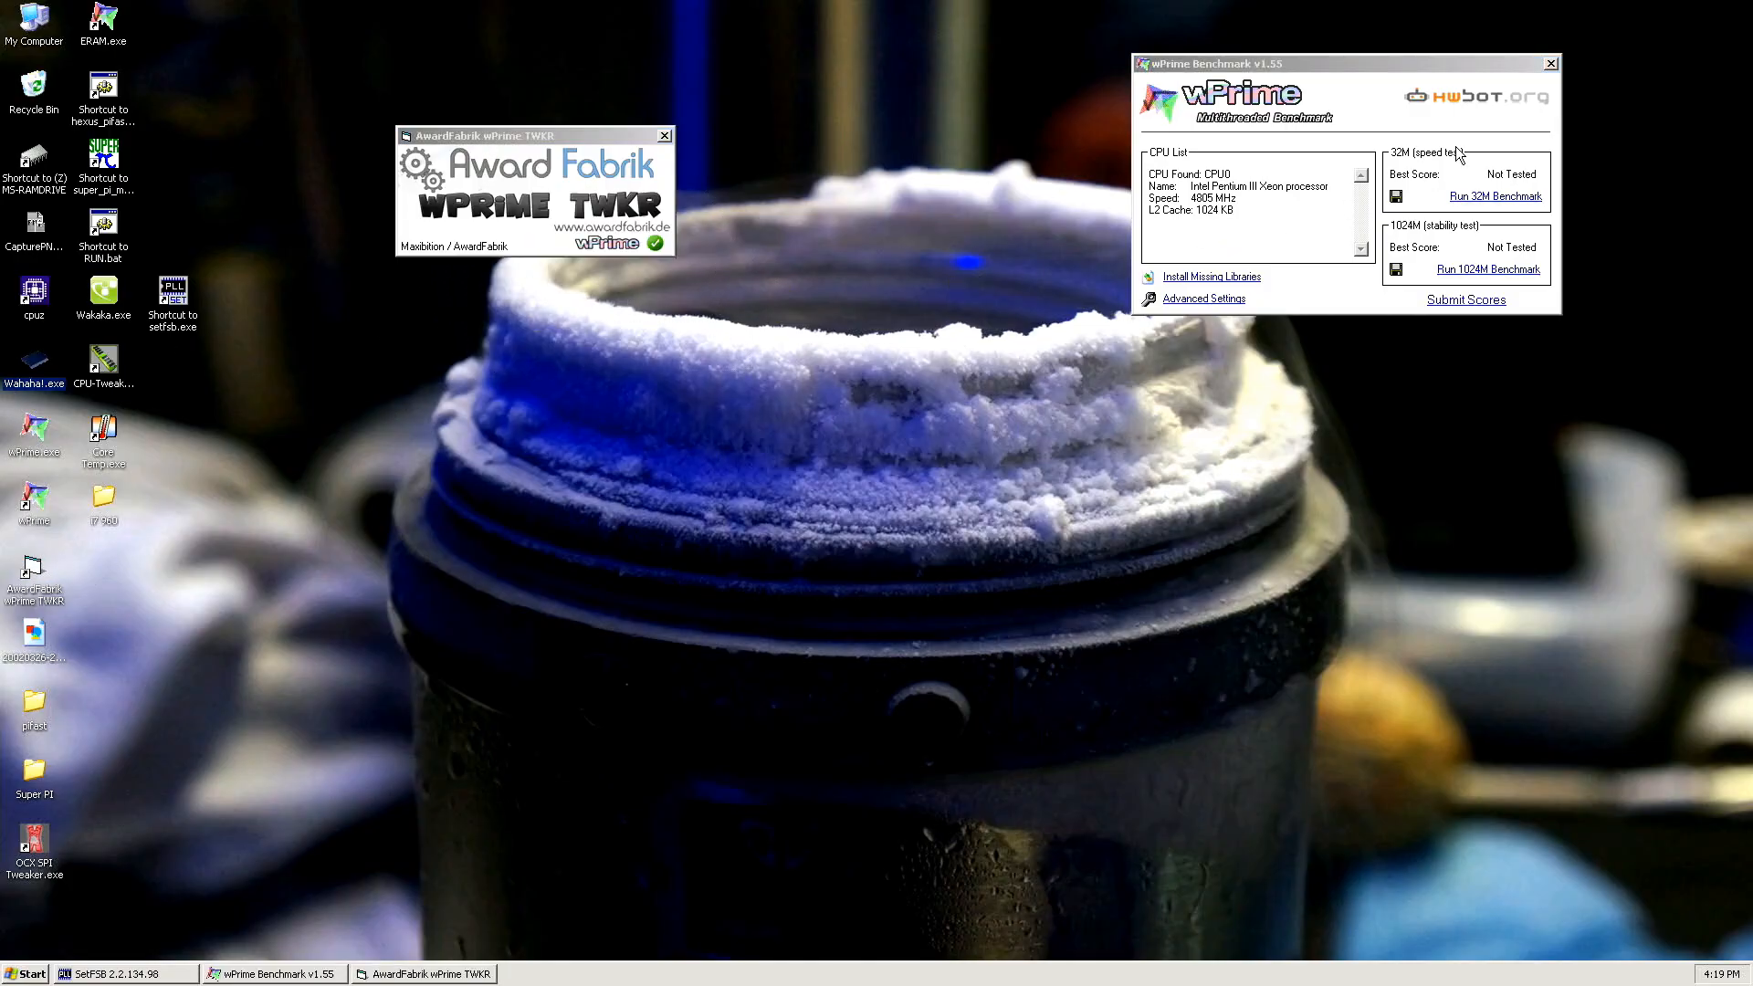
pyautogui.moveTo(1489, 210)
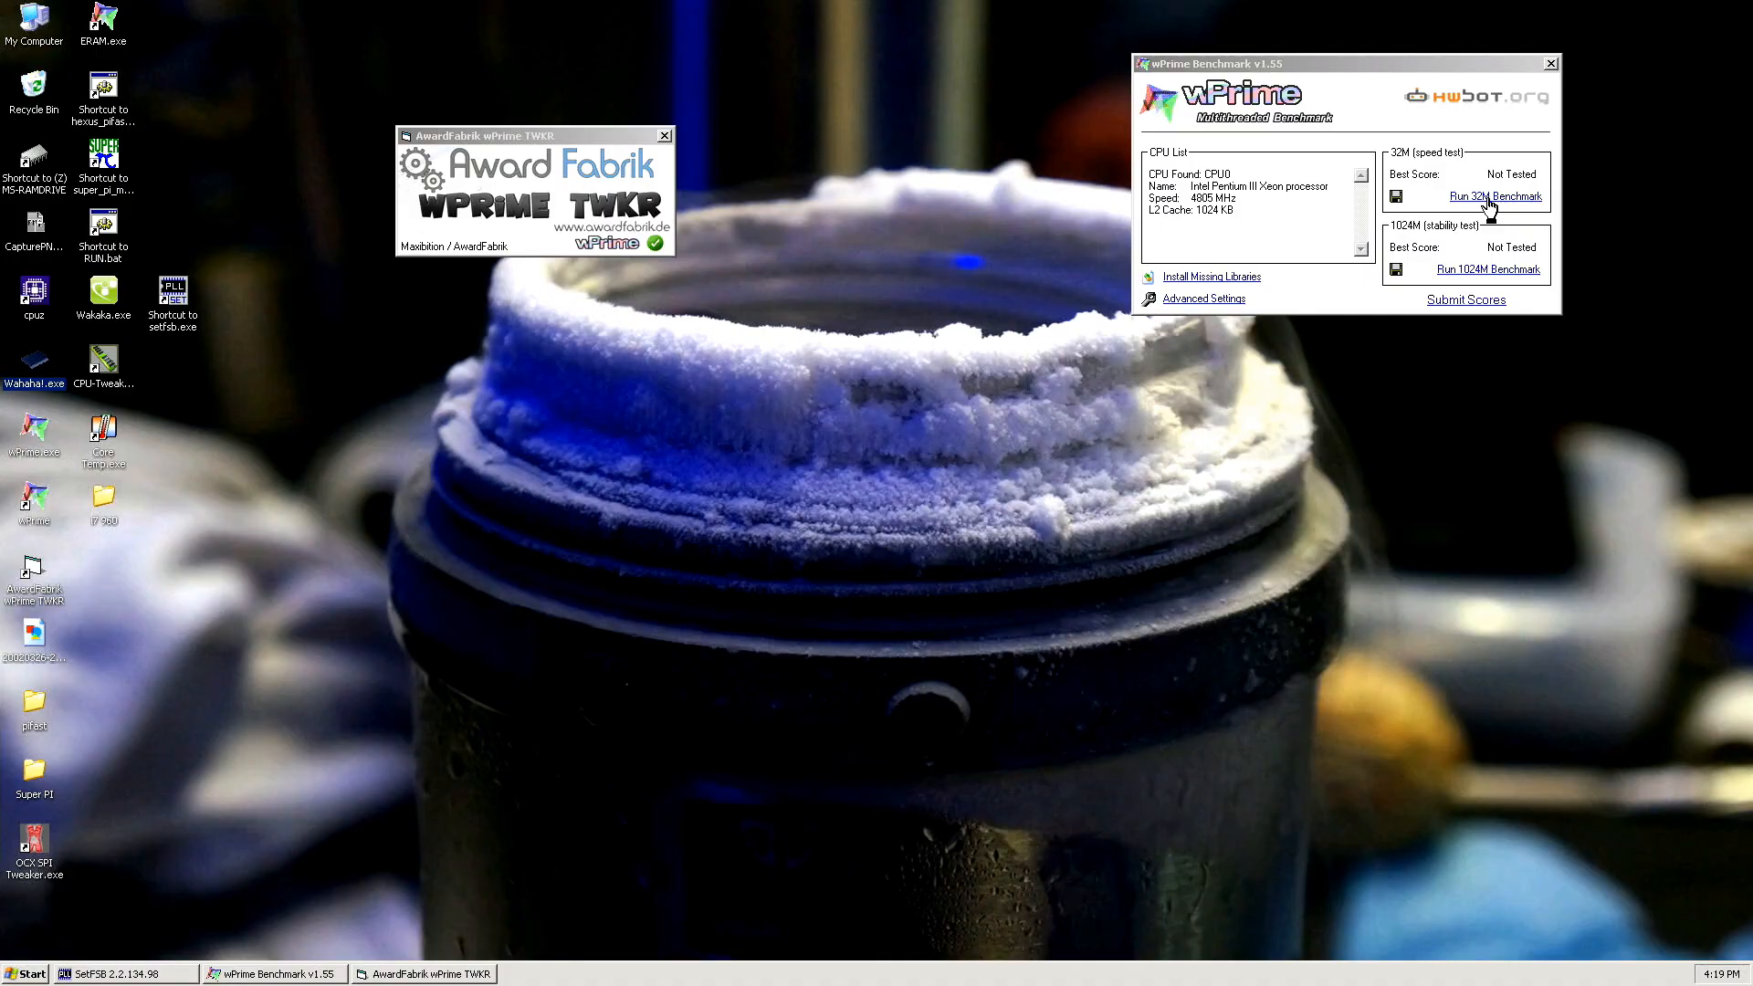
pyautogui.click(1494, 195)
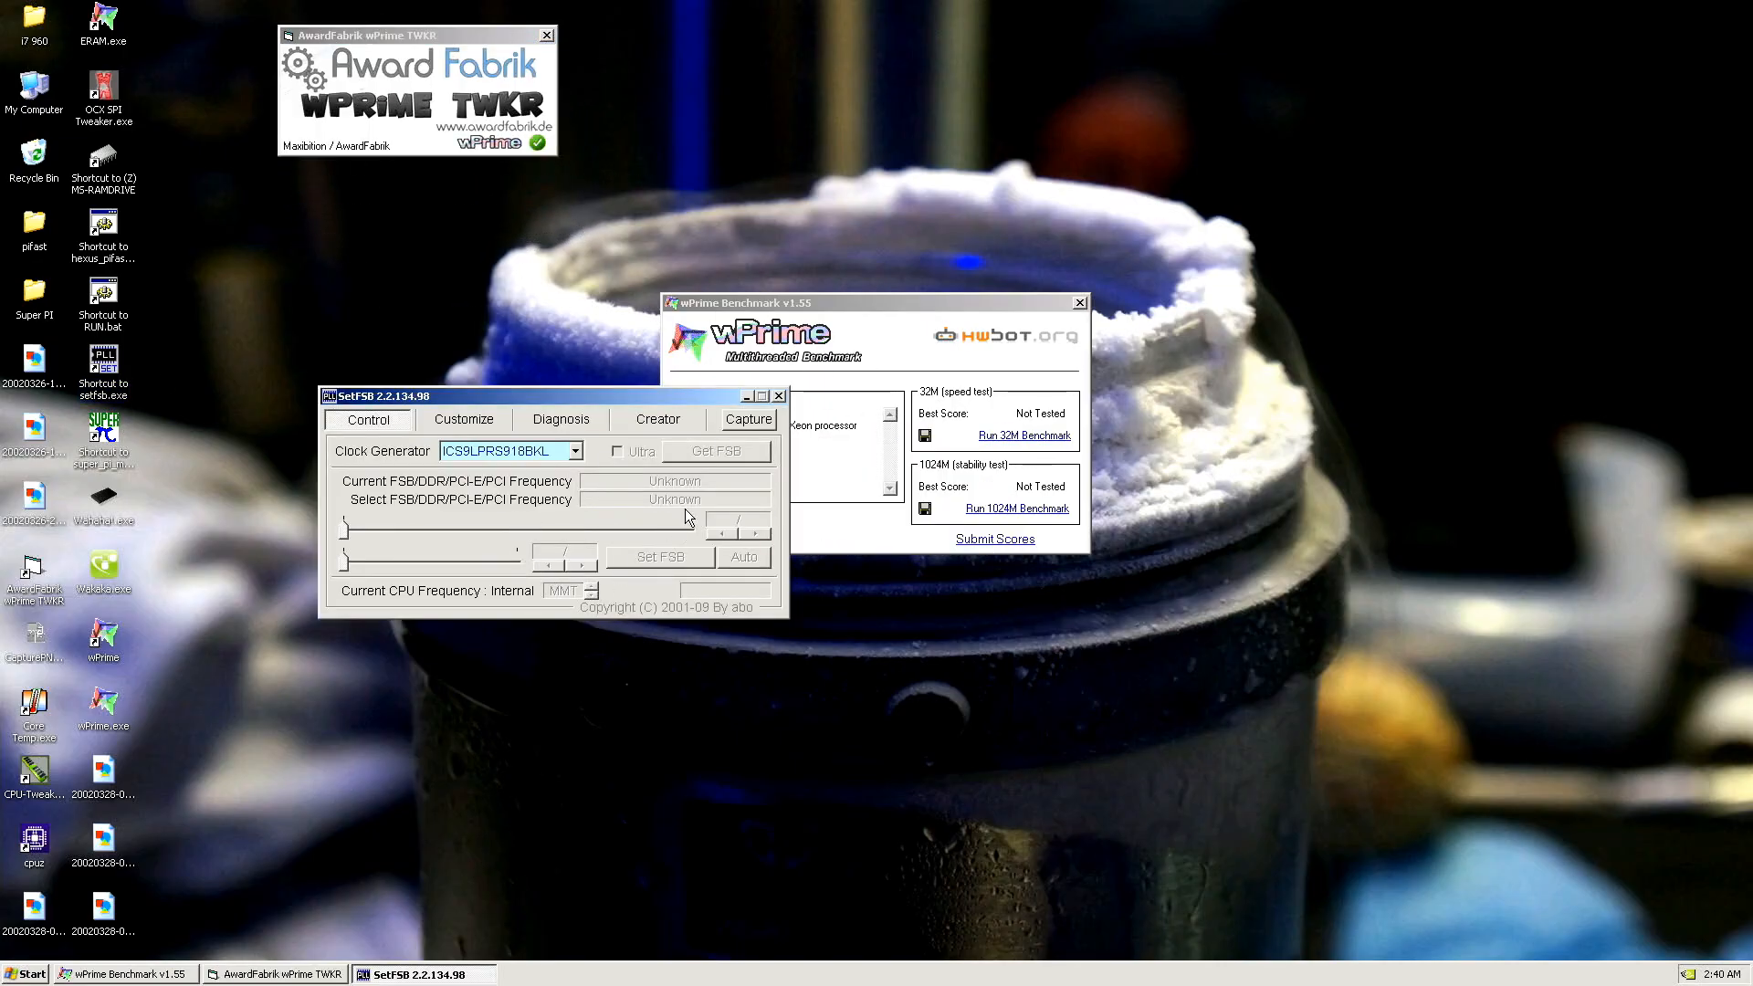
# - Read the clocks, raise PCI-E to 120.1 MHz and apply a 255.3 MHz bus
pyautogui.click(717, 450)
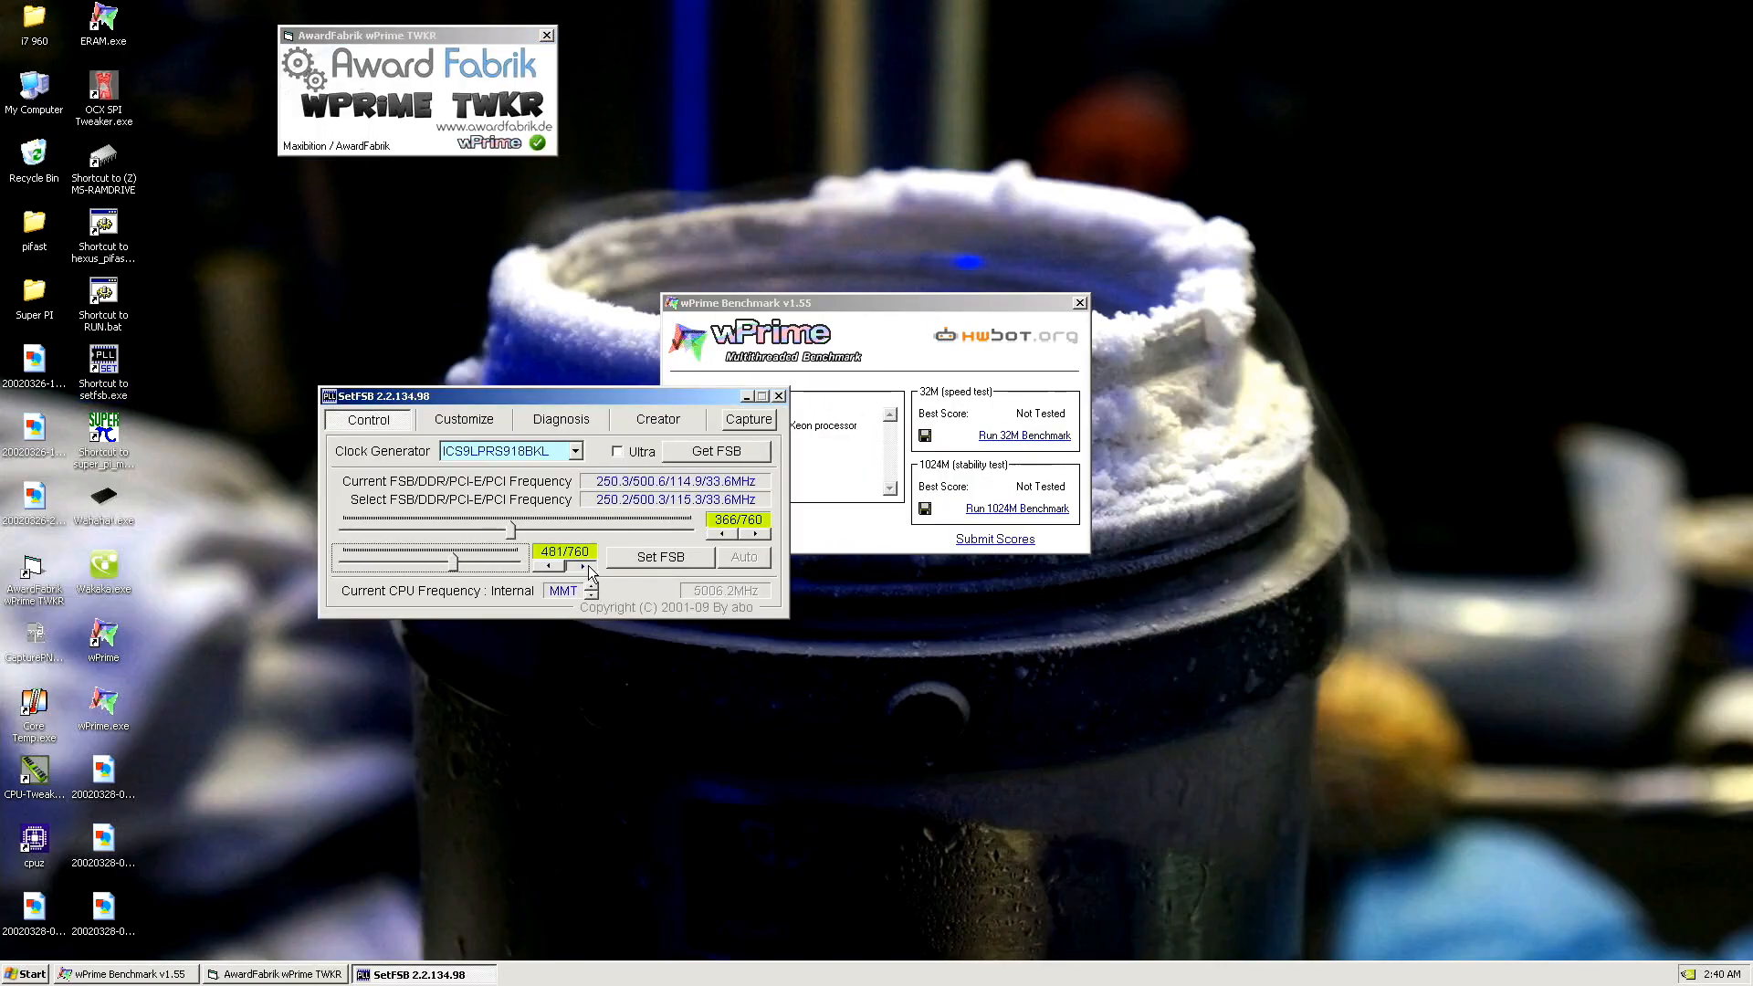
pyautogui.click(586, 565)
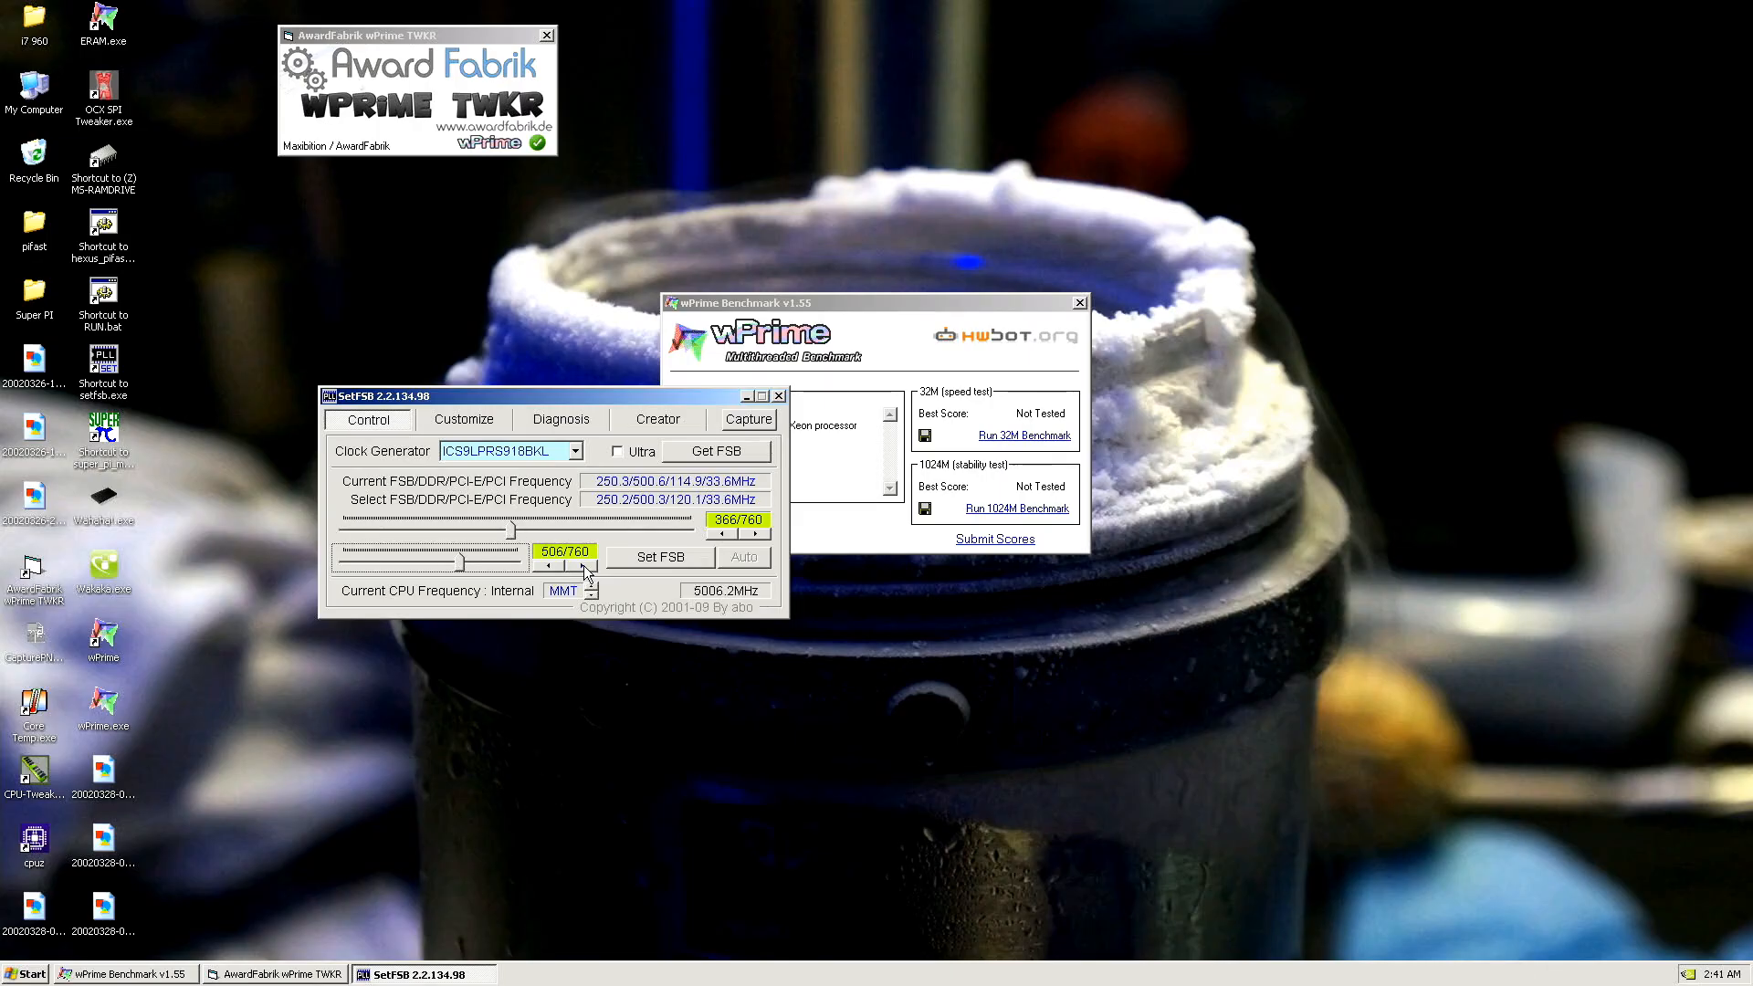
pyautogui.click(761, 547)
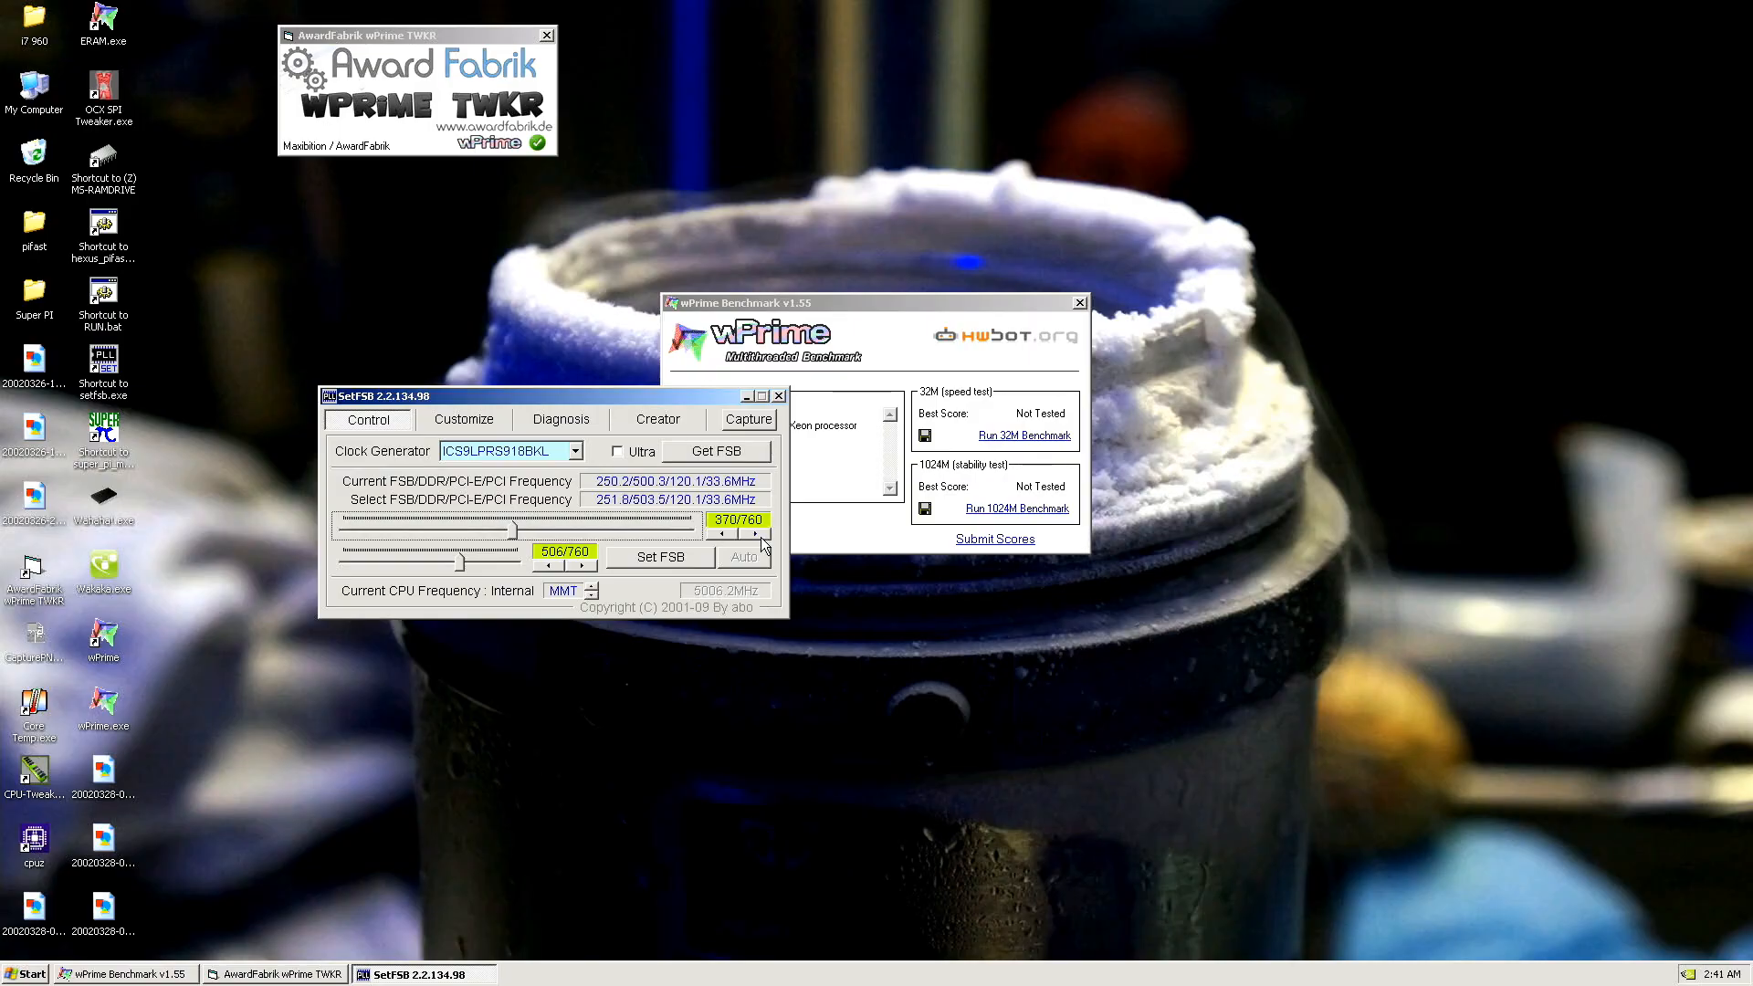
pyautogui.click(757, 547)
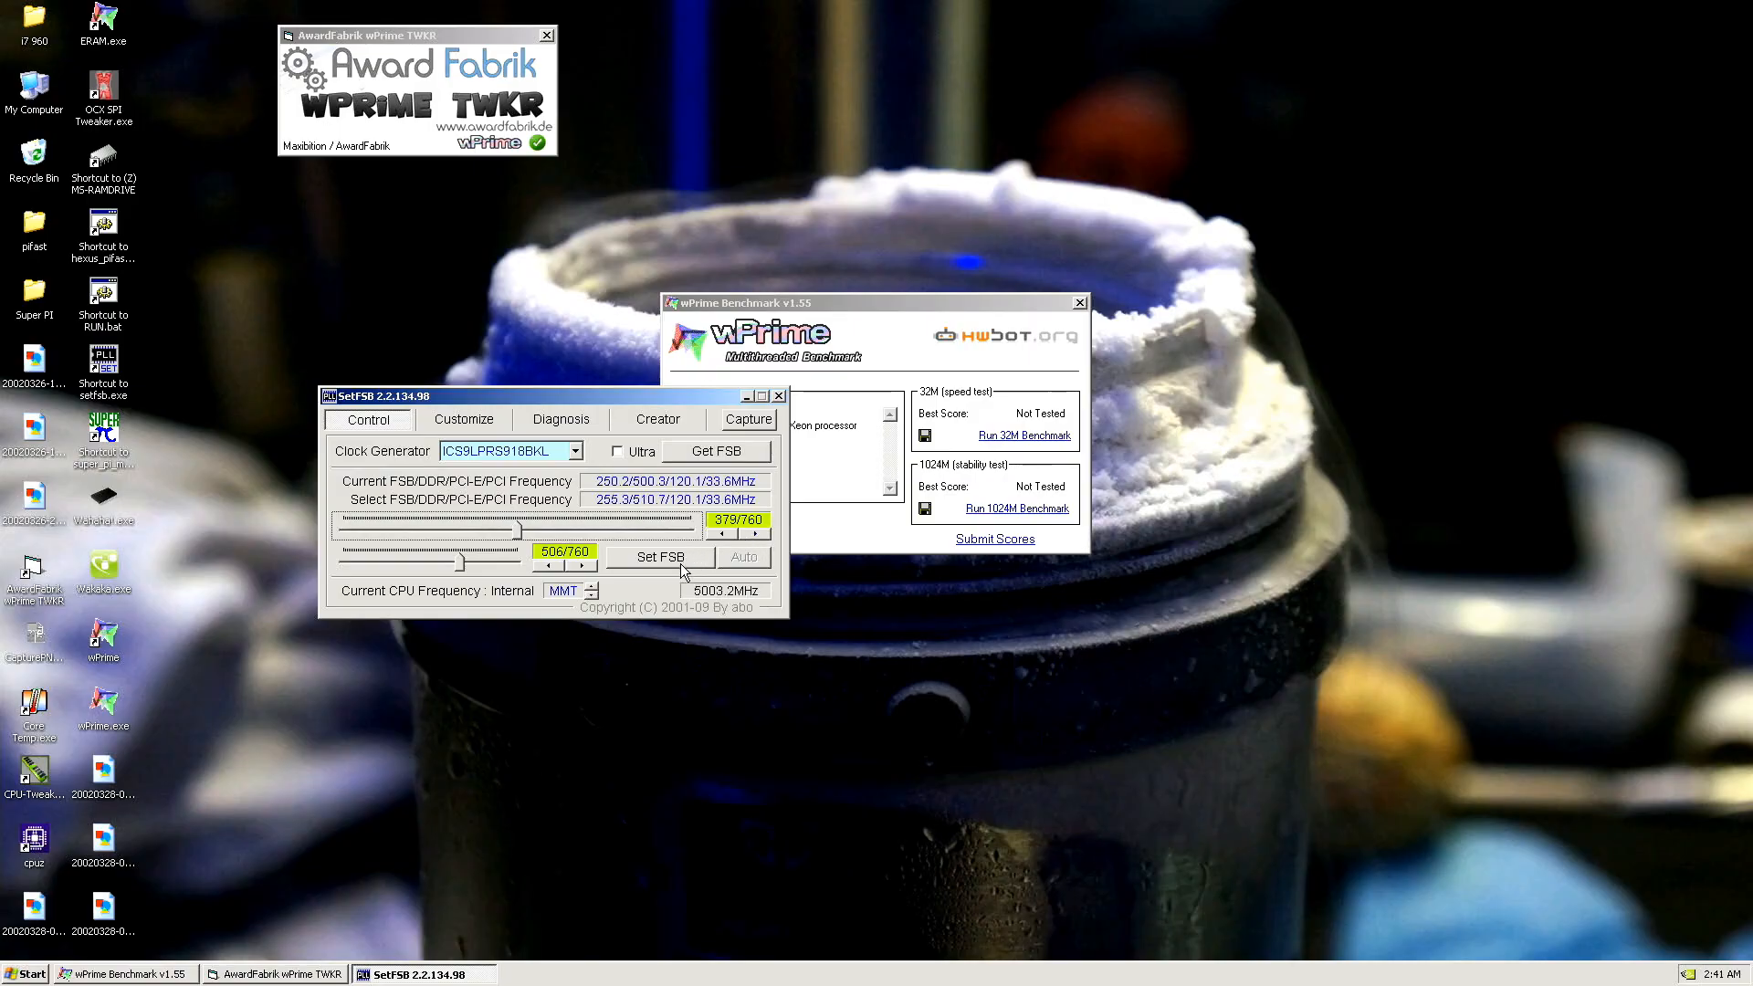
pyautogui.click(659, 557)
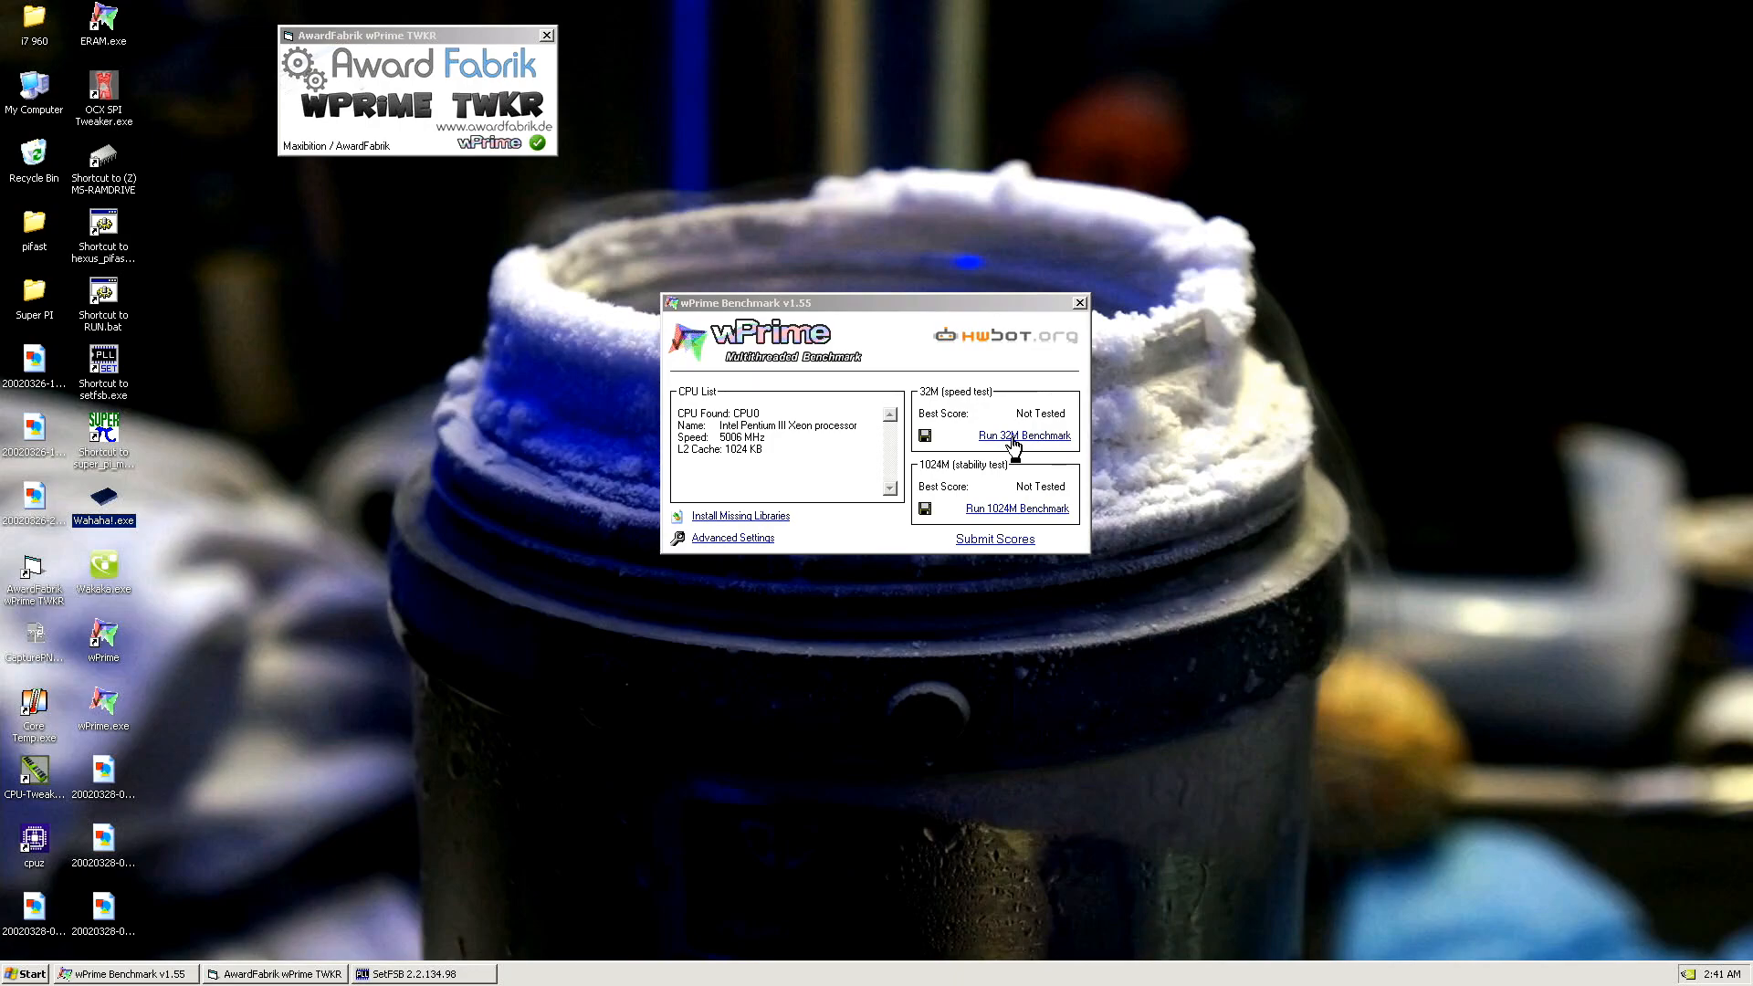
# - Run wPrime's 32M benchmark at 5006 MHz, scoring 4.453 sec
pyautogui.click(1023, 435)
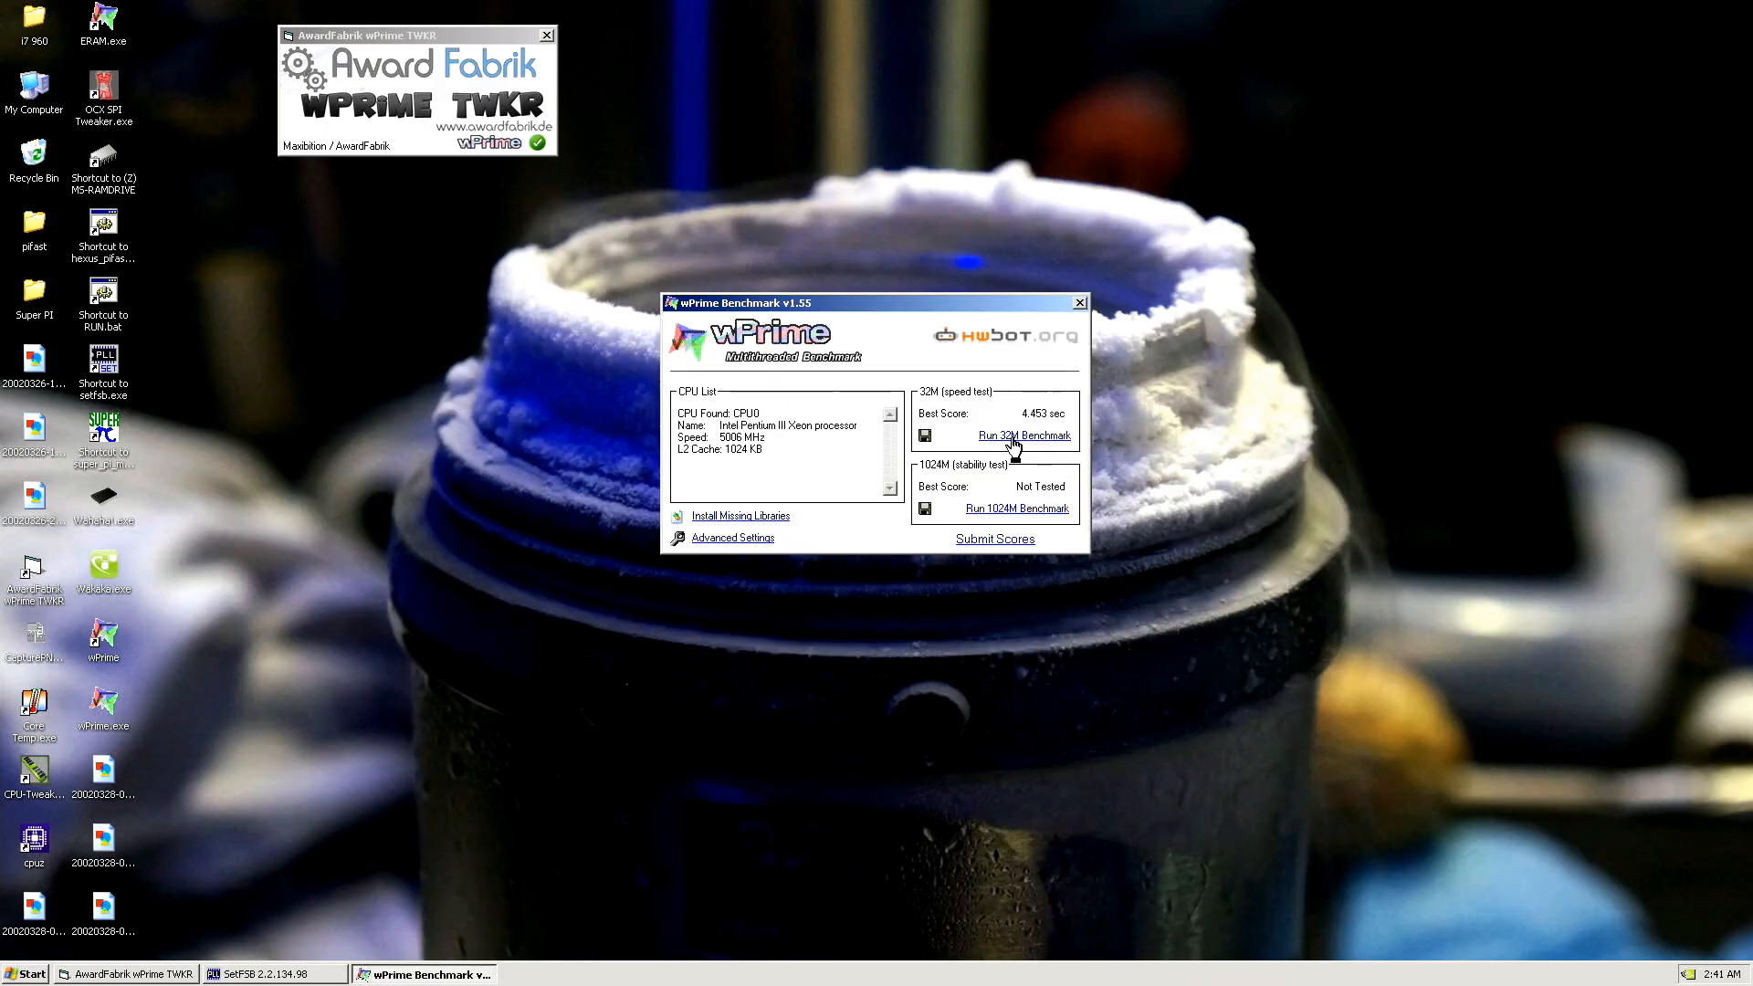
pyautogui.moveTo(1447, 115)
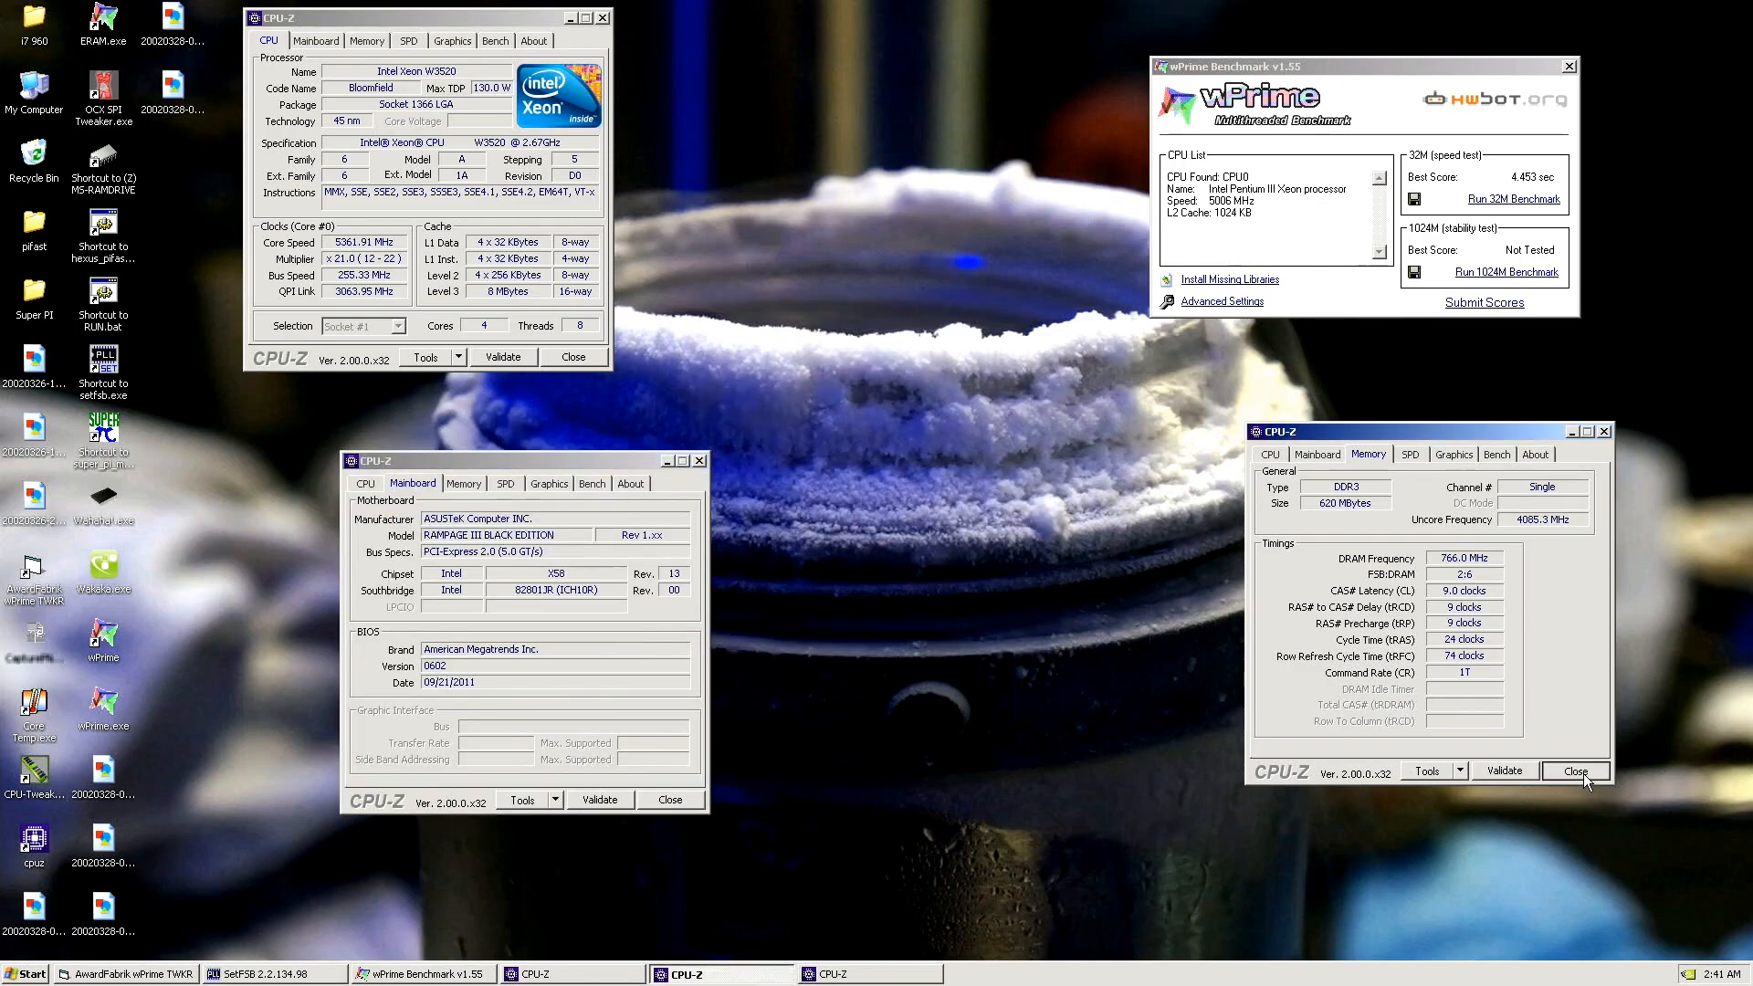
# - Close CPU-Z, apply PCI-E 125.0 MHz with a 260.5 MHz bus, then hide SetFSB
pyautogui.click(1576, 772)
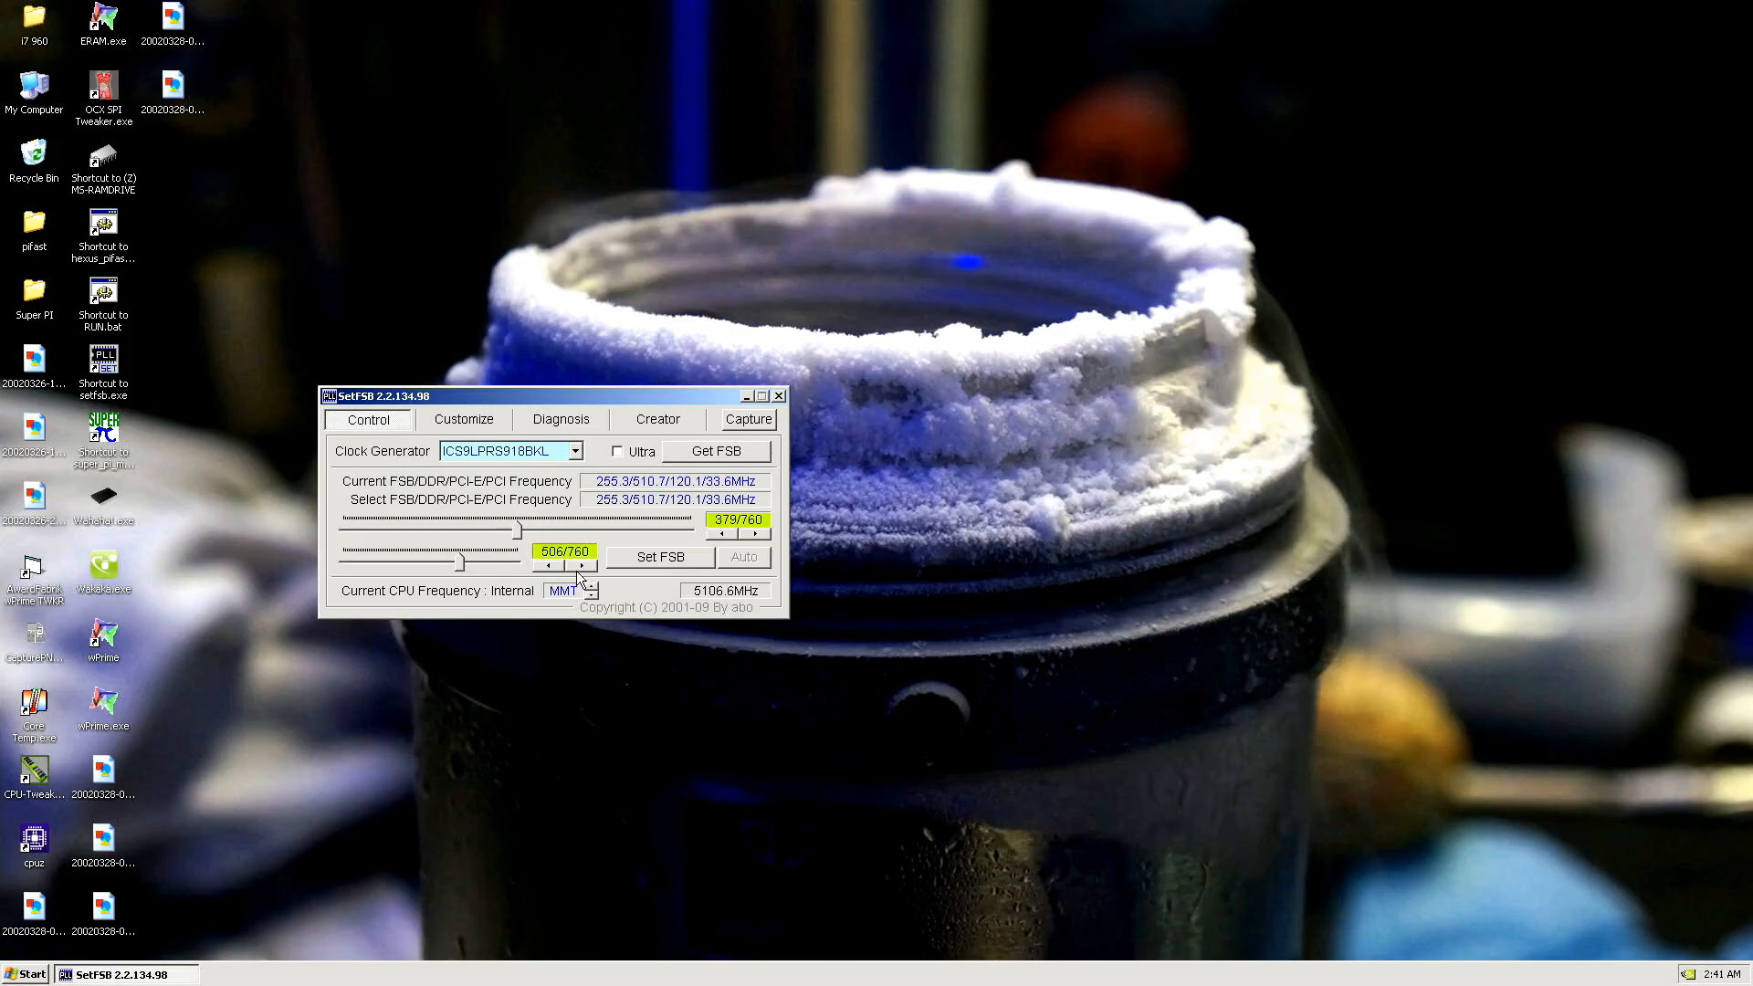
pyautogui.click(547, 563)
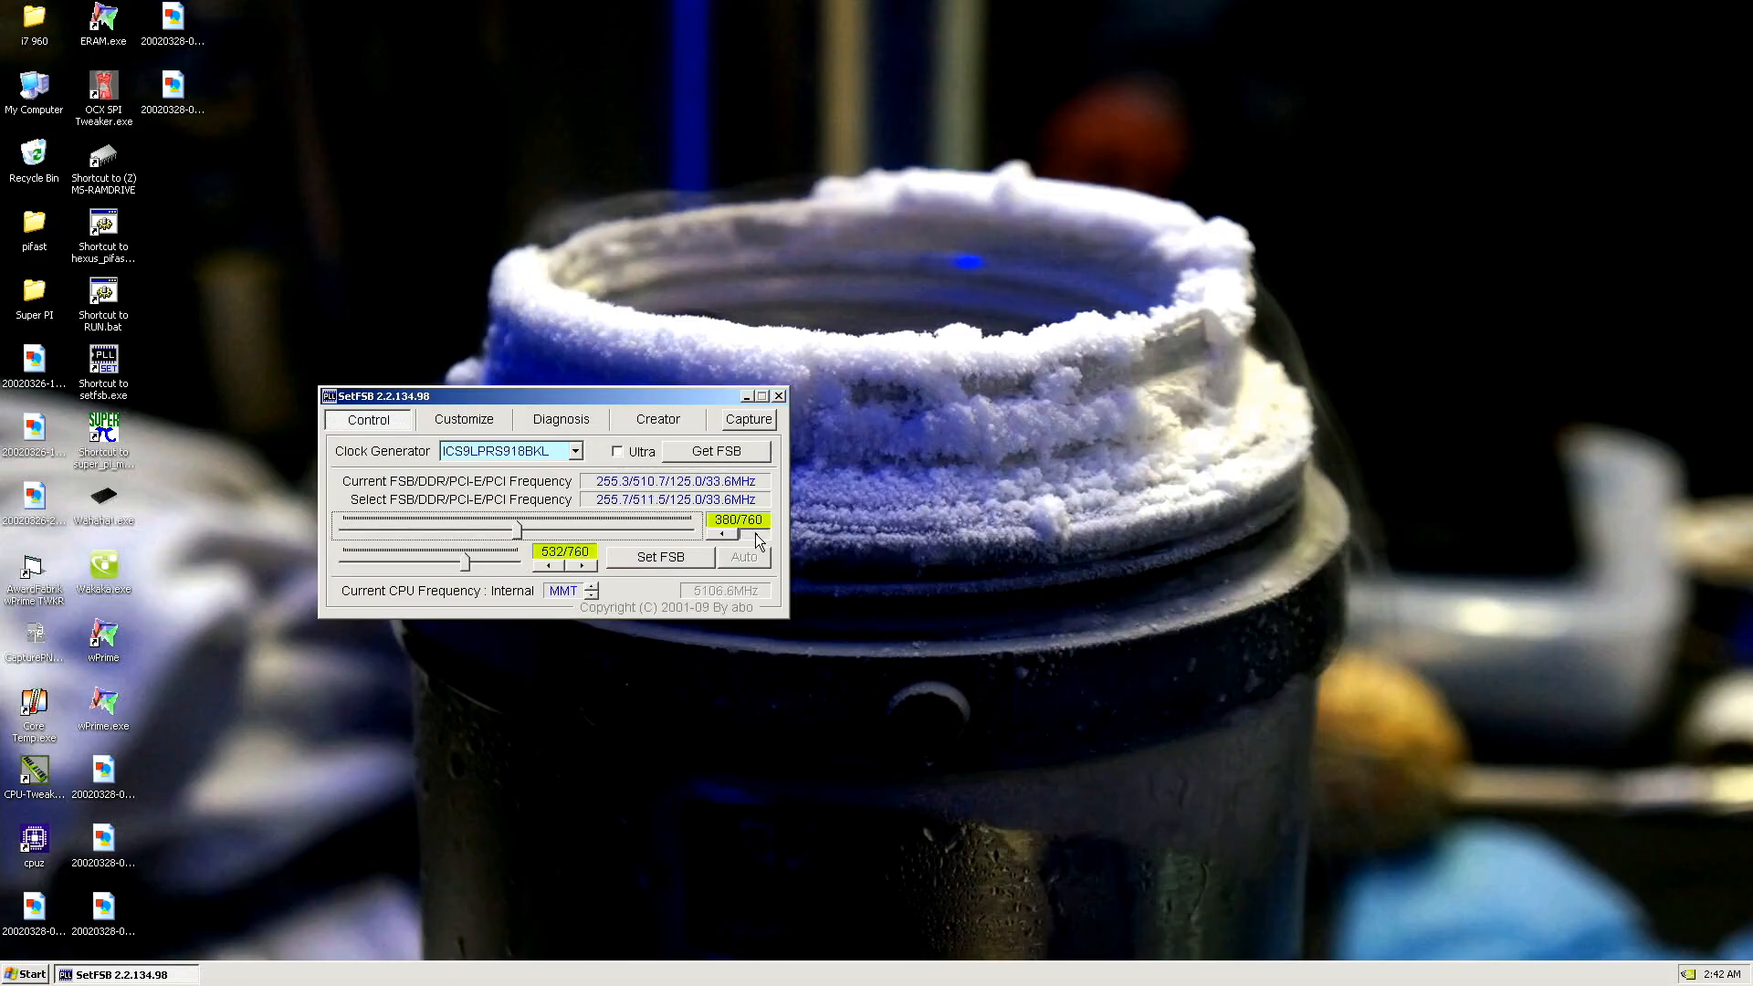
pyautogui.click(758, 532)
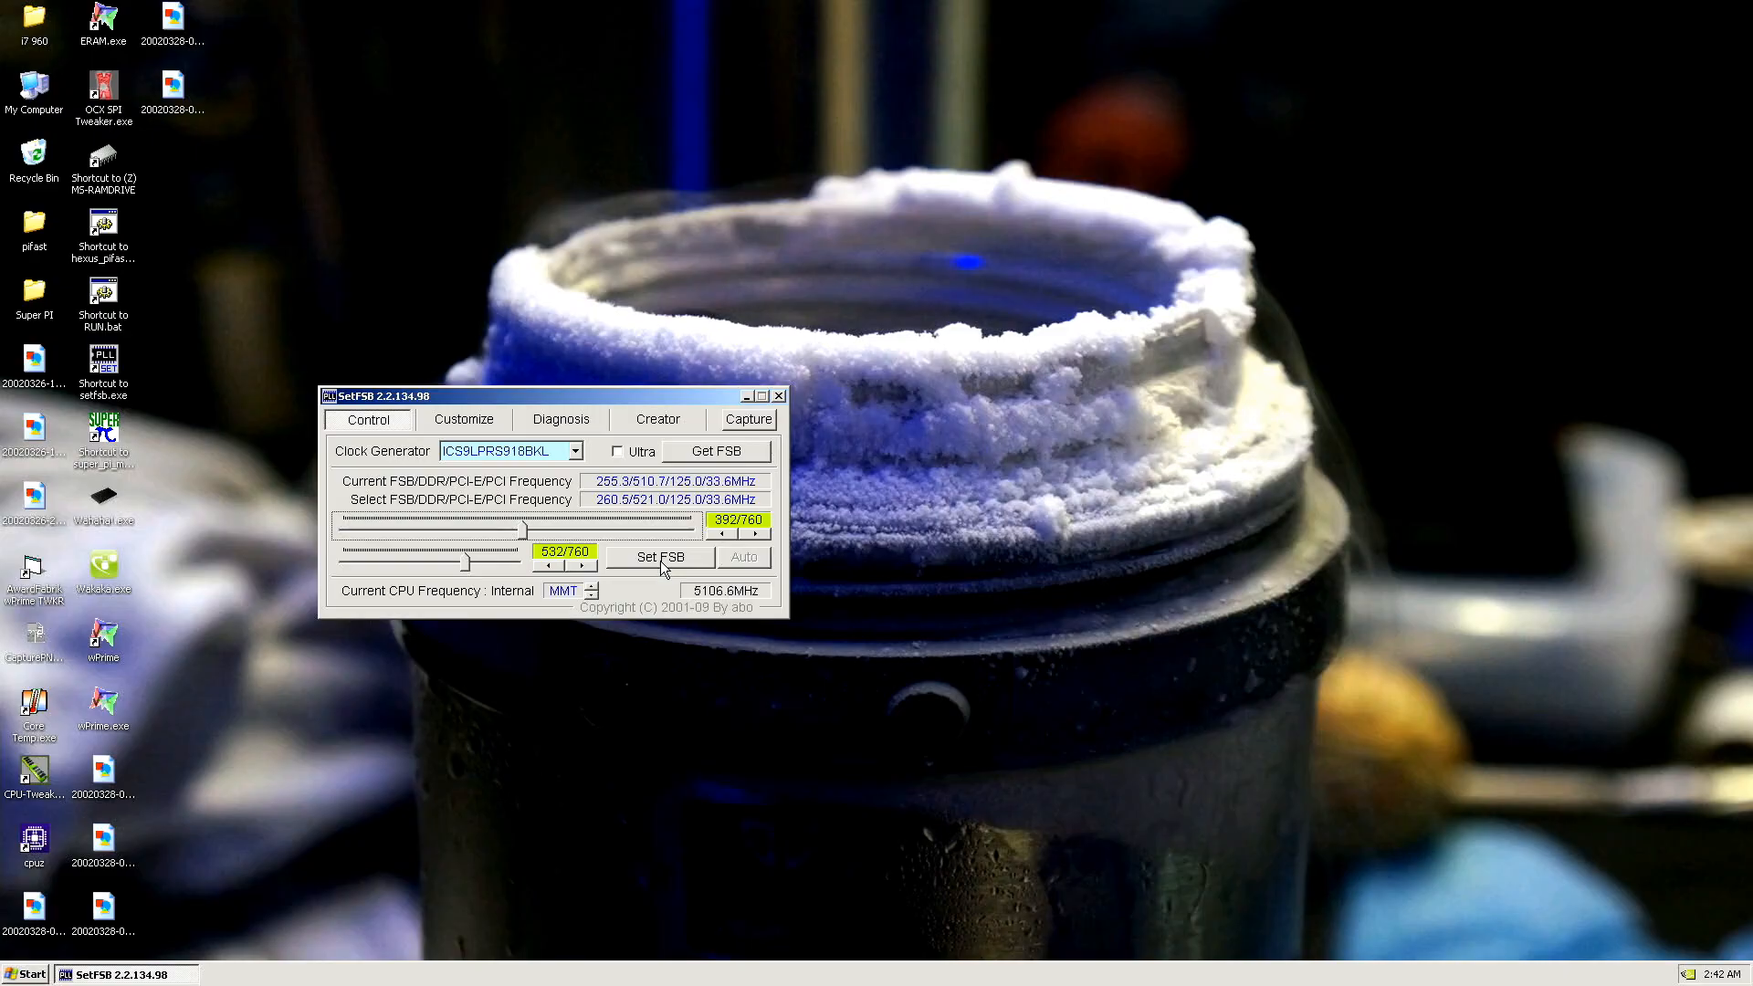
pyautogui.click(661, 557)
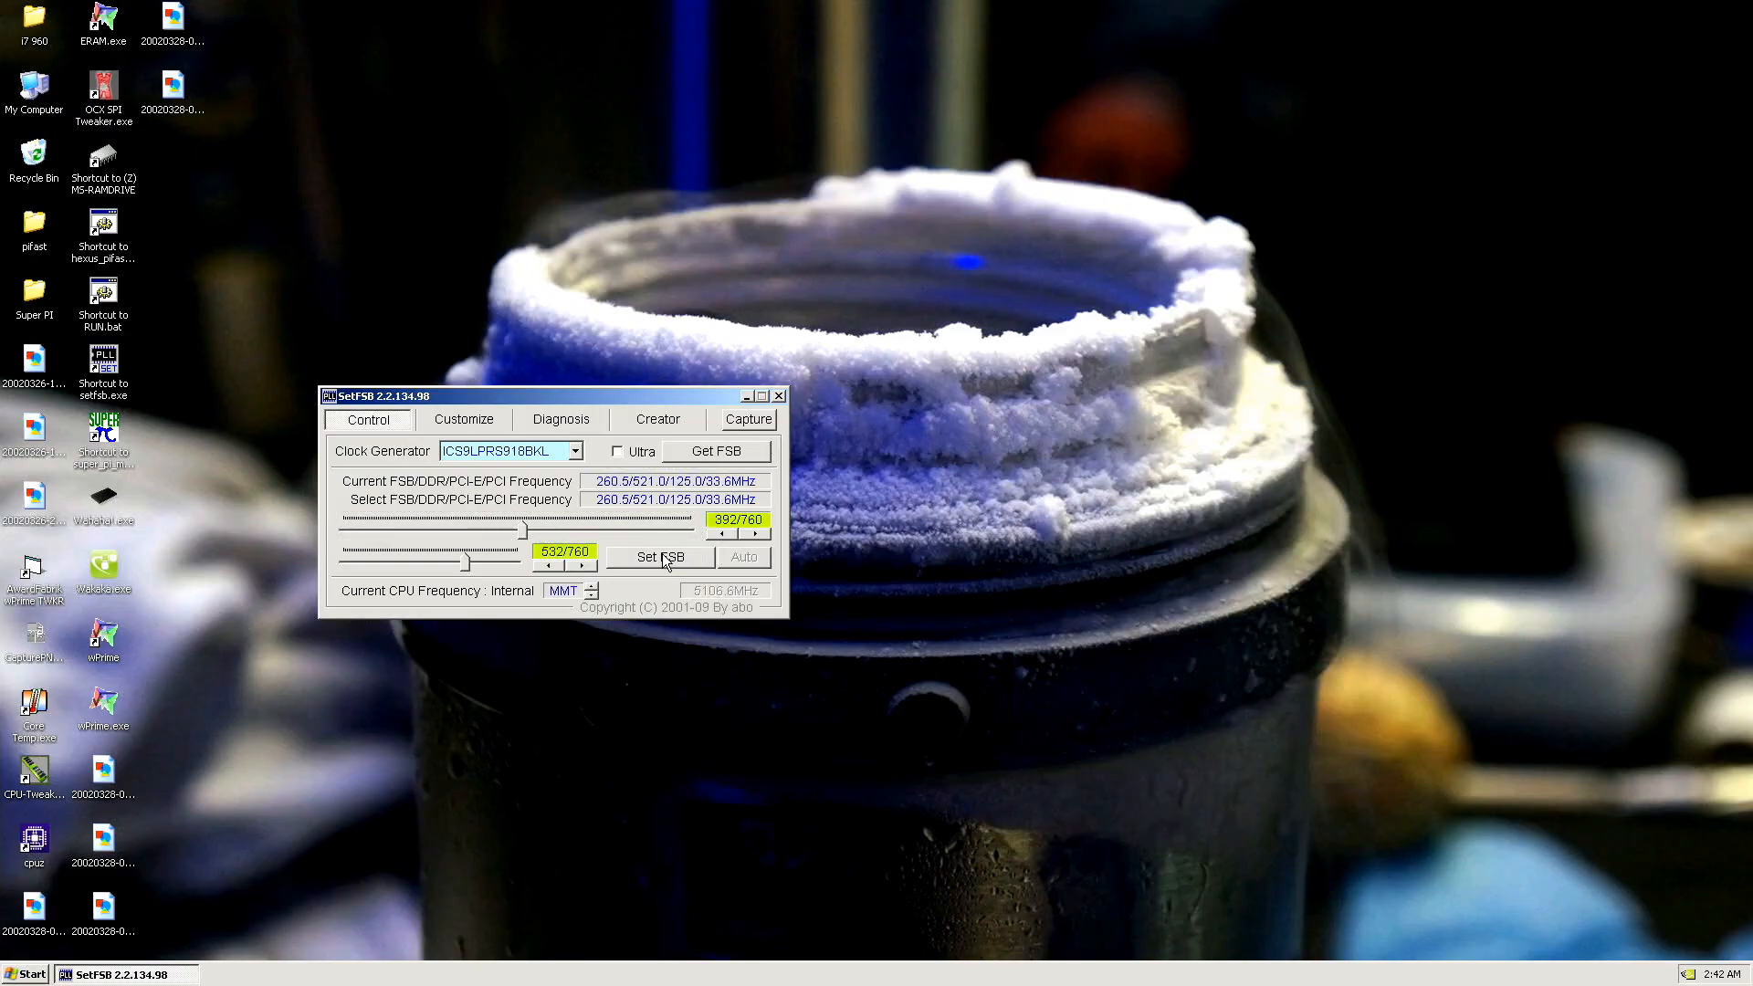
pyautogui.click(747, 395)
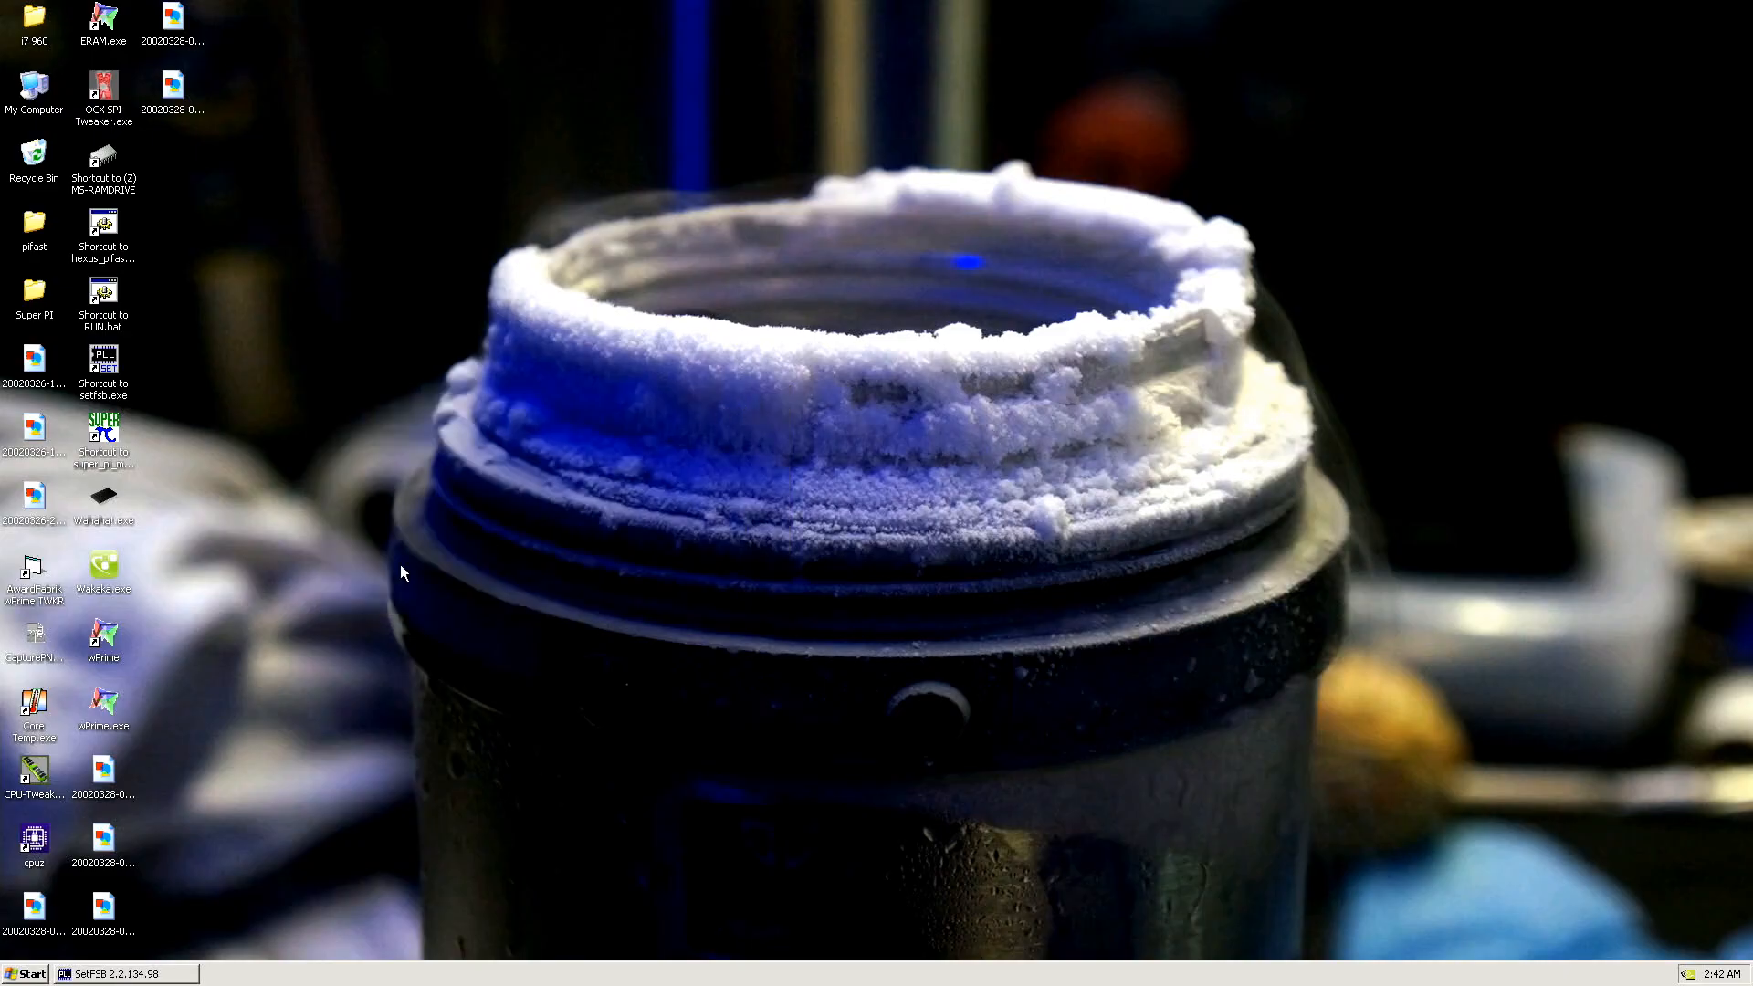
# - Relaunch wPrime, edit its thread count, and start the 32M test
pyautogui.doubleClick(103, 641)
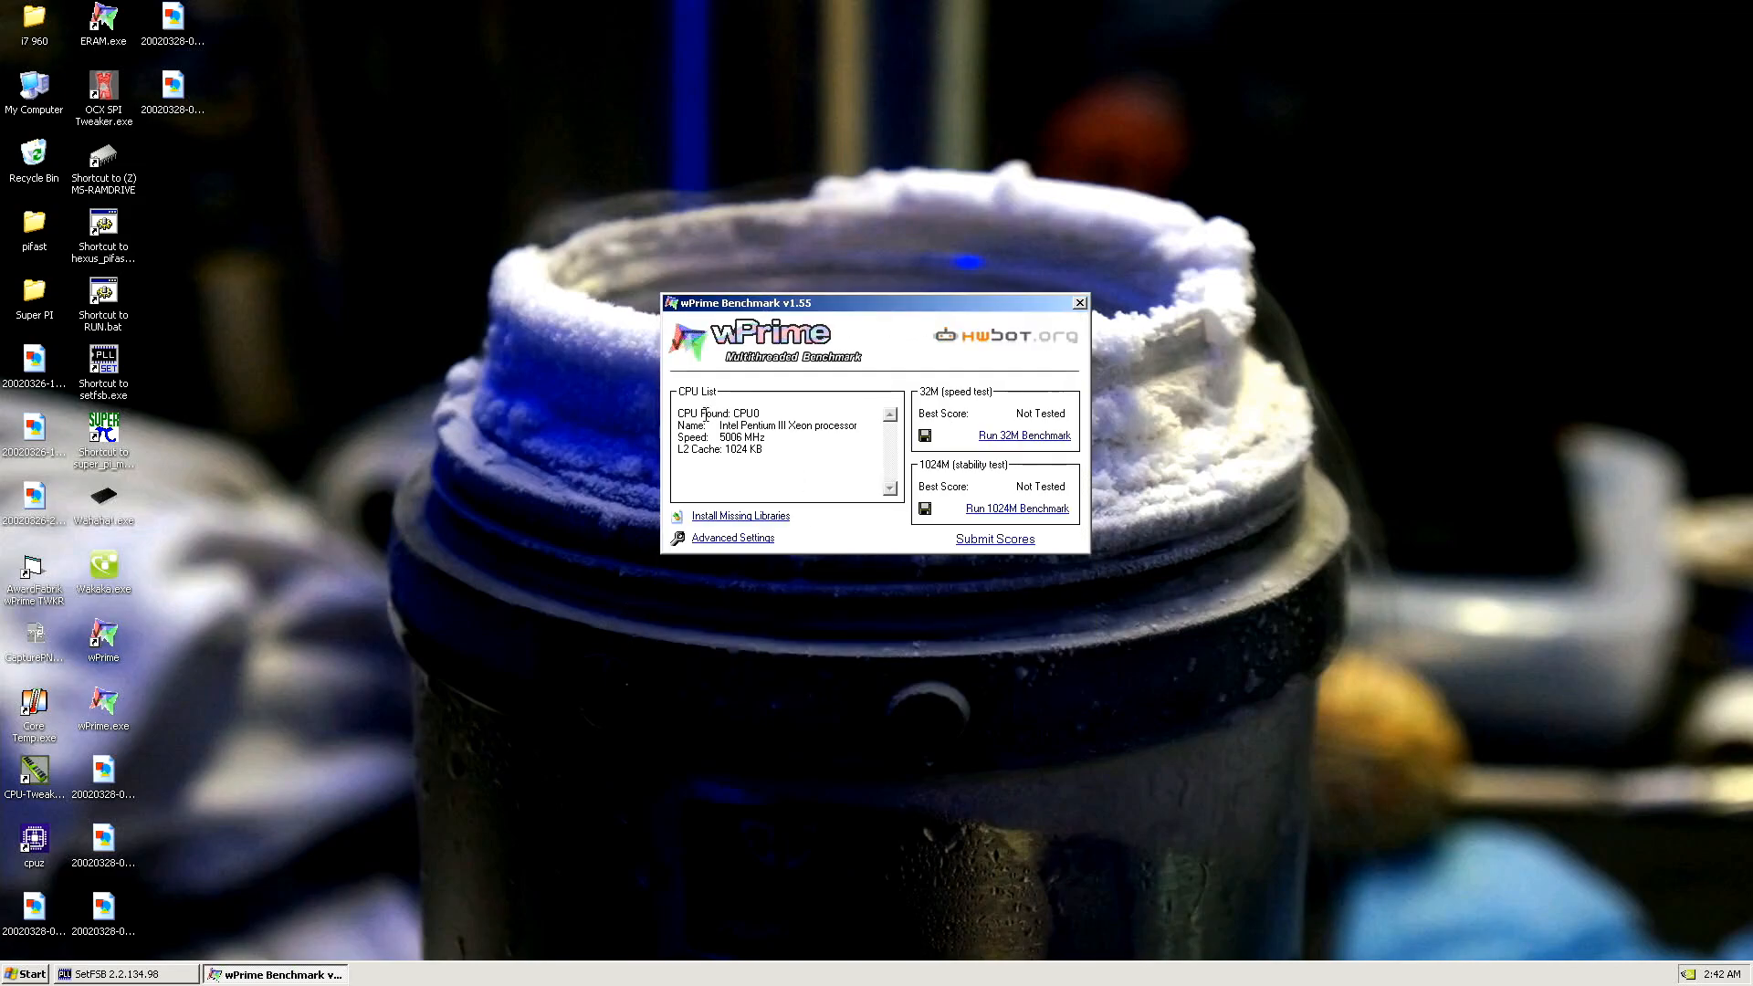
pyautogui.click(732, 538)
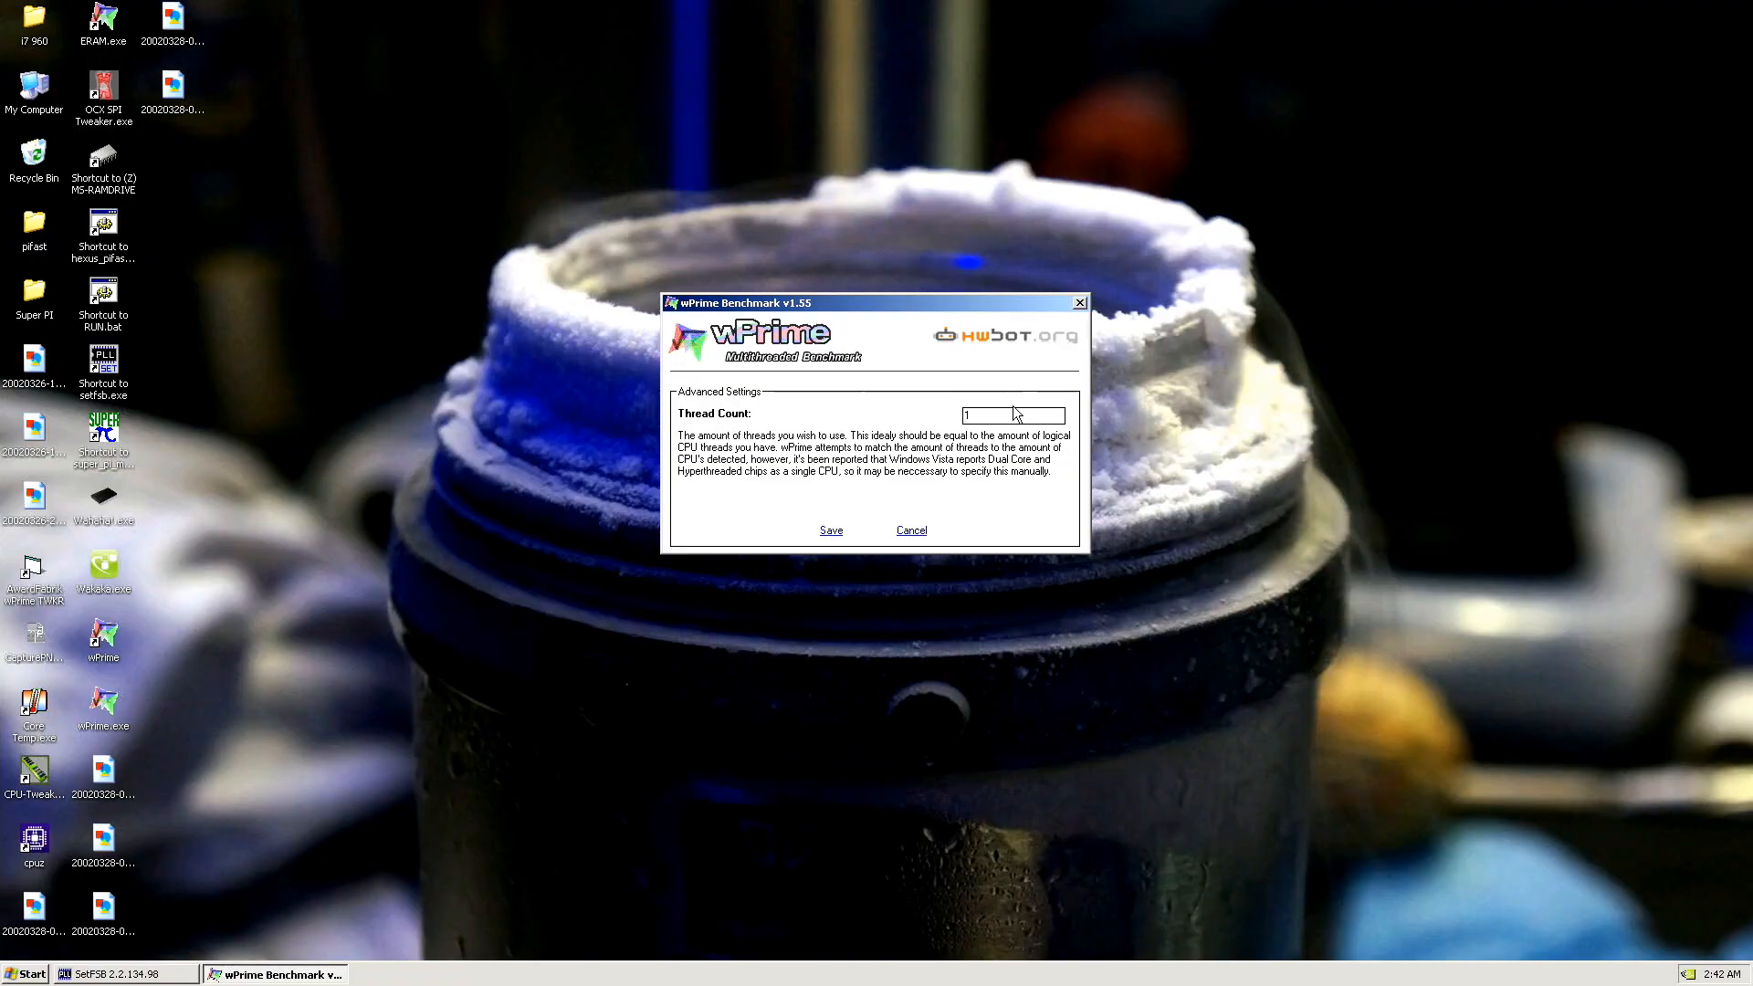
pyautogui.click(830, 529)
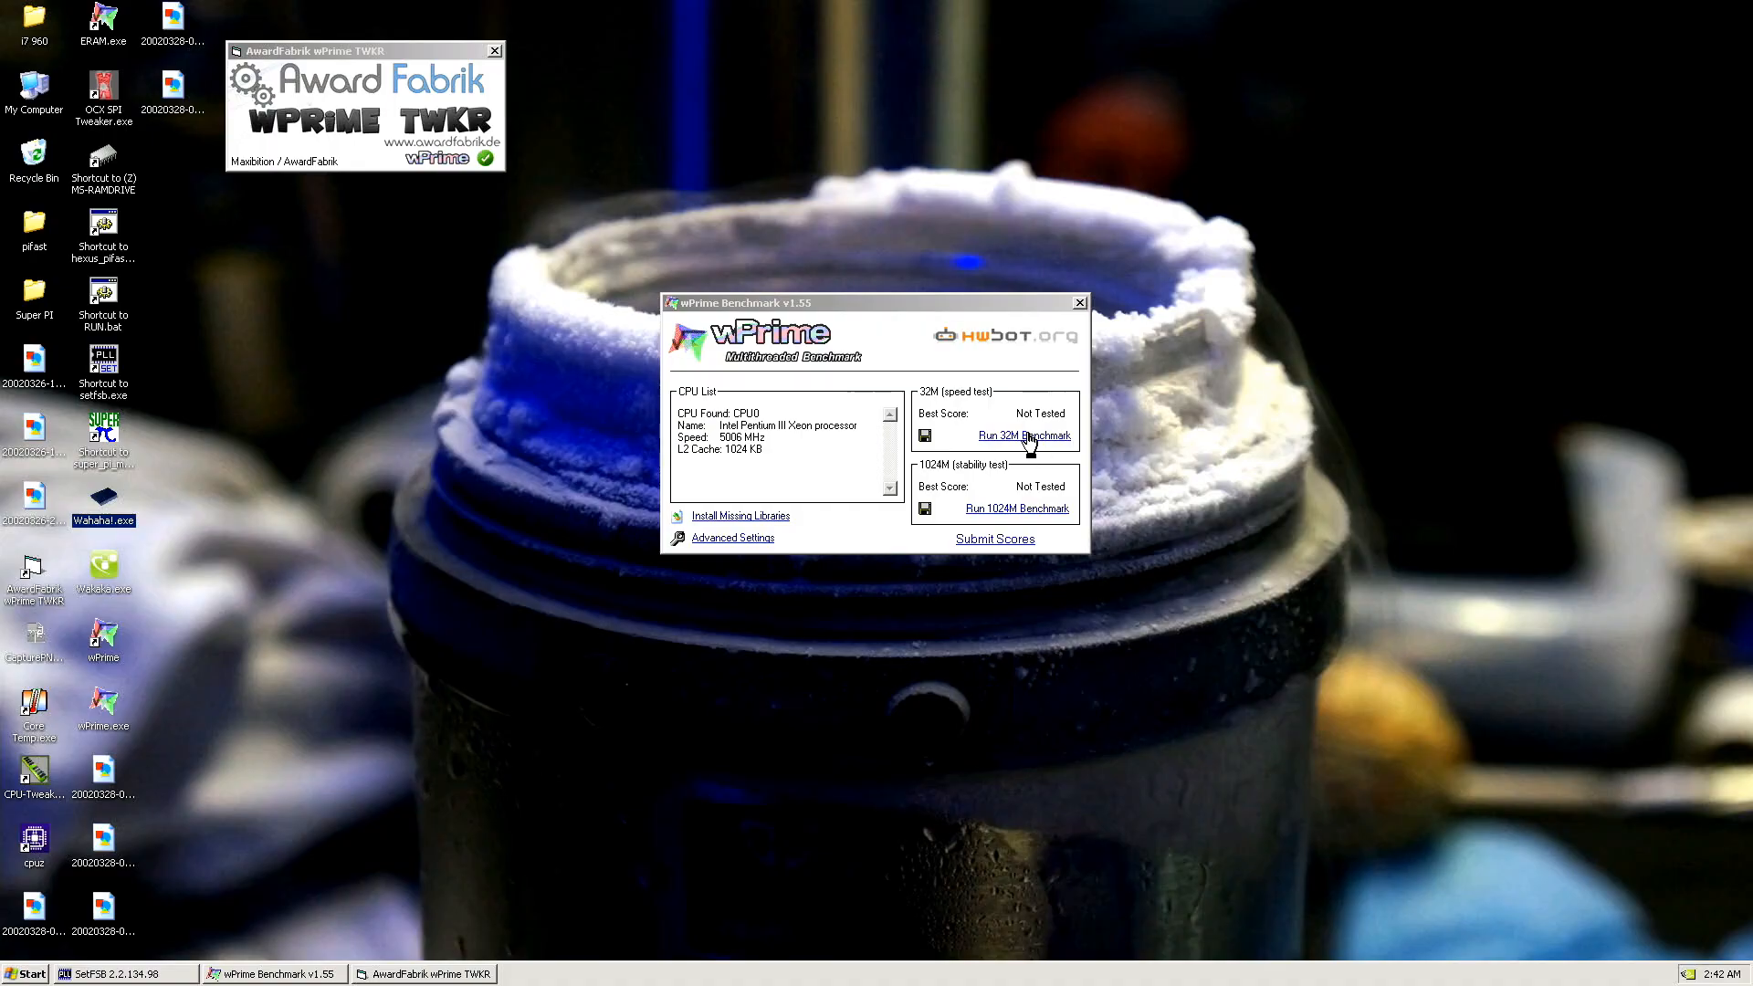
pyautogui.click(1023, 434)
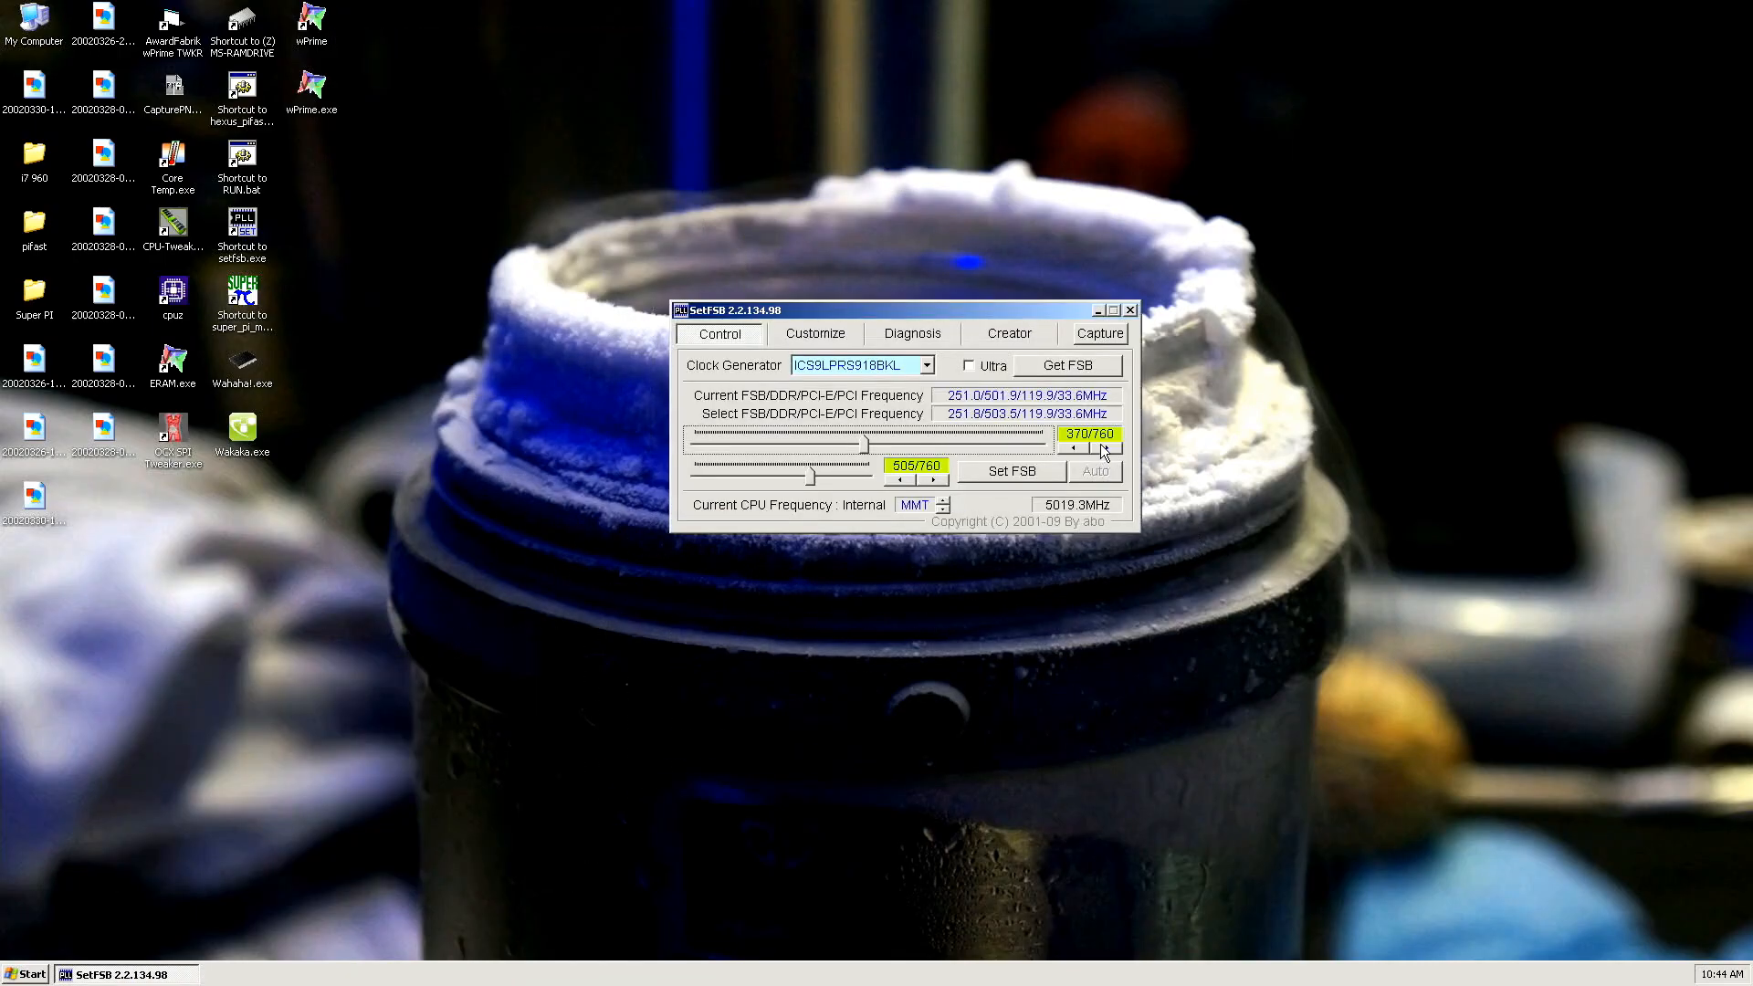
# - Step the FSB slider to 388/760 (258.9 MHz) and apply it
pyautogui.click(1107, 448)
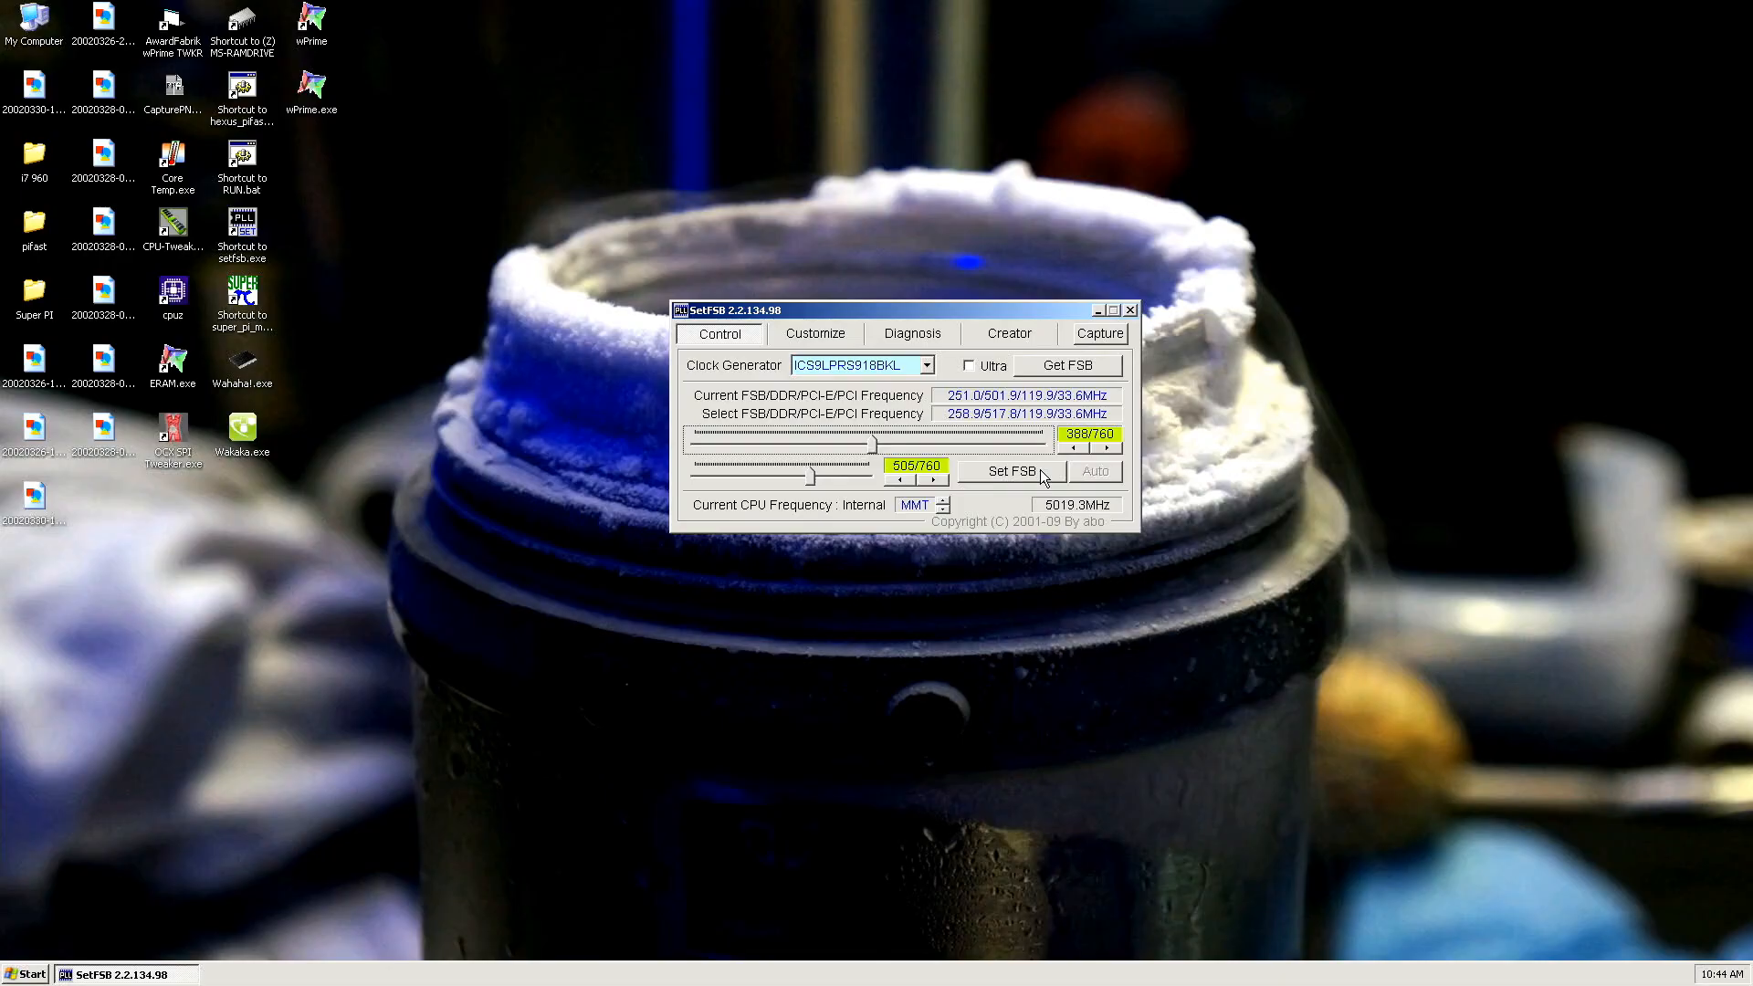
pyautogui.click(1007, 471)
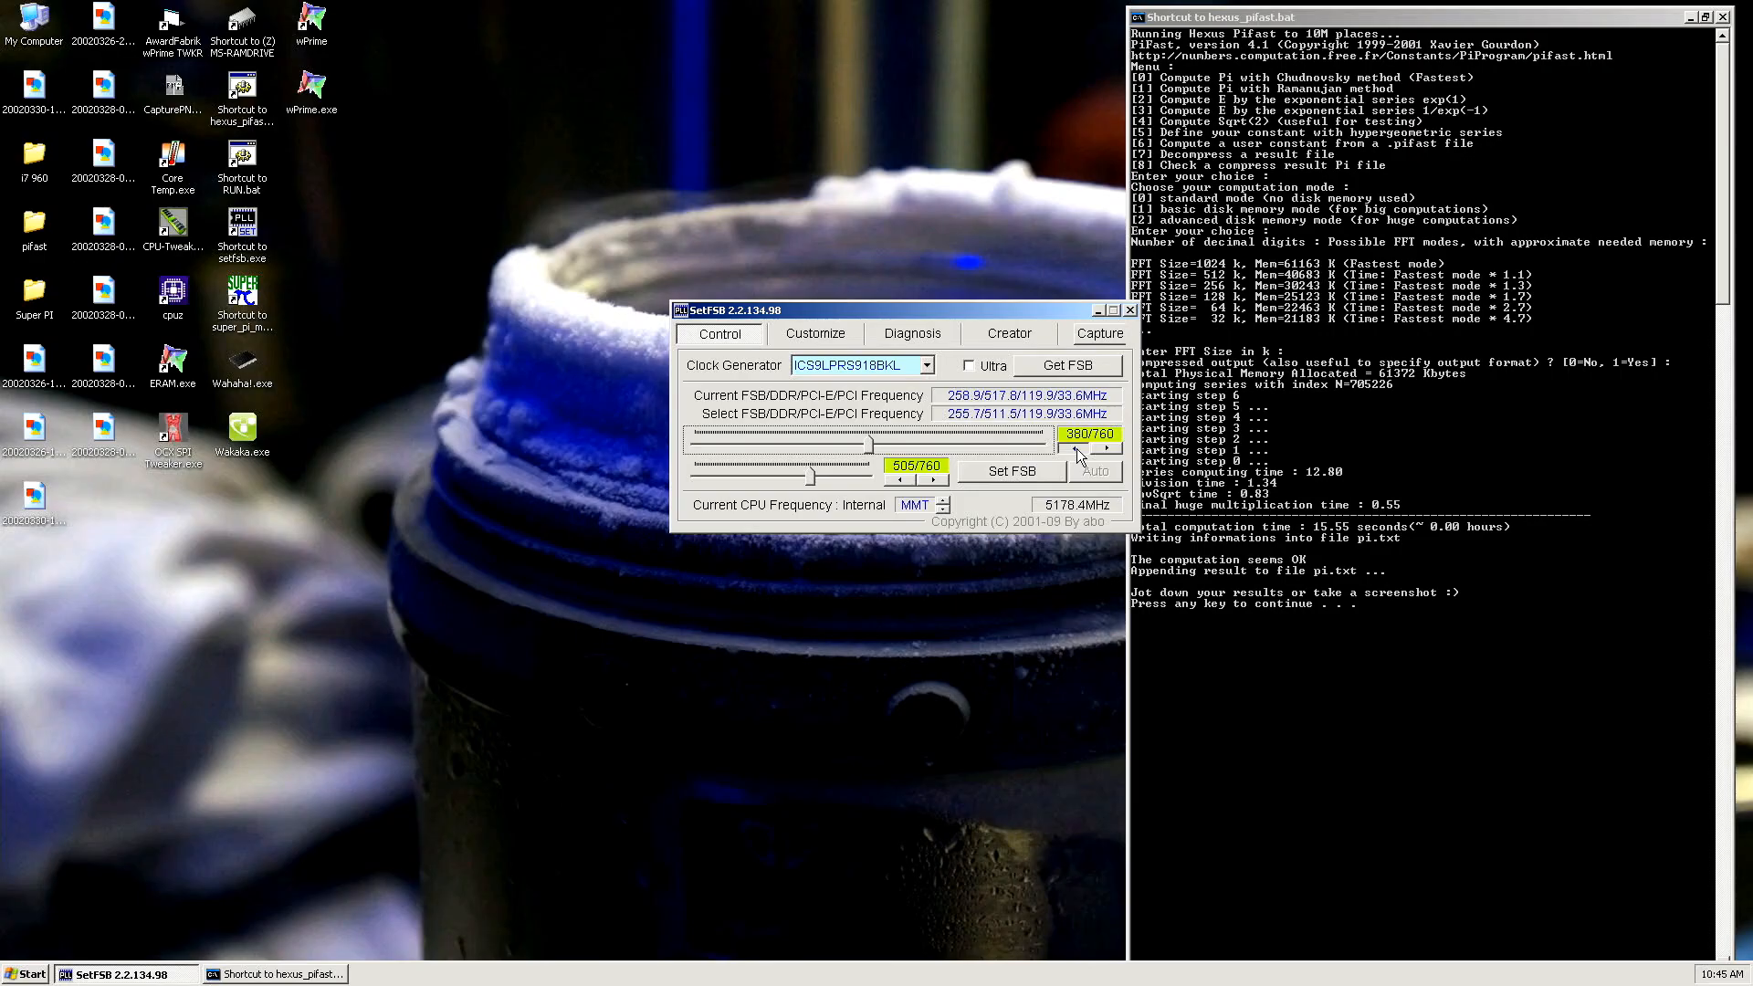
# - Lower the bus frequency in SetFSB and close the CPU-Z windows
pyautogui.click(1095, 452)
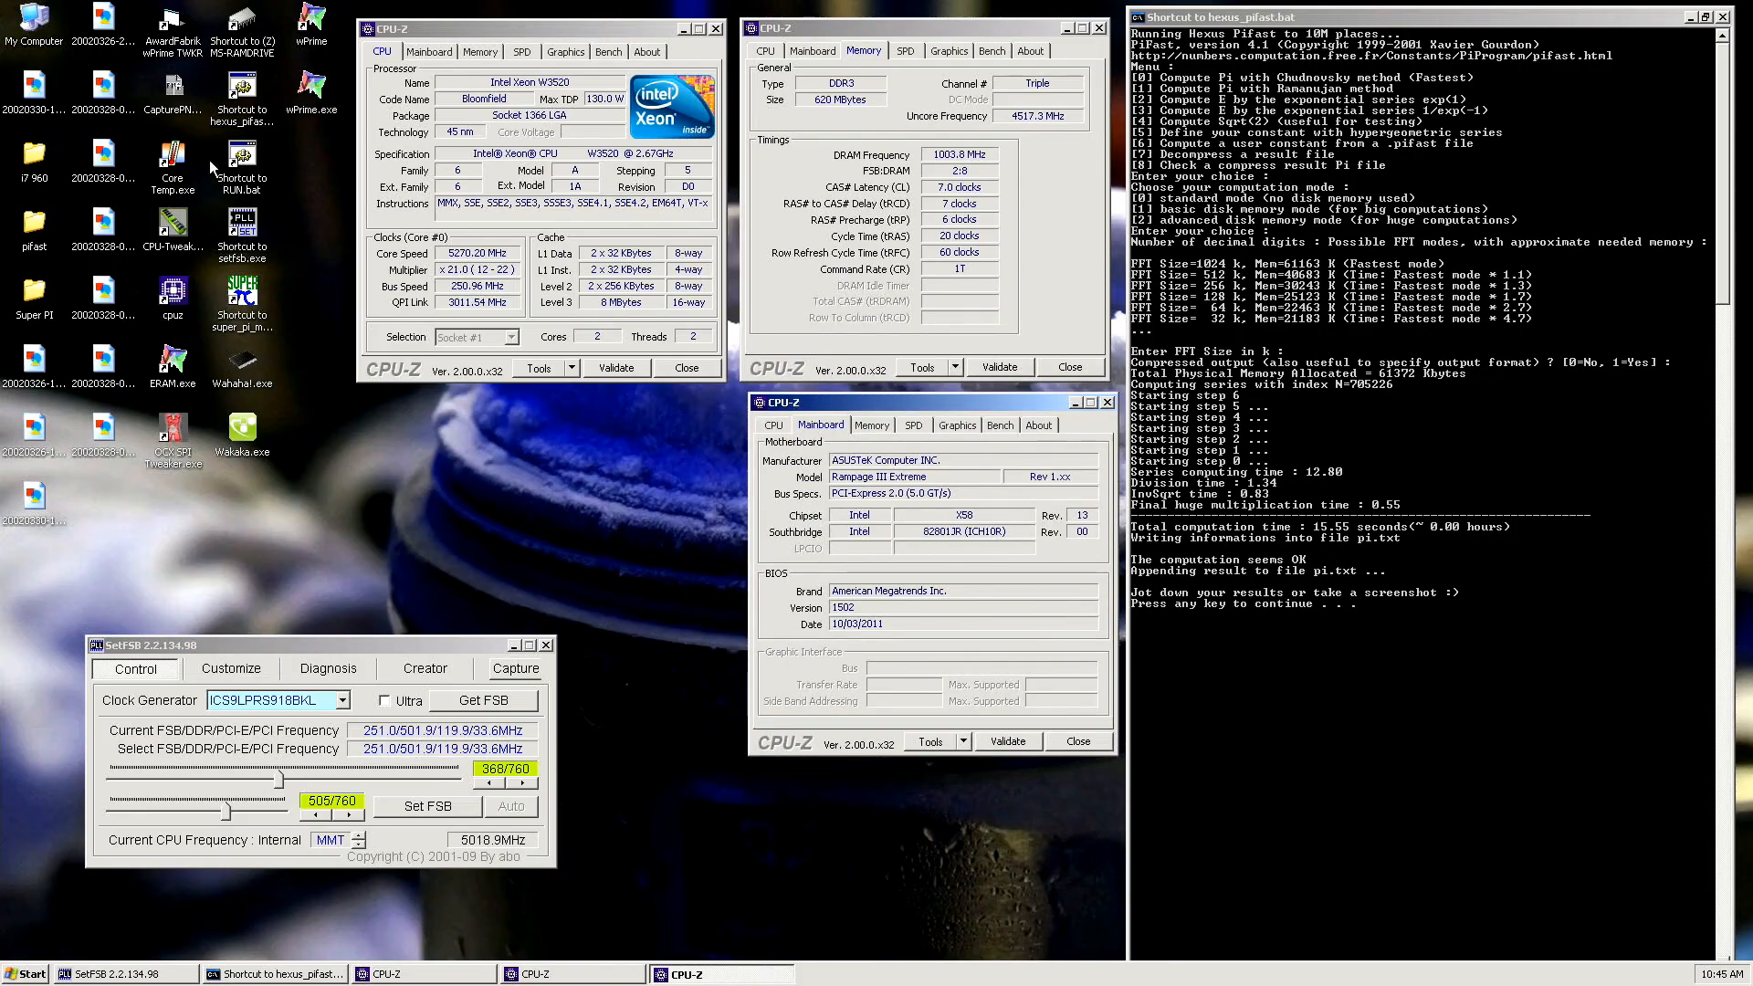
pyautogui.click(172, 95)
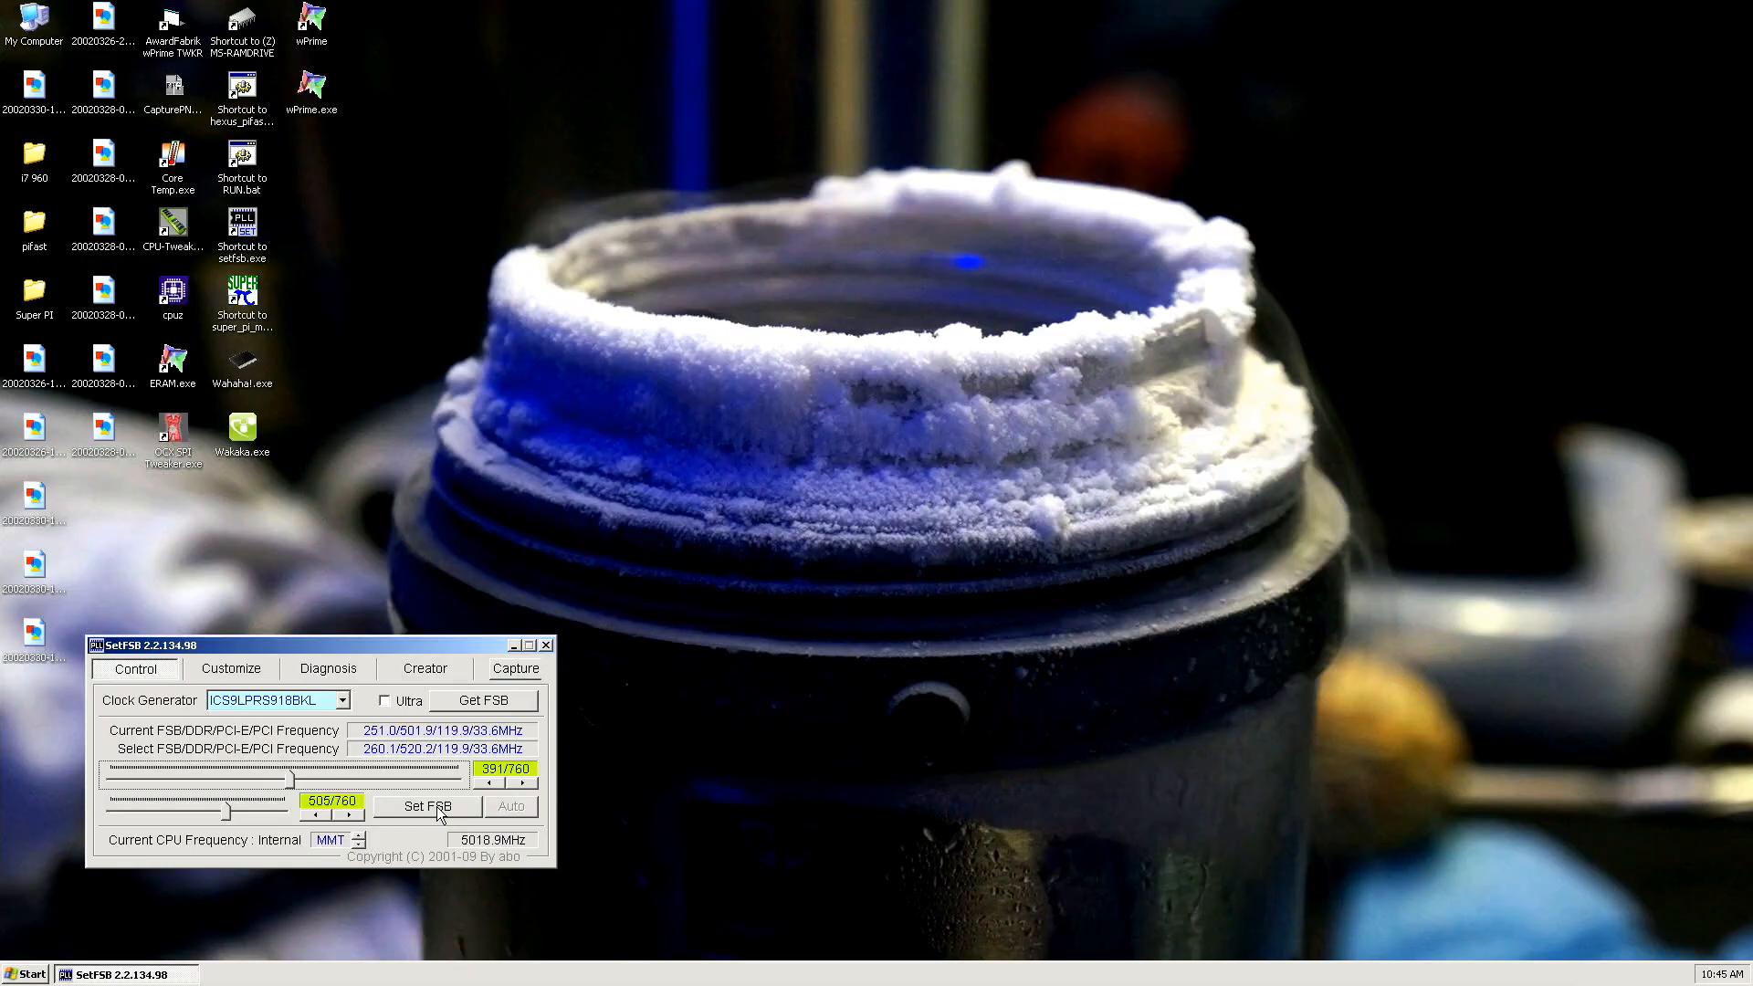
# - Apply 260.1 MHz, rerun PiFast (15.39 s), then drop the bus back to 251.0 MHz
pyautogui.click(427, 806)
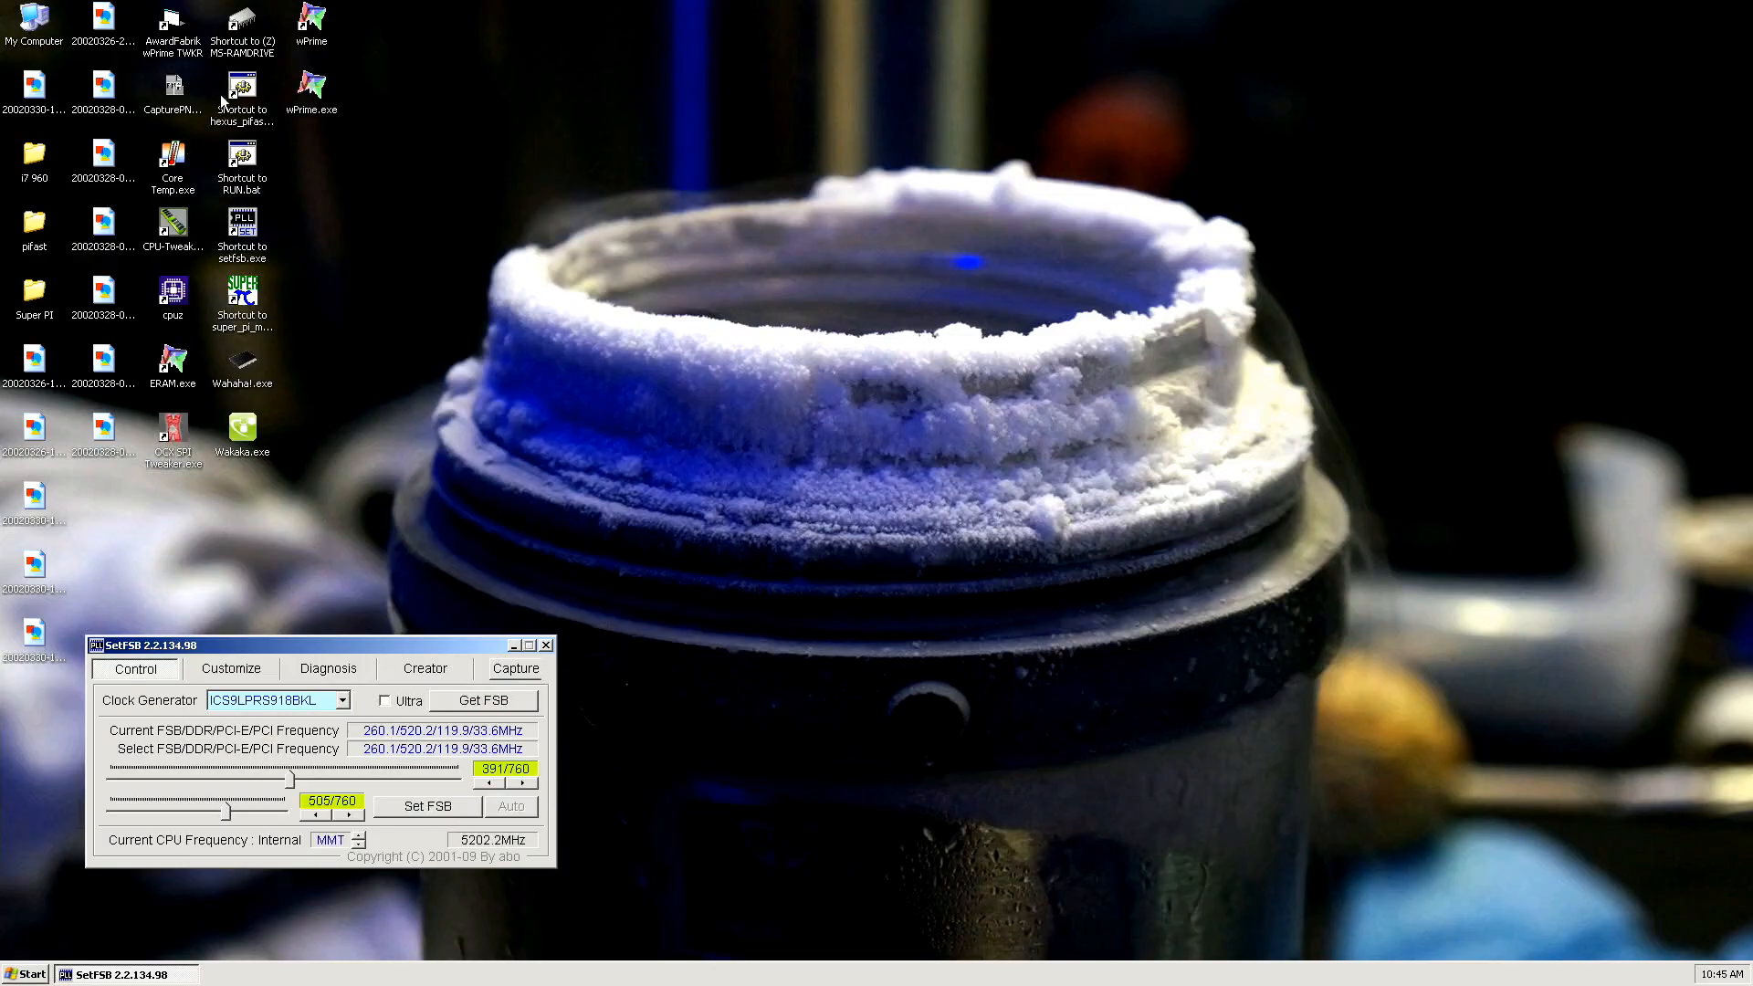
pyautogui.click(241, 91)
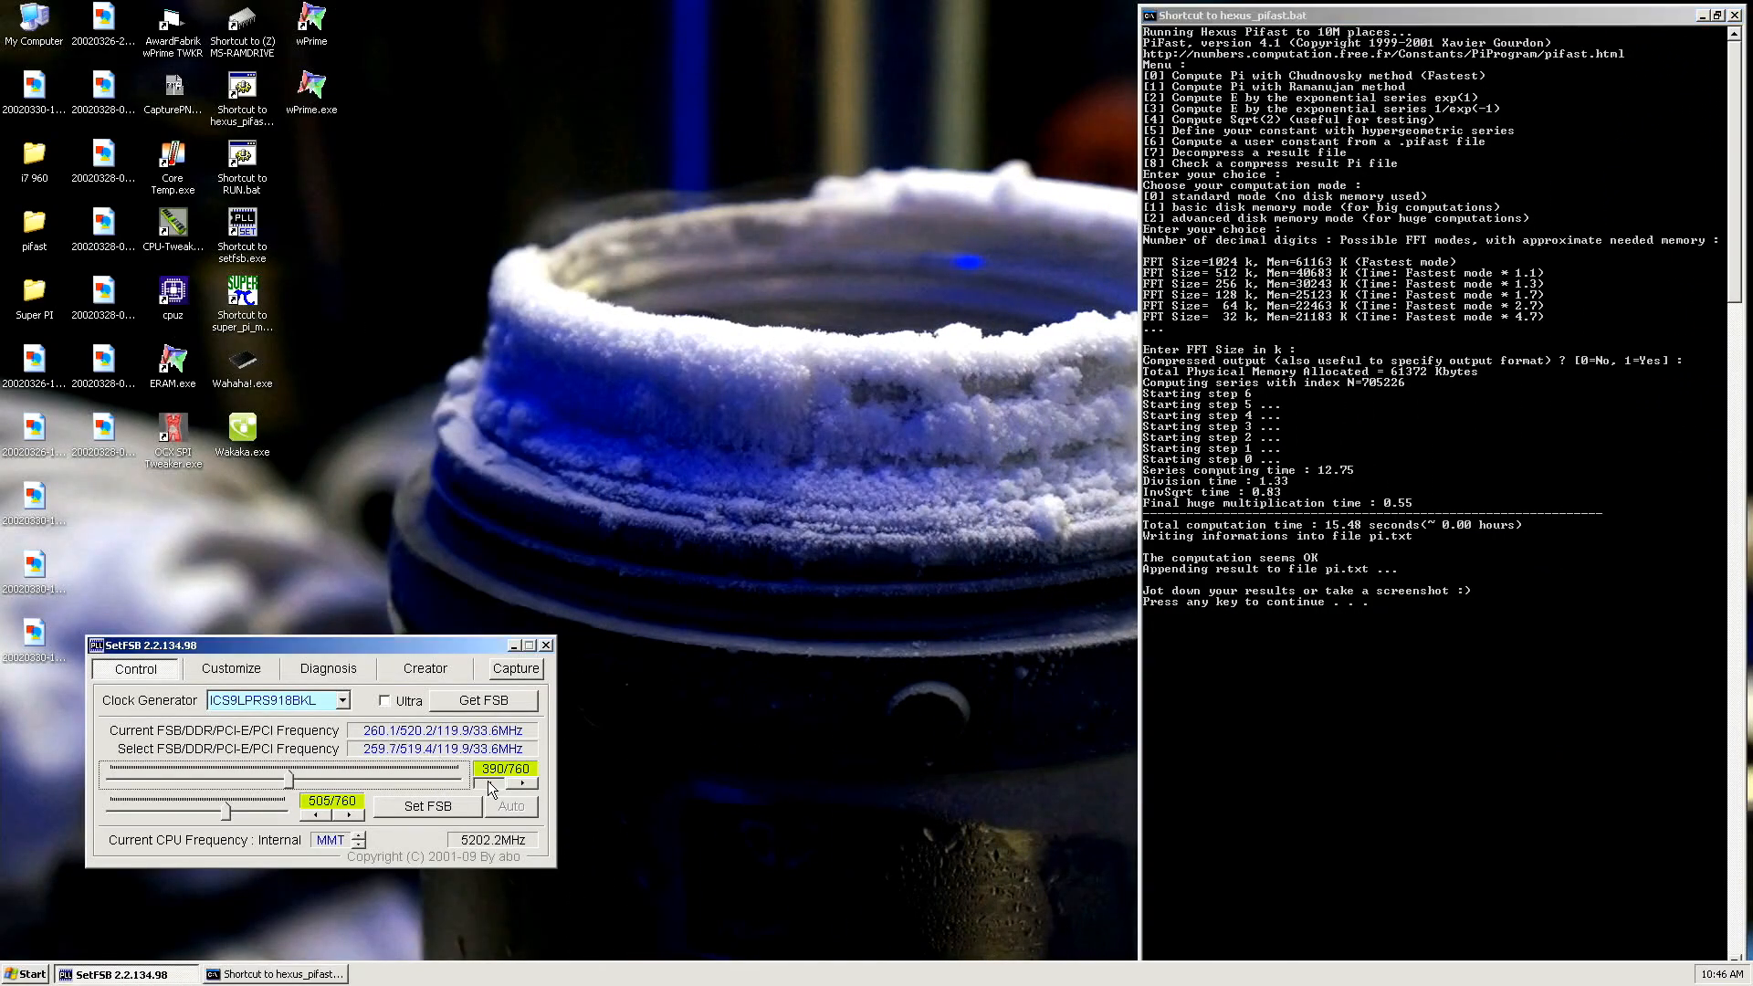
pyautogui.click(523, 768)
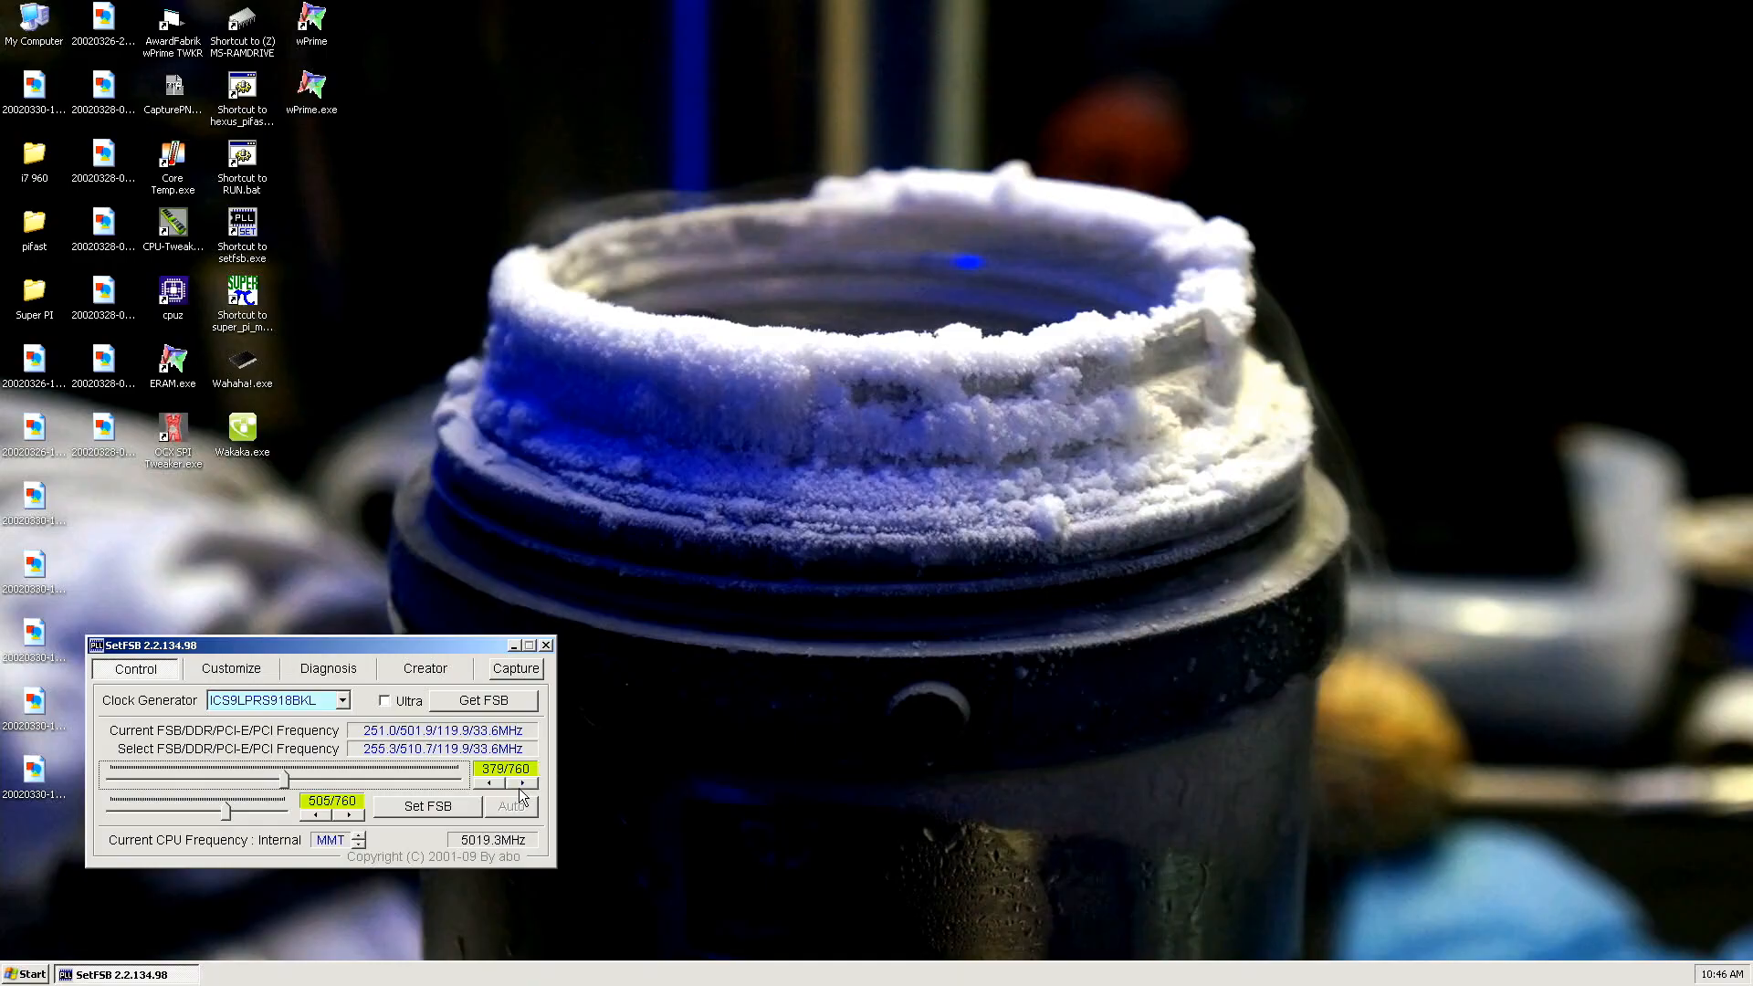
pyautogui.click(532, 782)
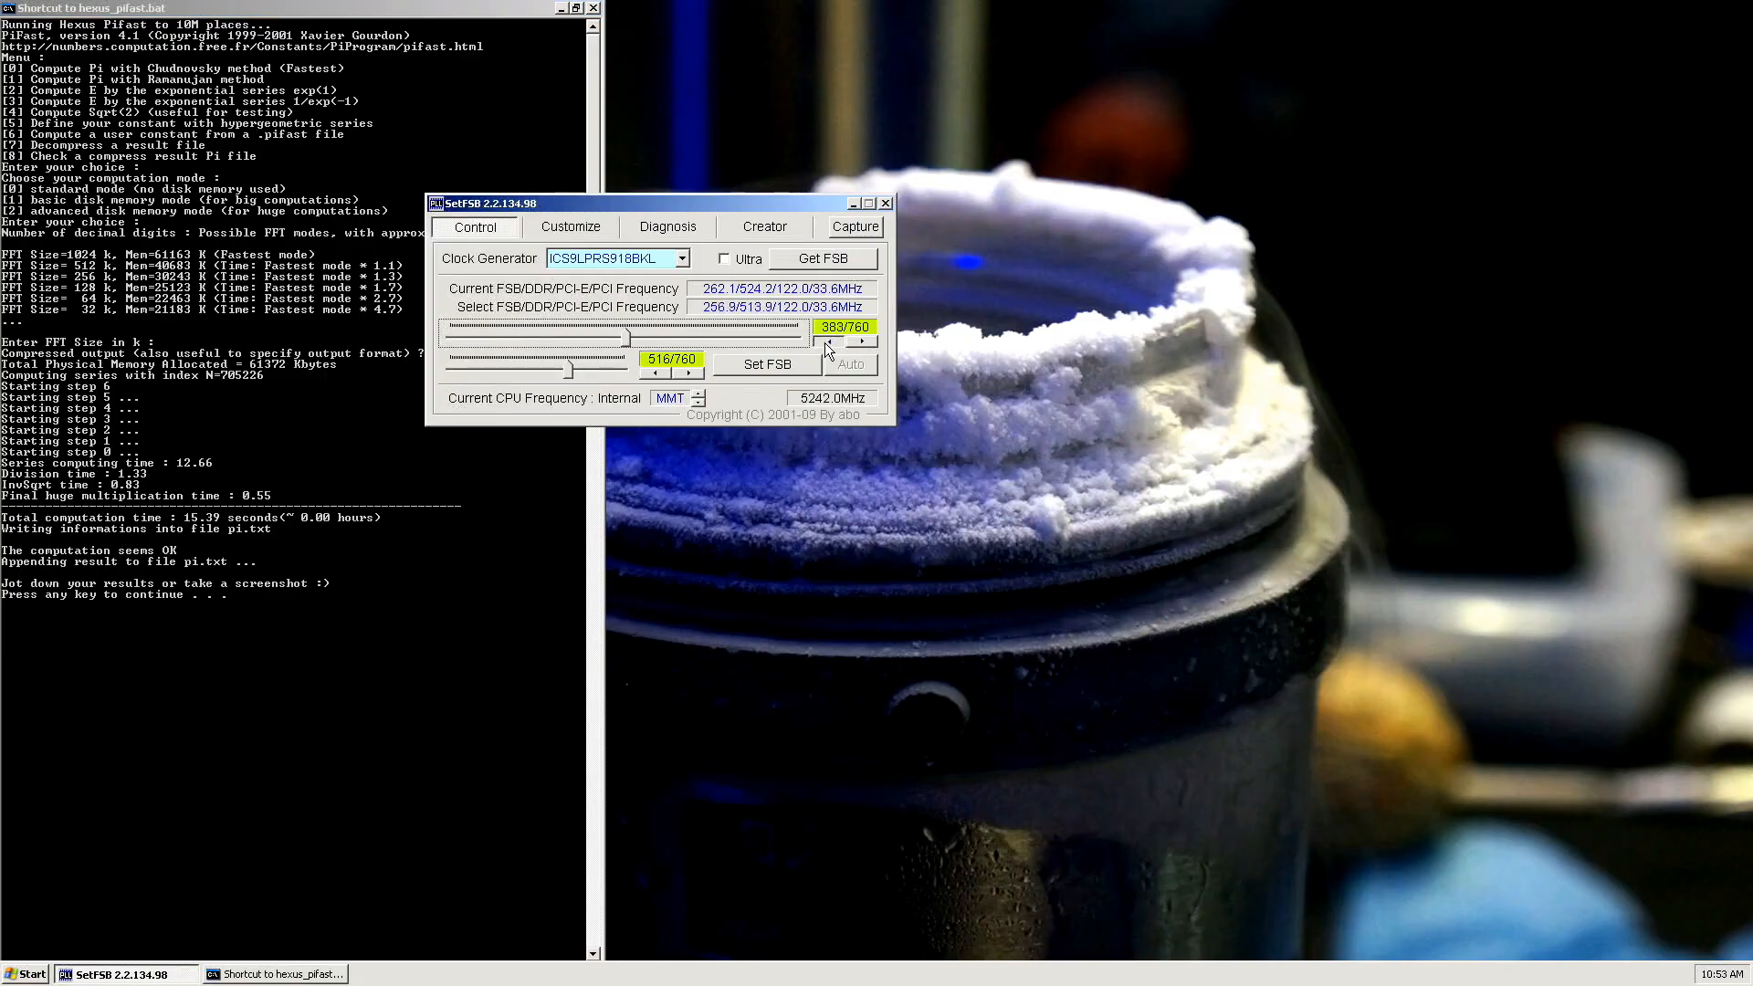
pyautogui.click(861, 341)
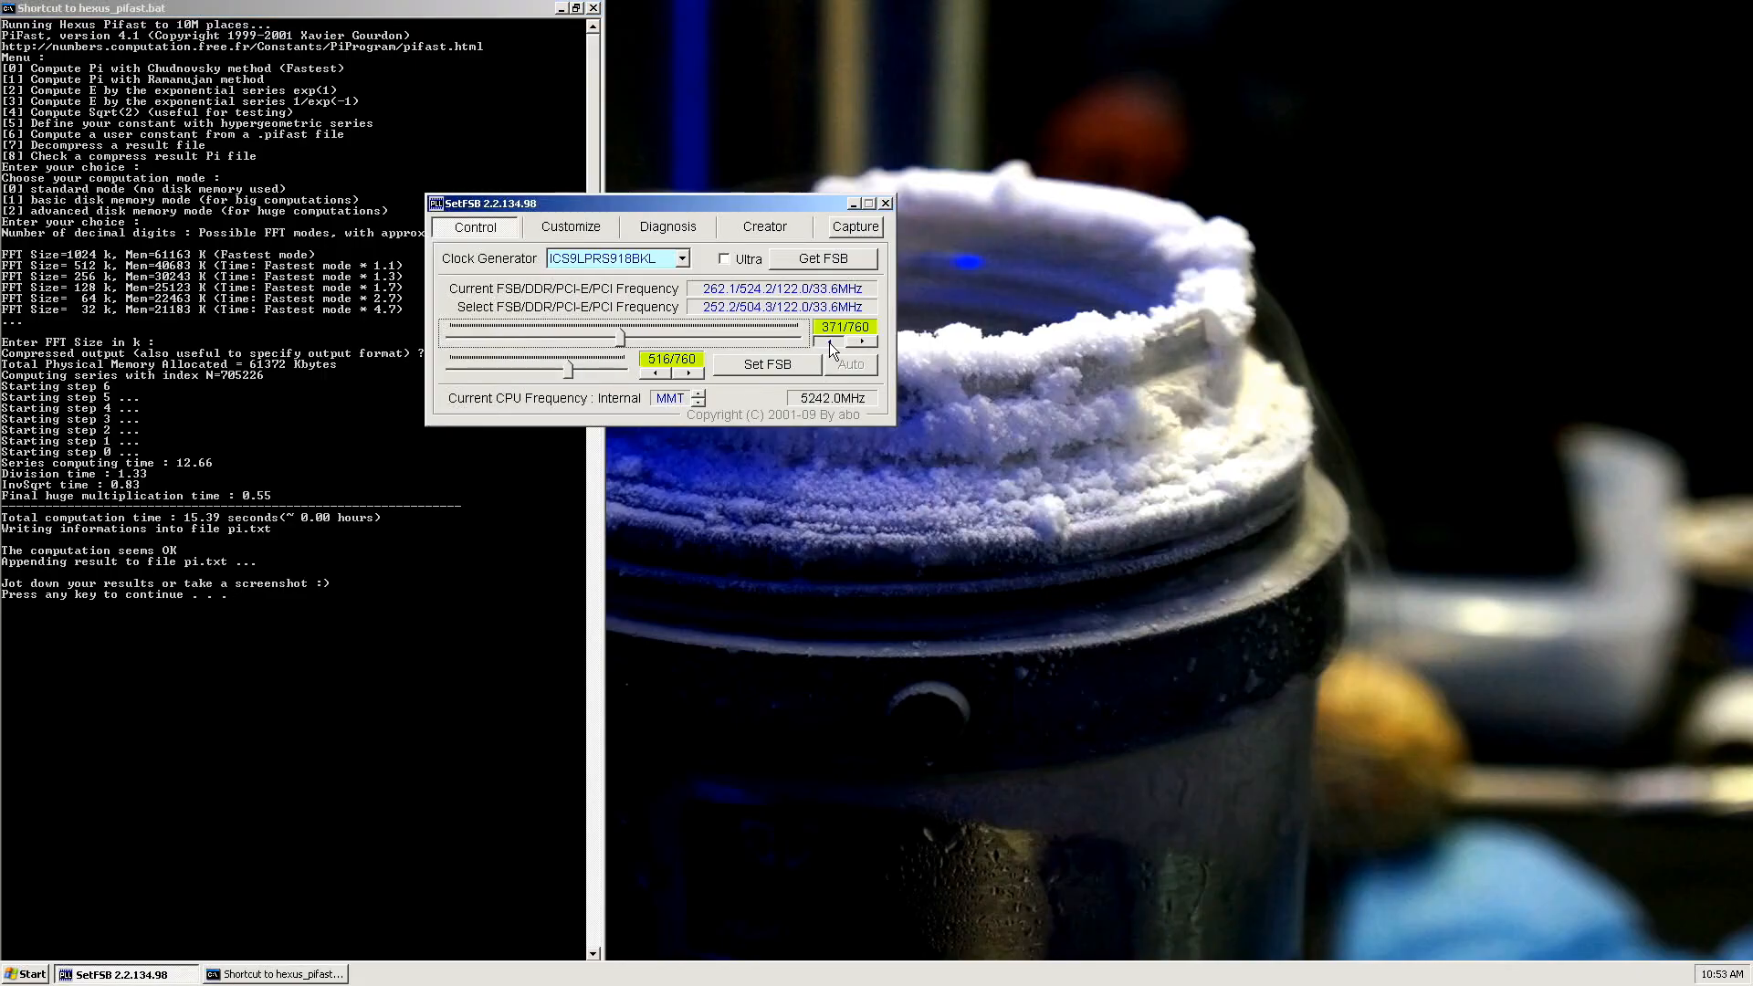
pyautogui.click(861, 340)
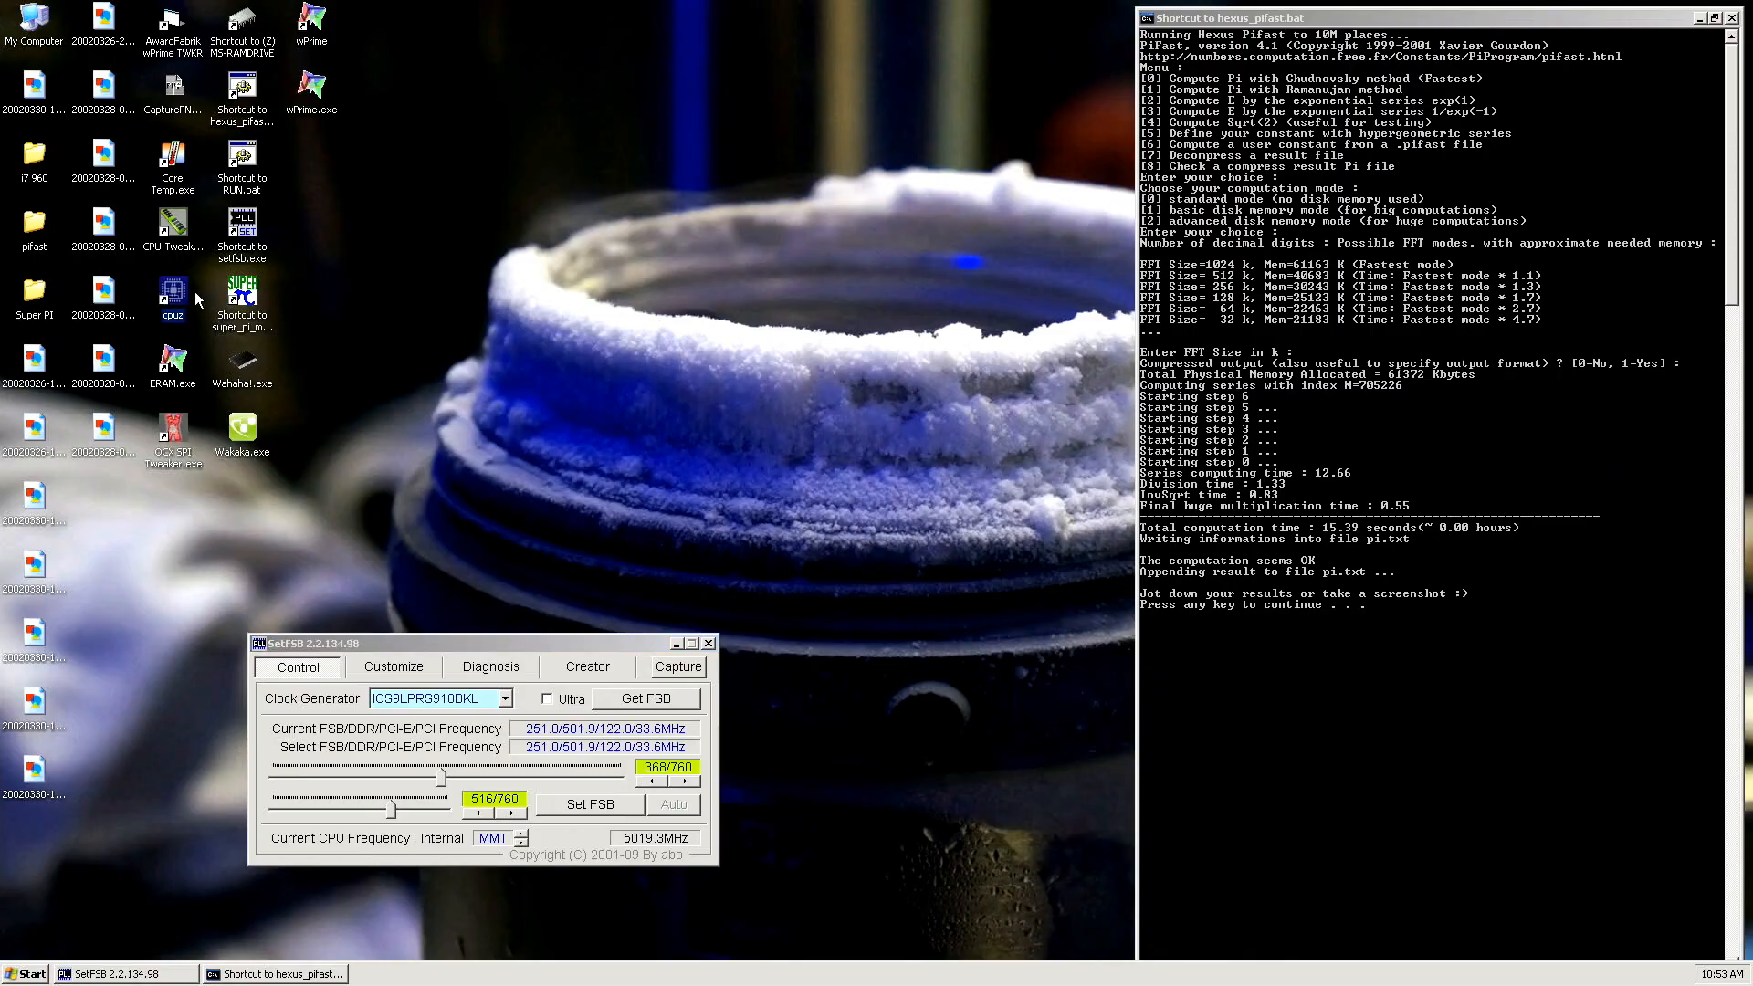
pyautogui.doubleClick(170, 293)
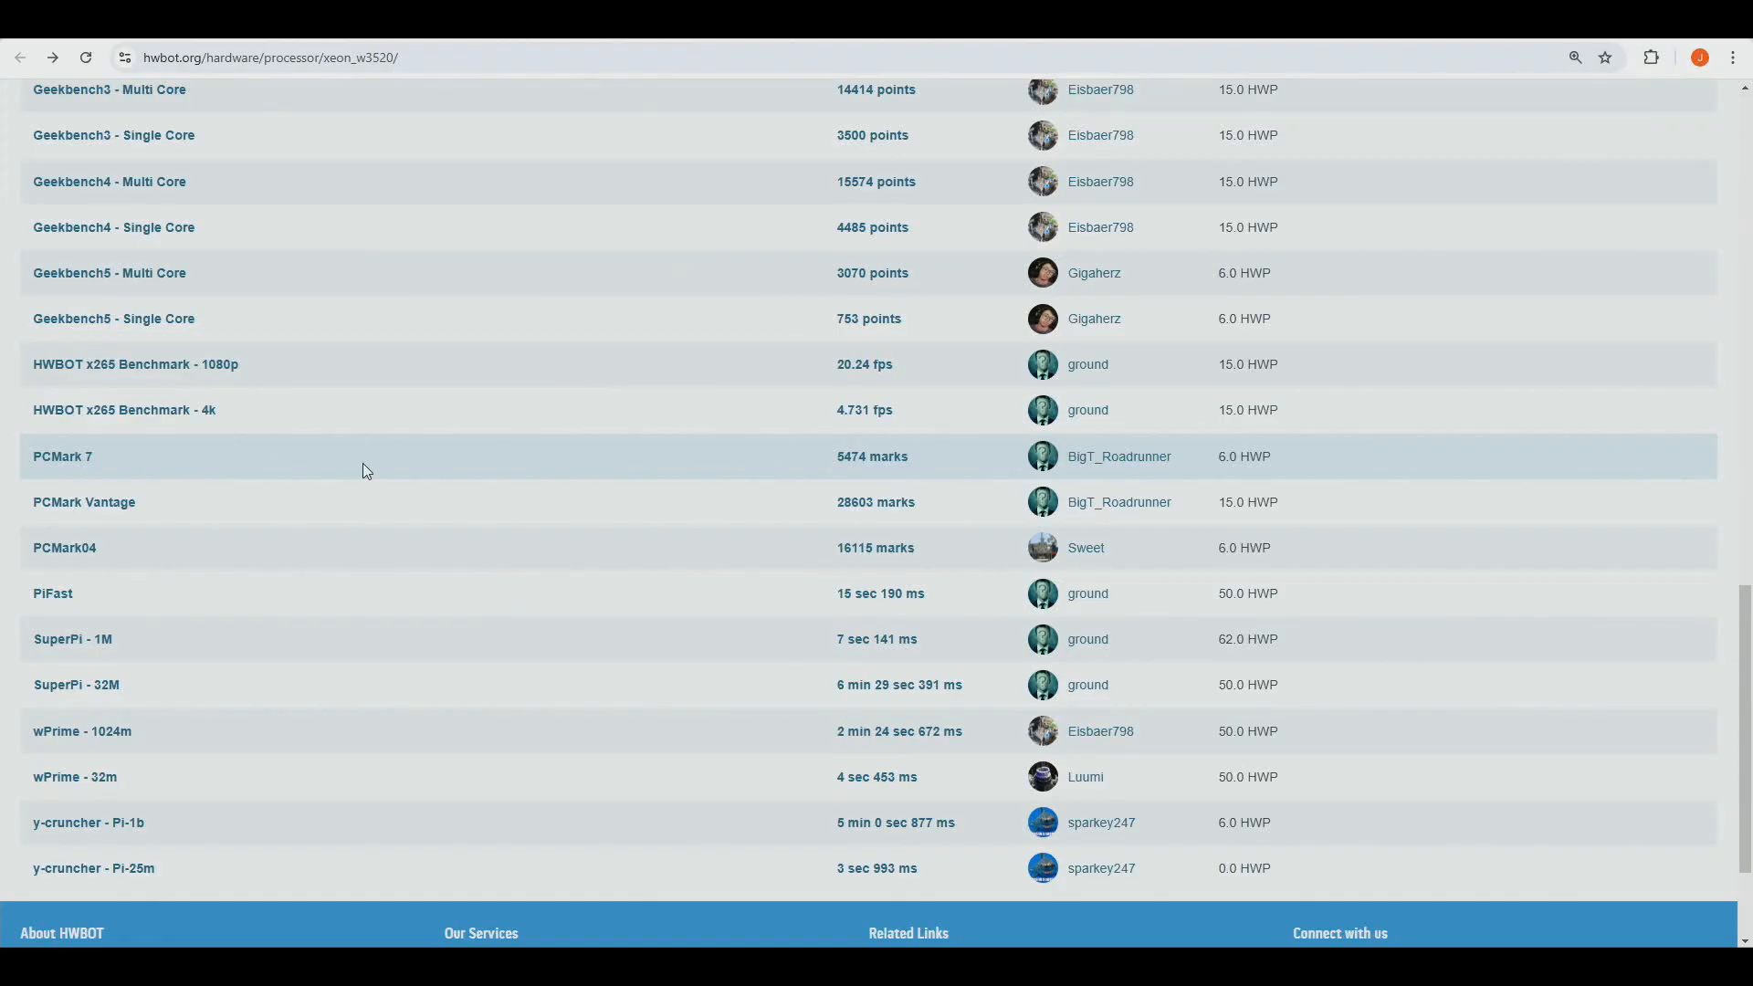
pyautogui.moveTo(317, 439)
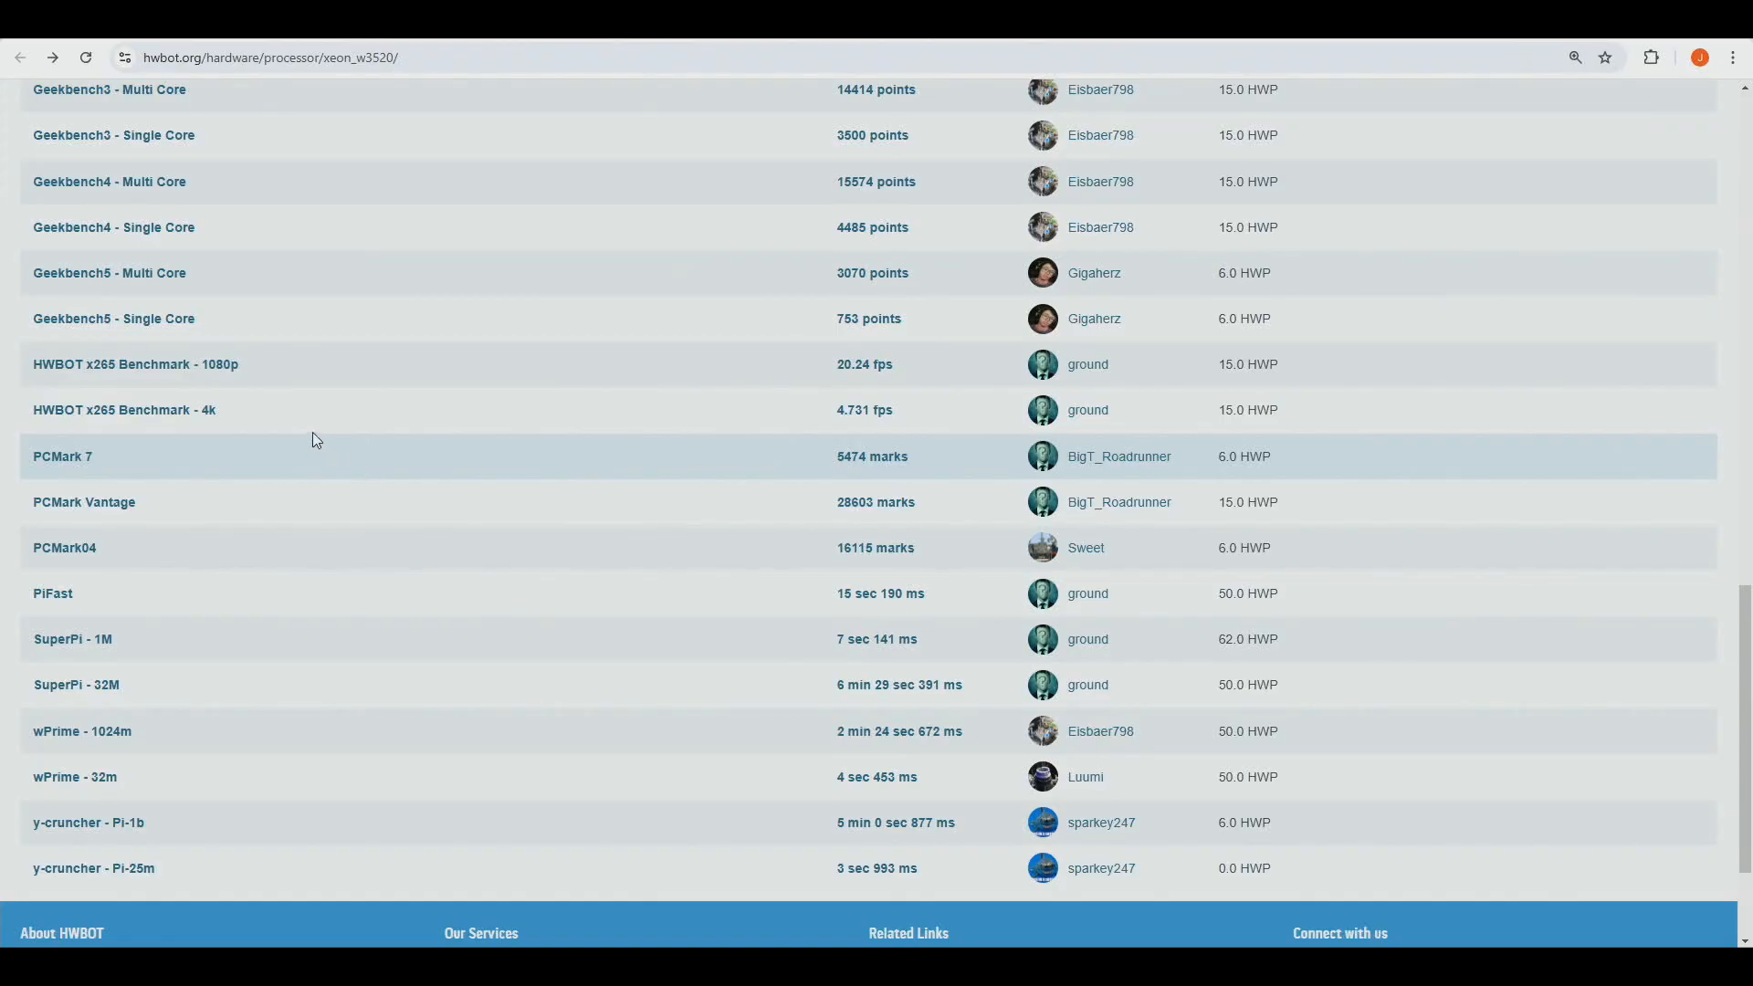
pyautogui.moveTo(150, 724)
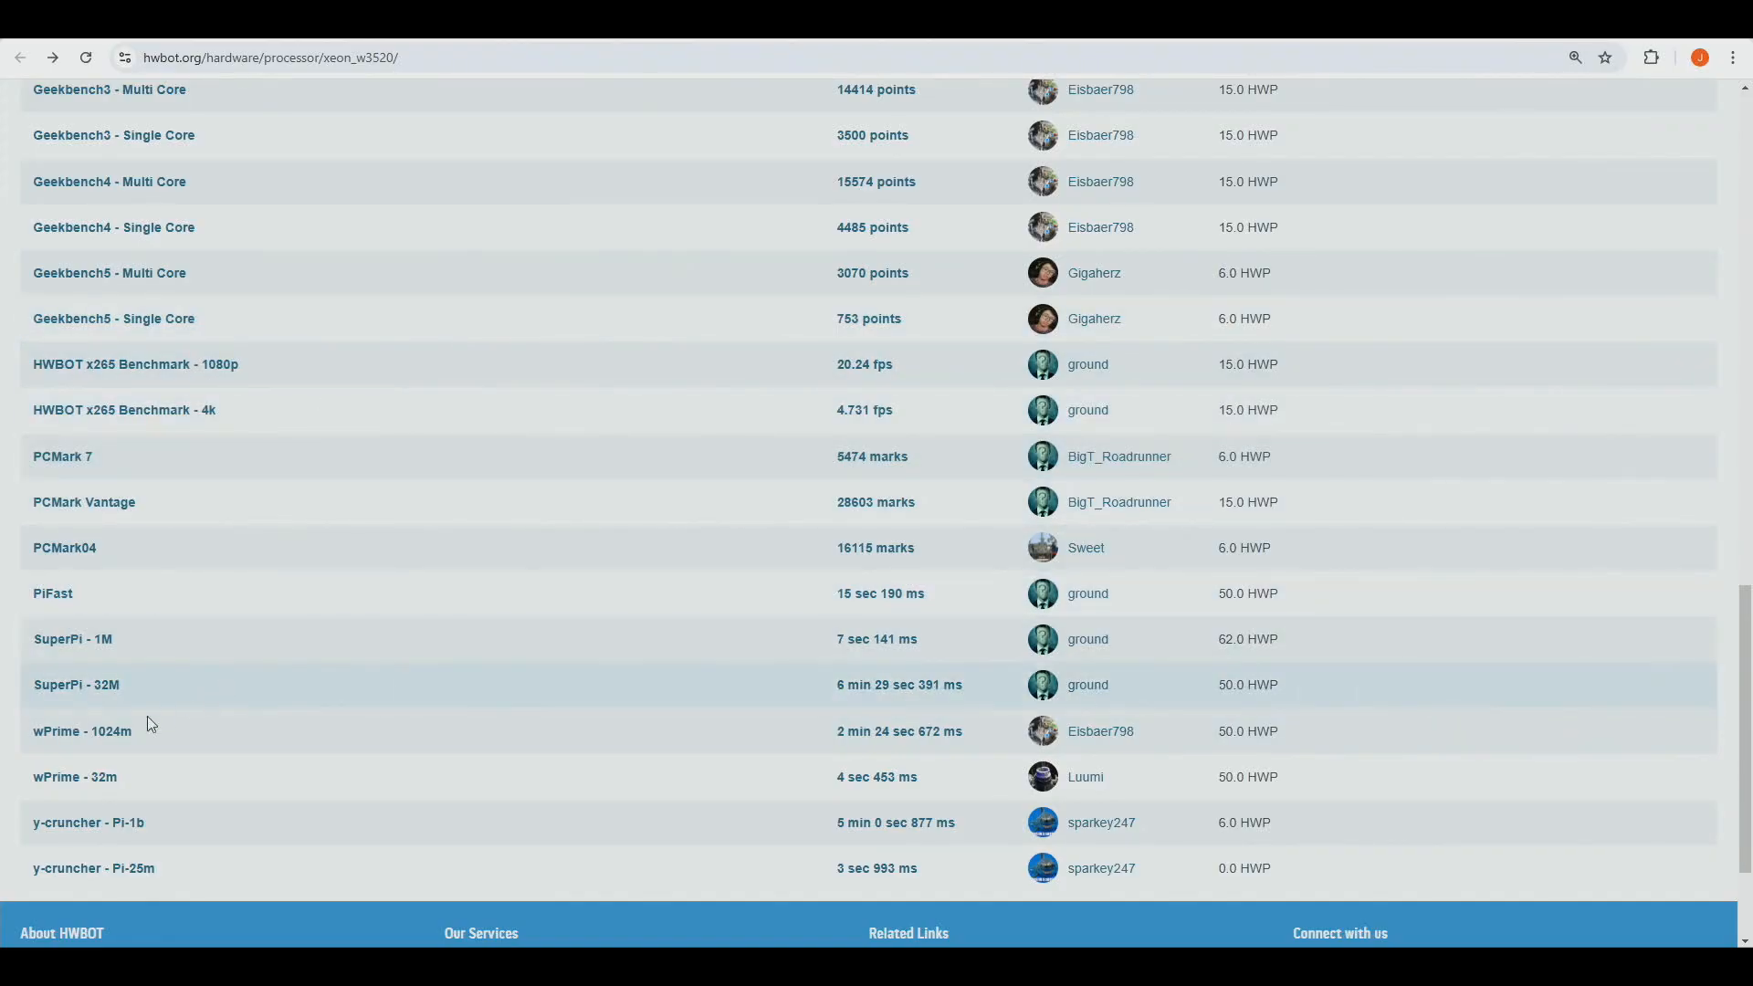
pyautogui.moveTo(74, 776)
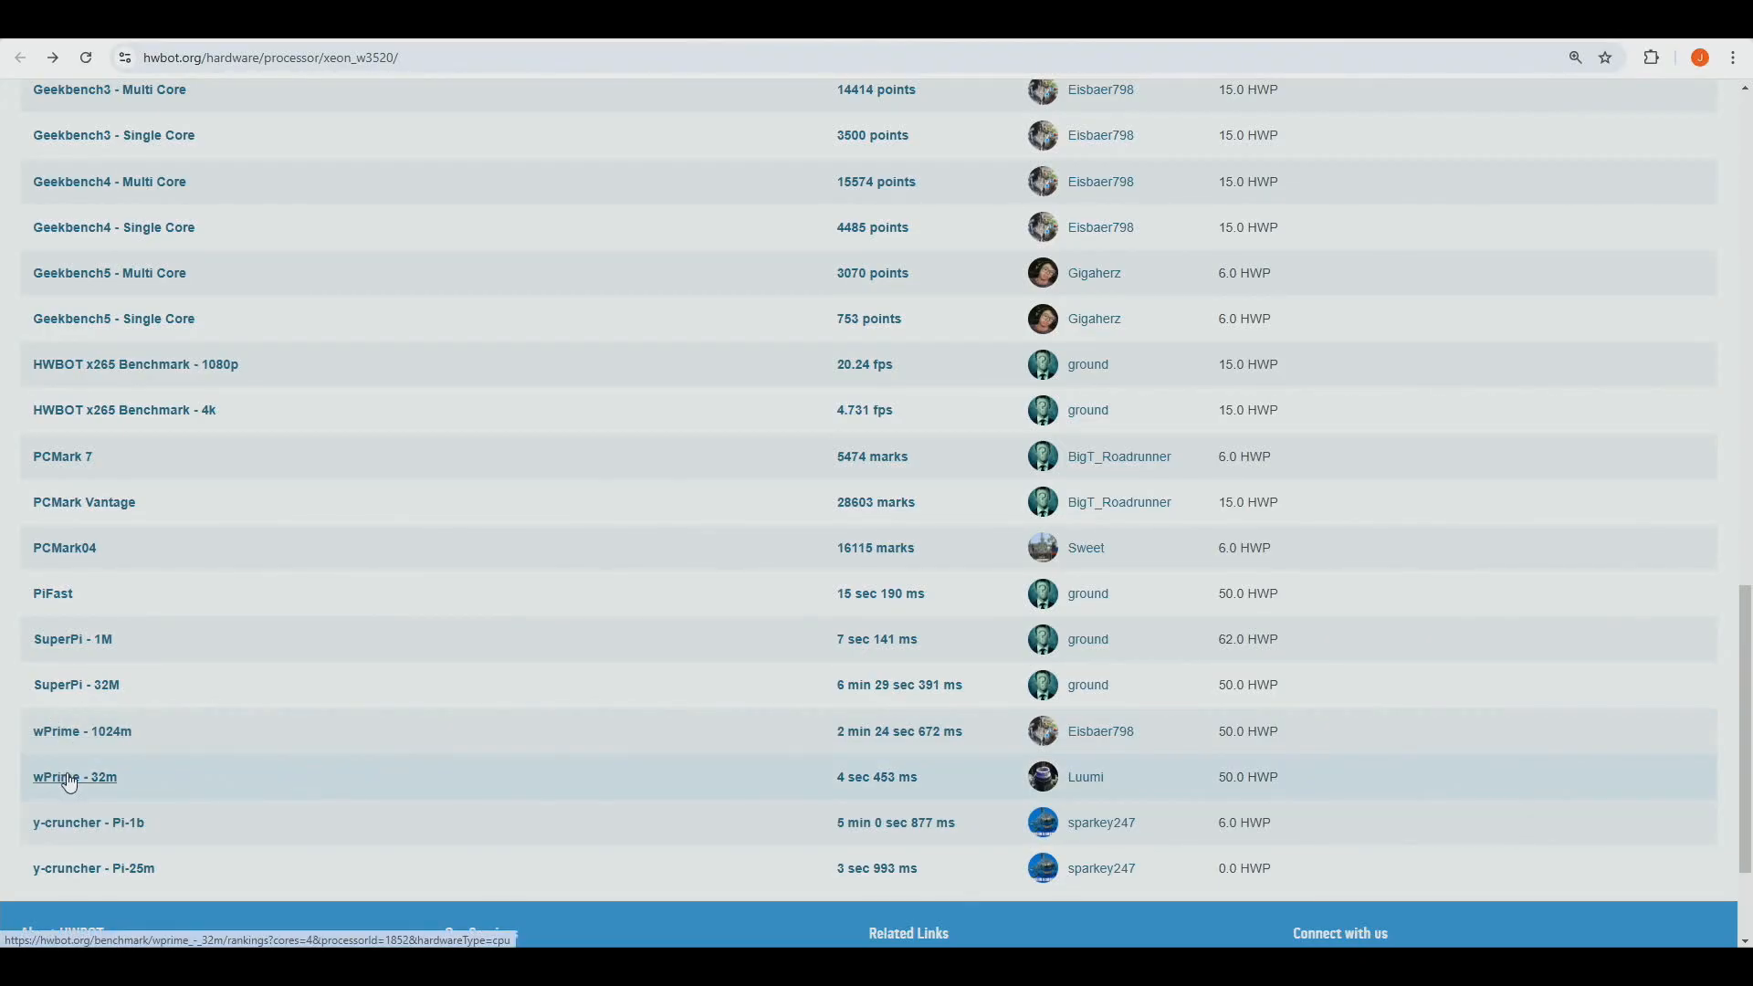
pyautogui.moveTo(84, 709)
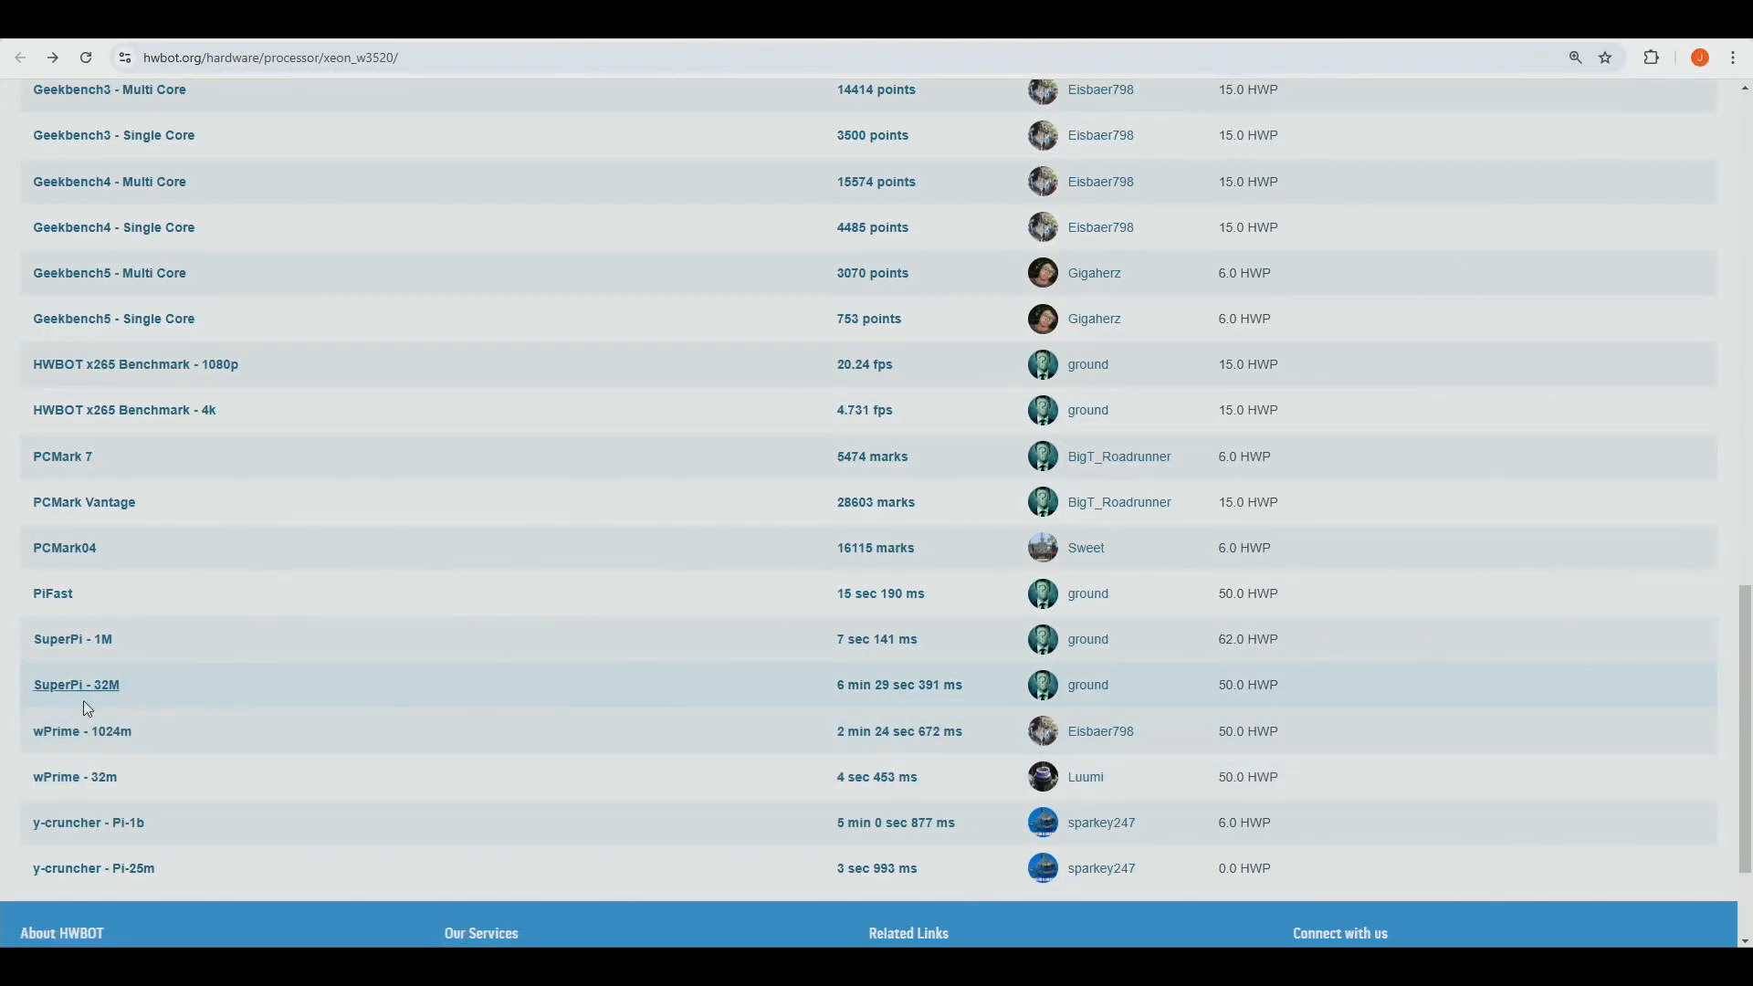
pyautogui.moveTo(52, 593)
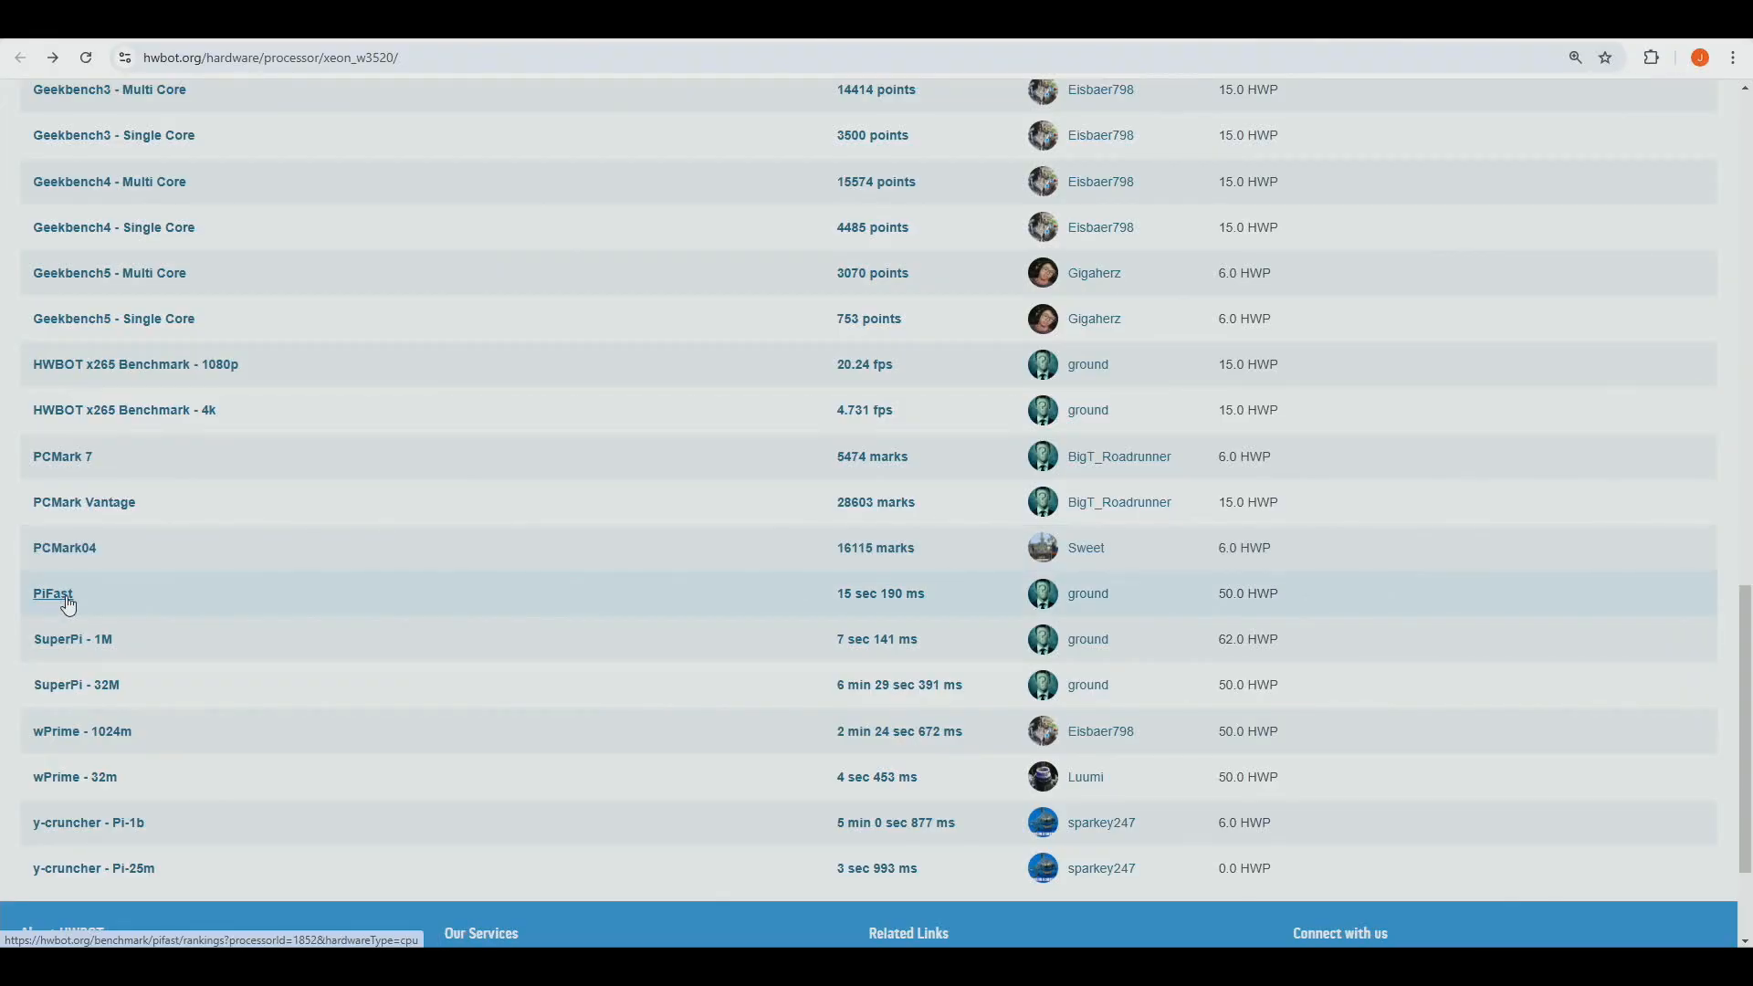
pyautogui.moveTo(129, 615)
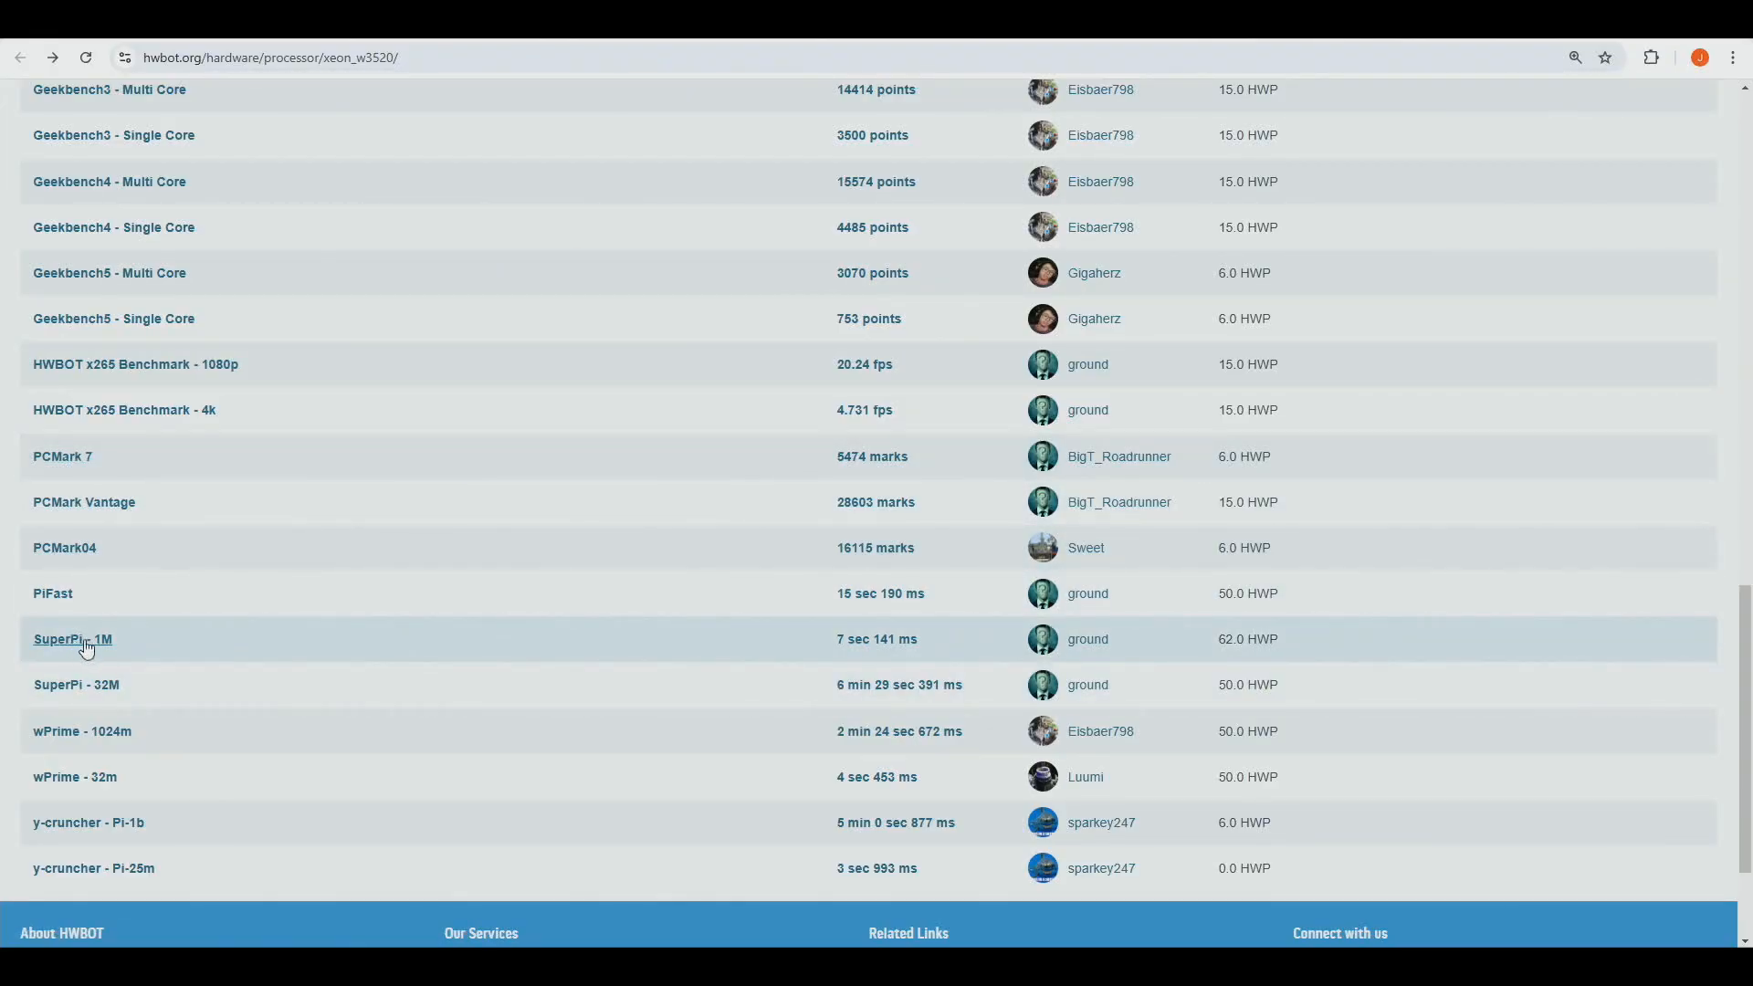
pyautogui.moveTo(257, 619)
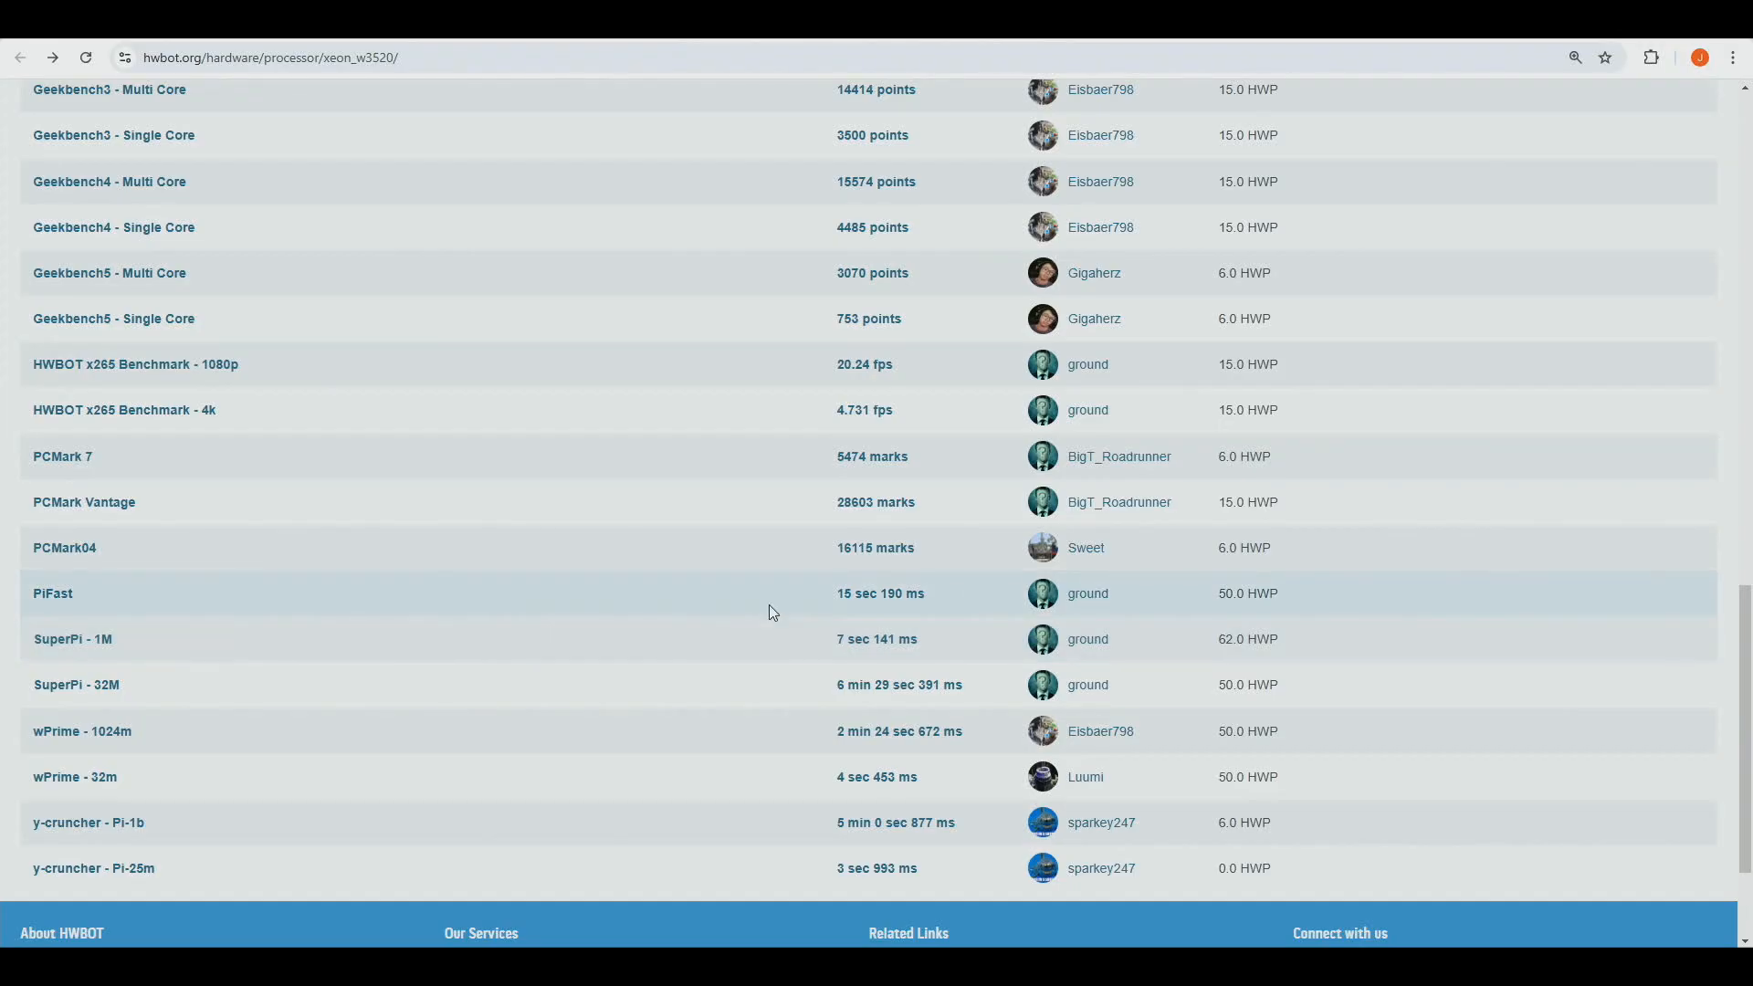
# - Open ground's 7 sec 141 ms SuperPi 1M record for the Xeon W3520
pyautogui.click(876, 638)
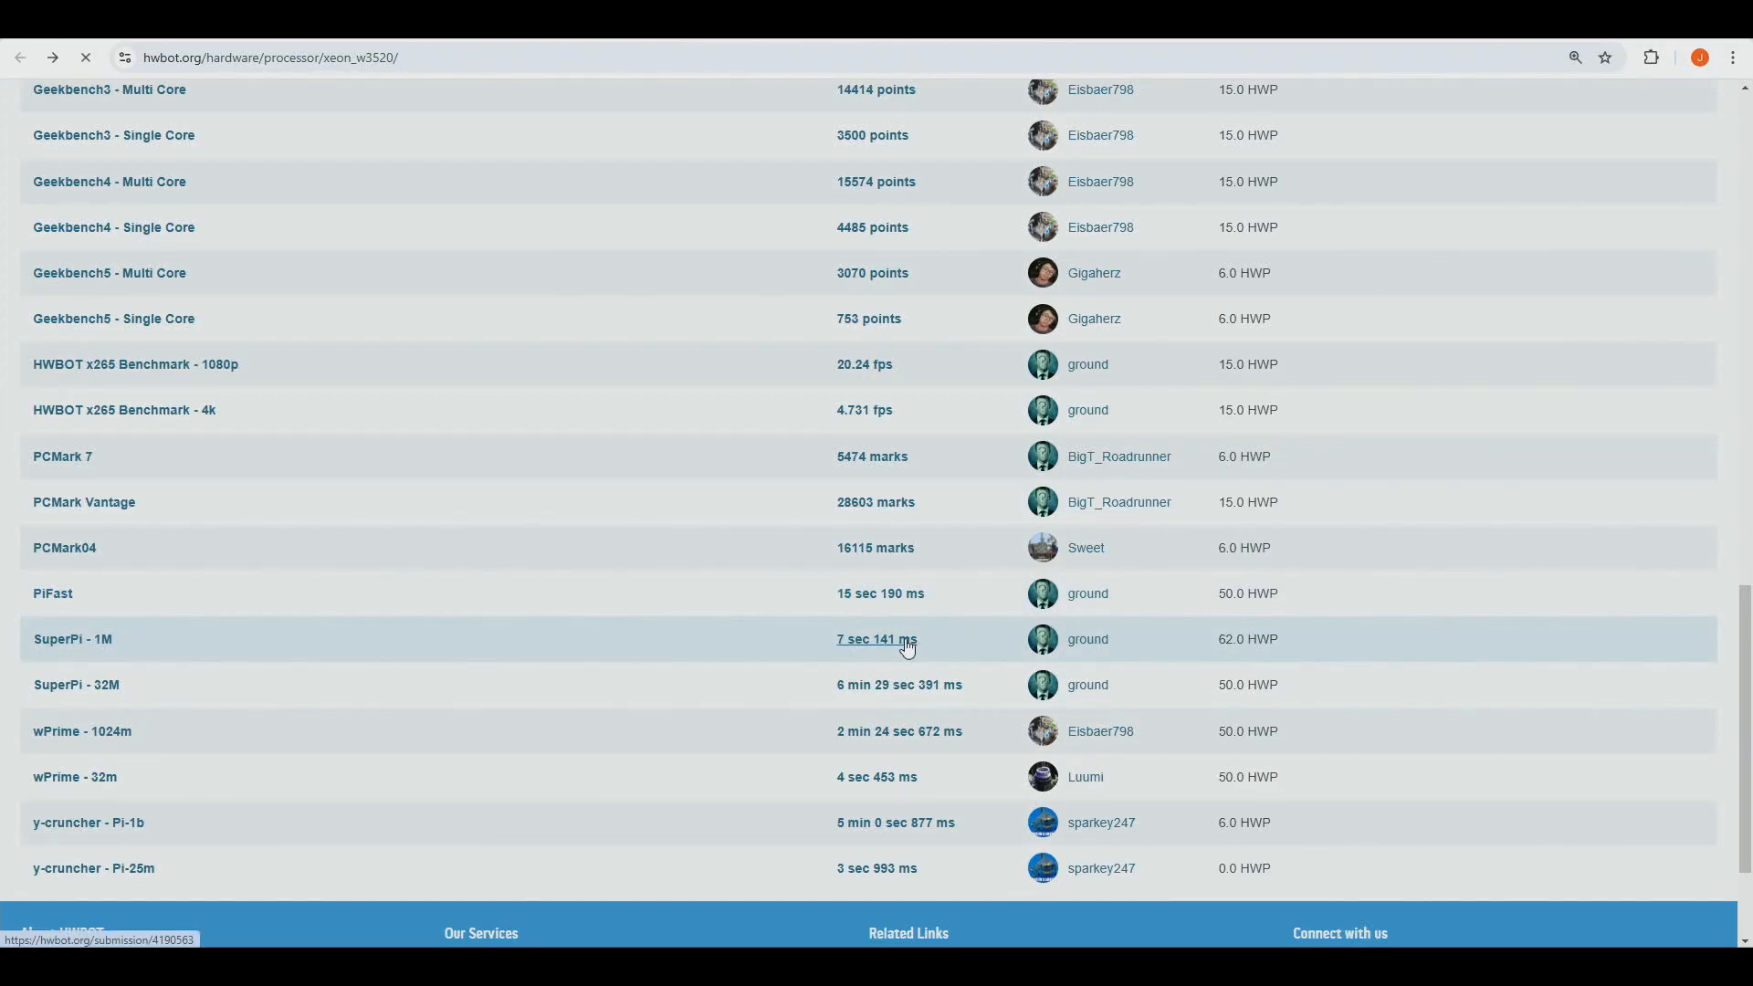
# - Scroll through the submission's rankings and SuperPi 1M ranking sidebar
pyautogui.click(877, 638)
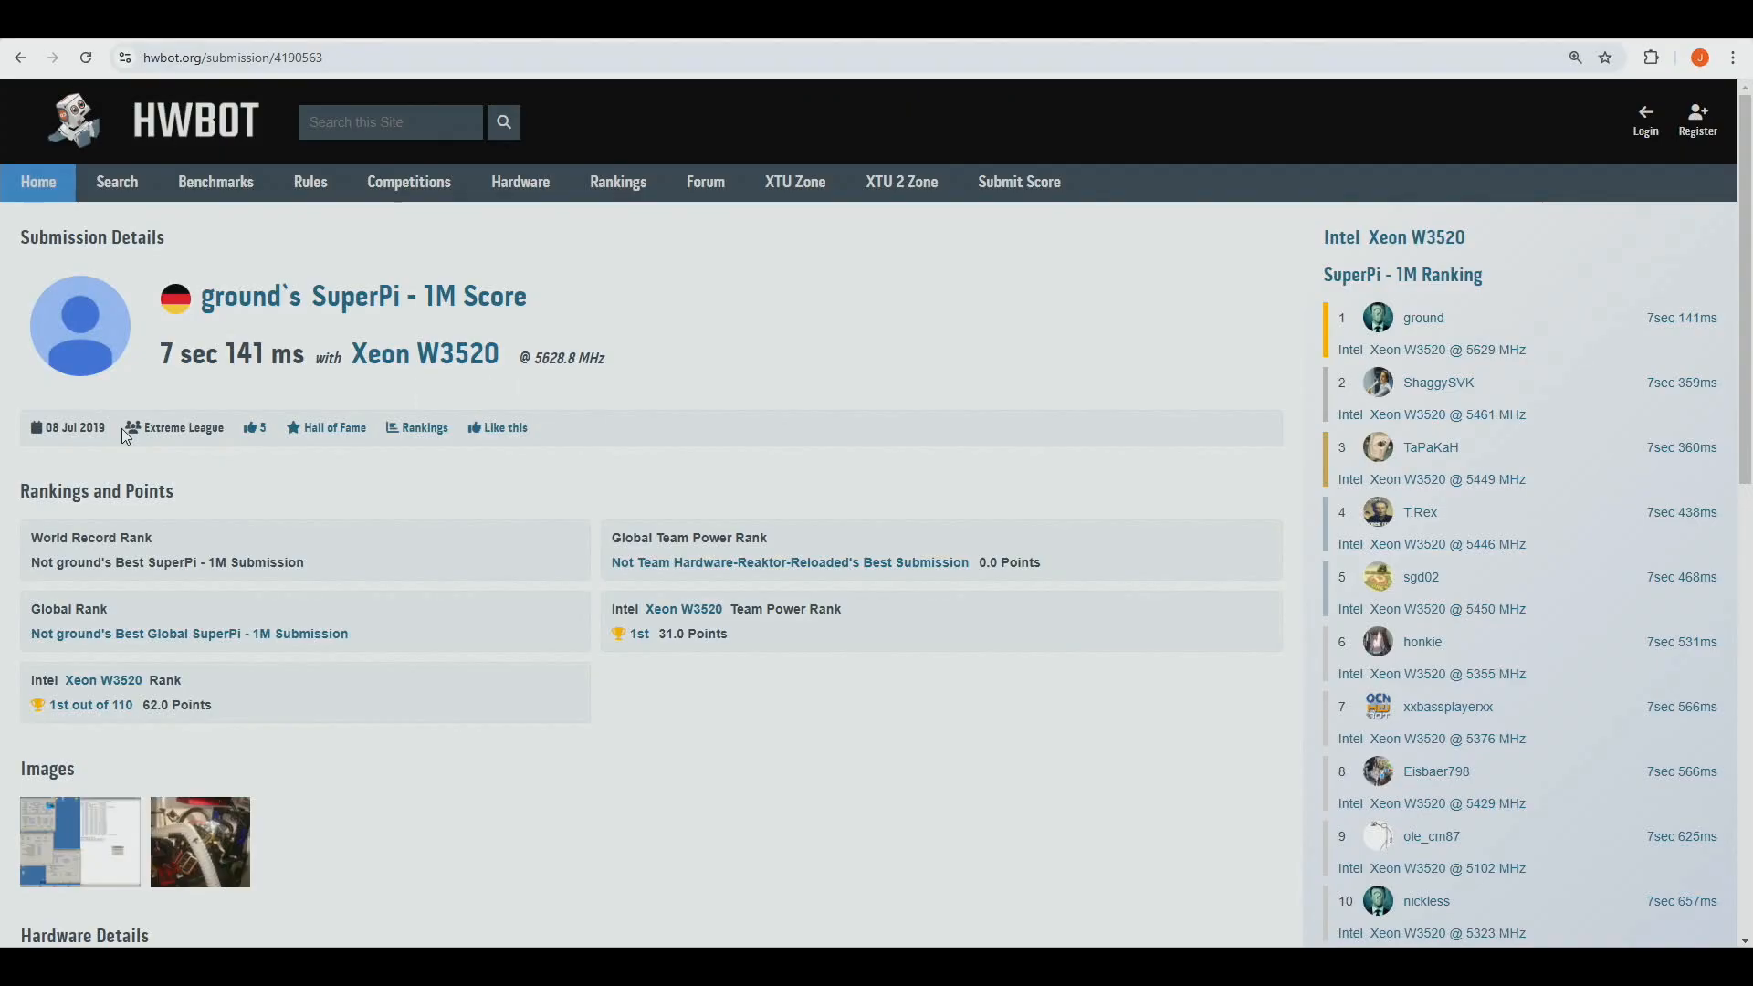
pyautogui.moveTo(406, 422)
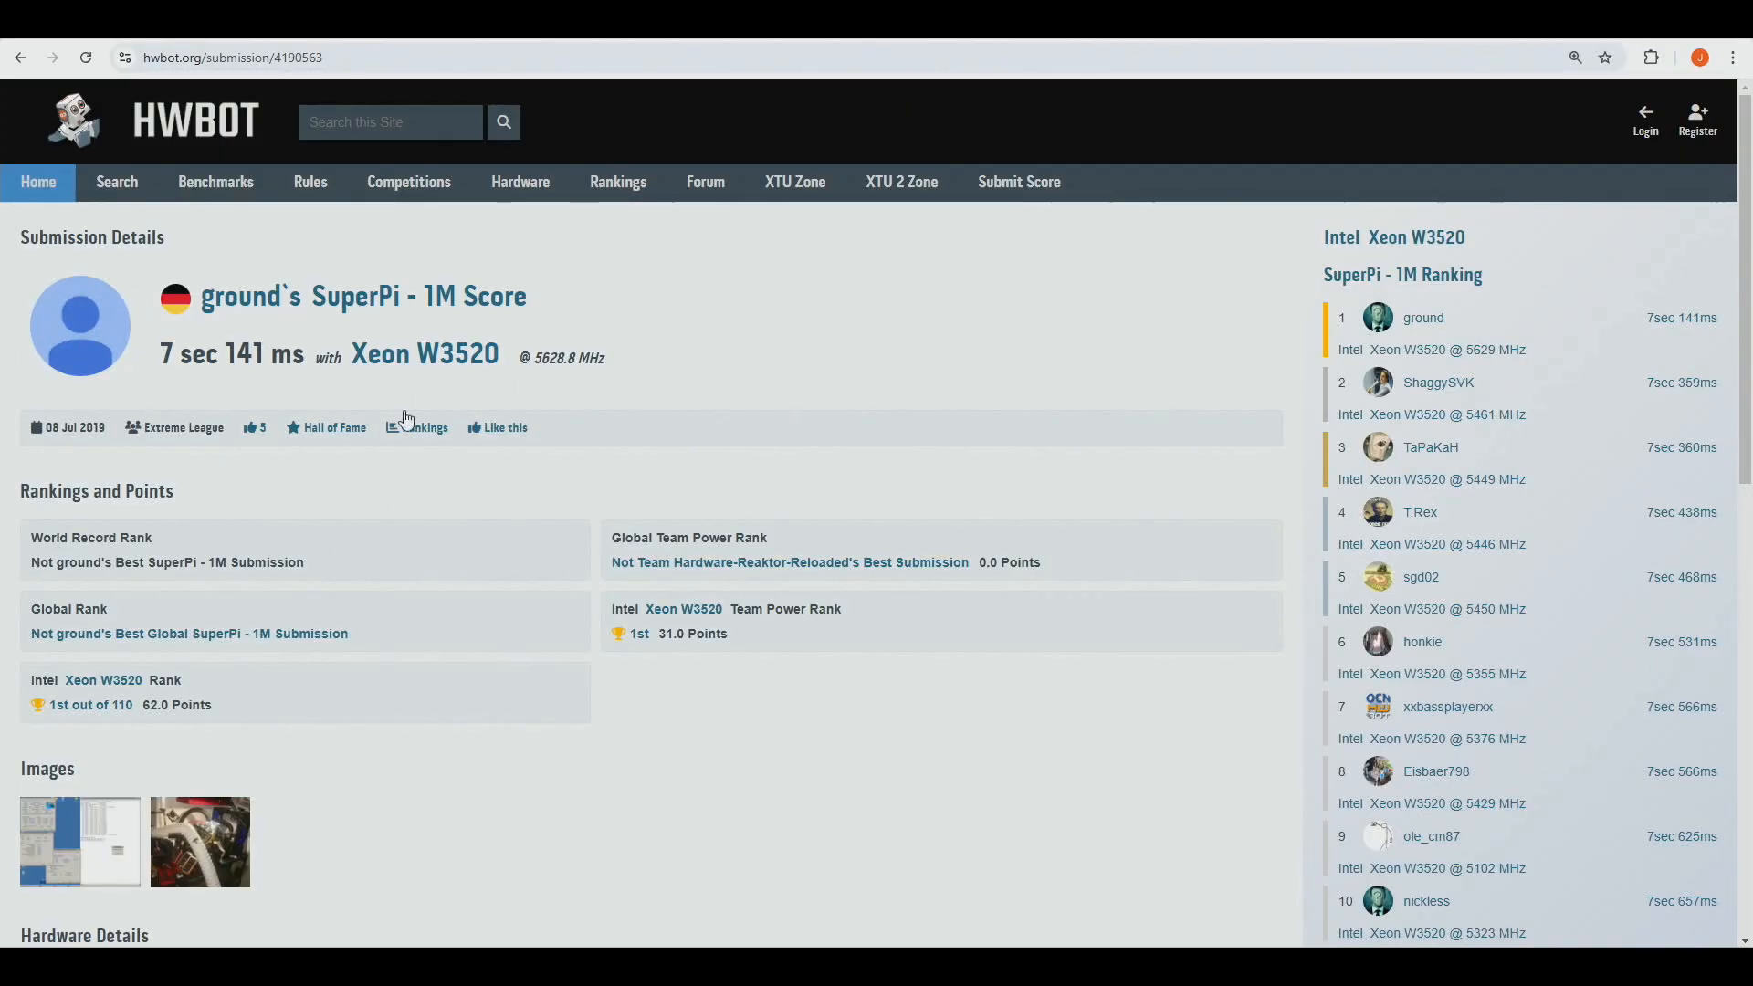
pyautogui.moveTo(97, 434)
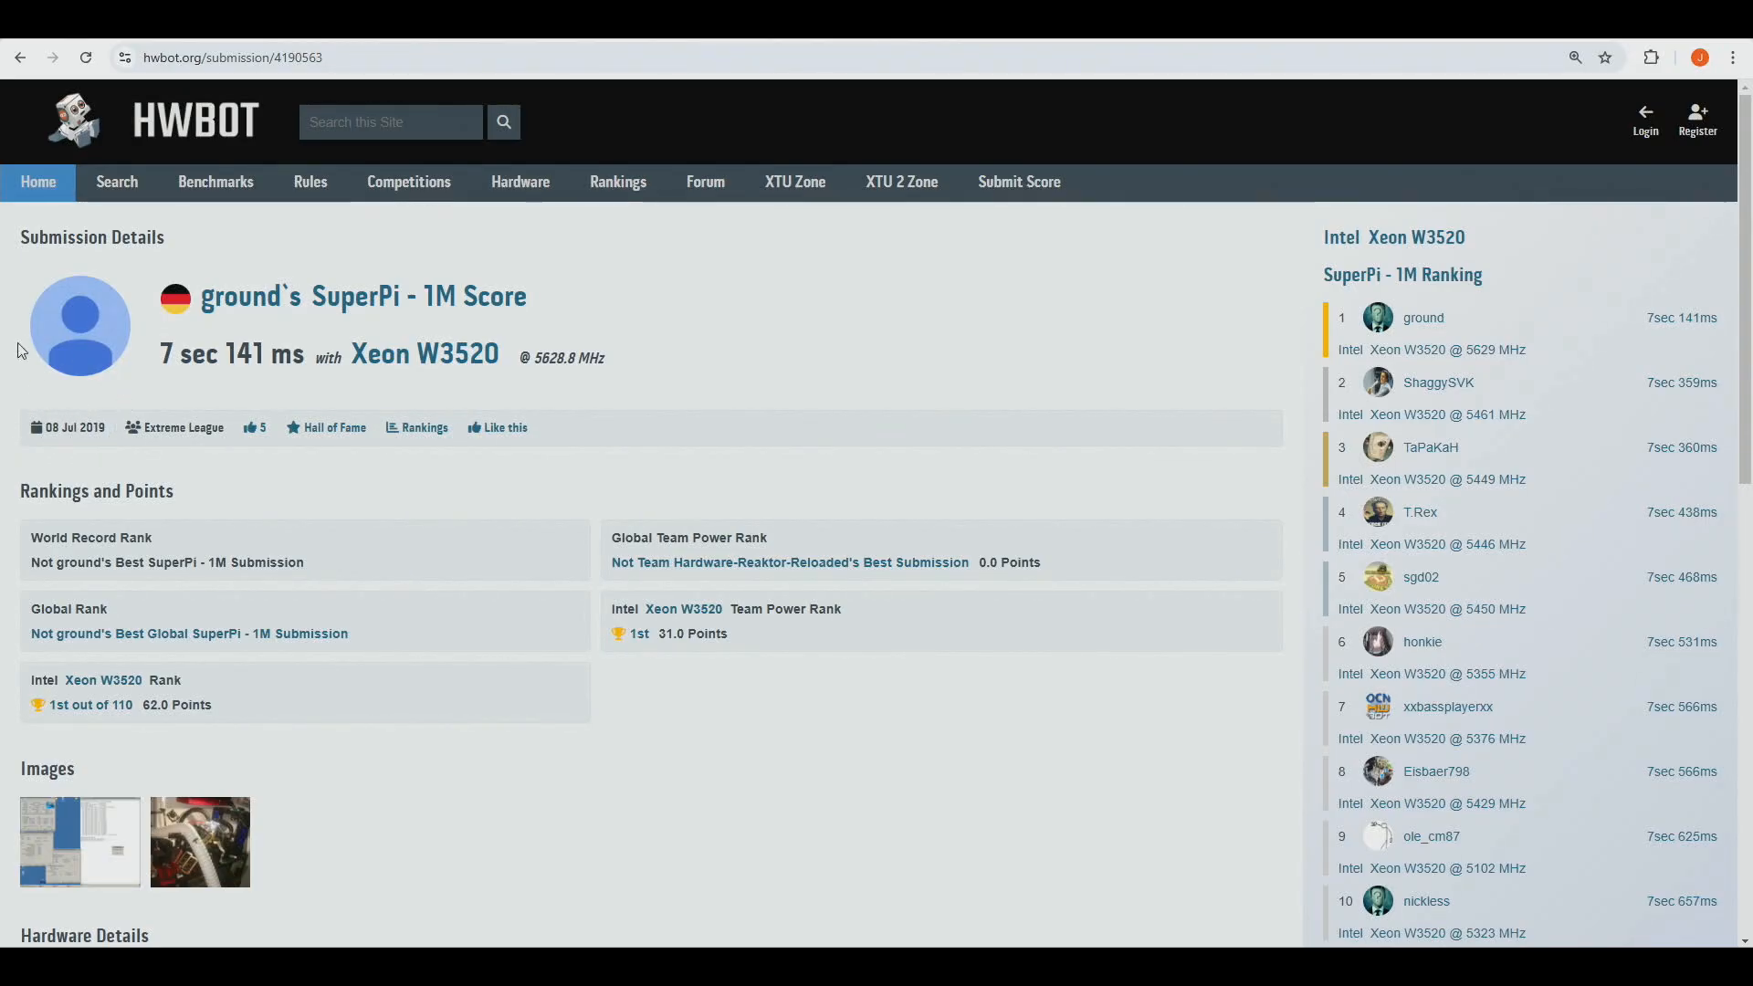
pyautogui.scroll(-3)
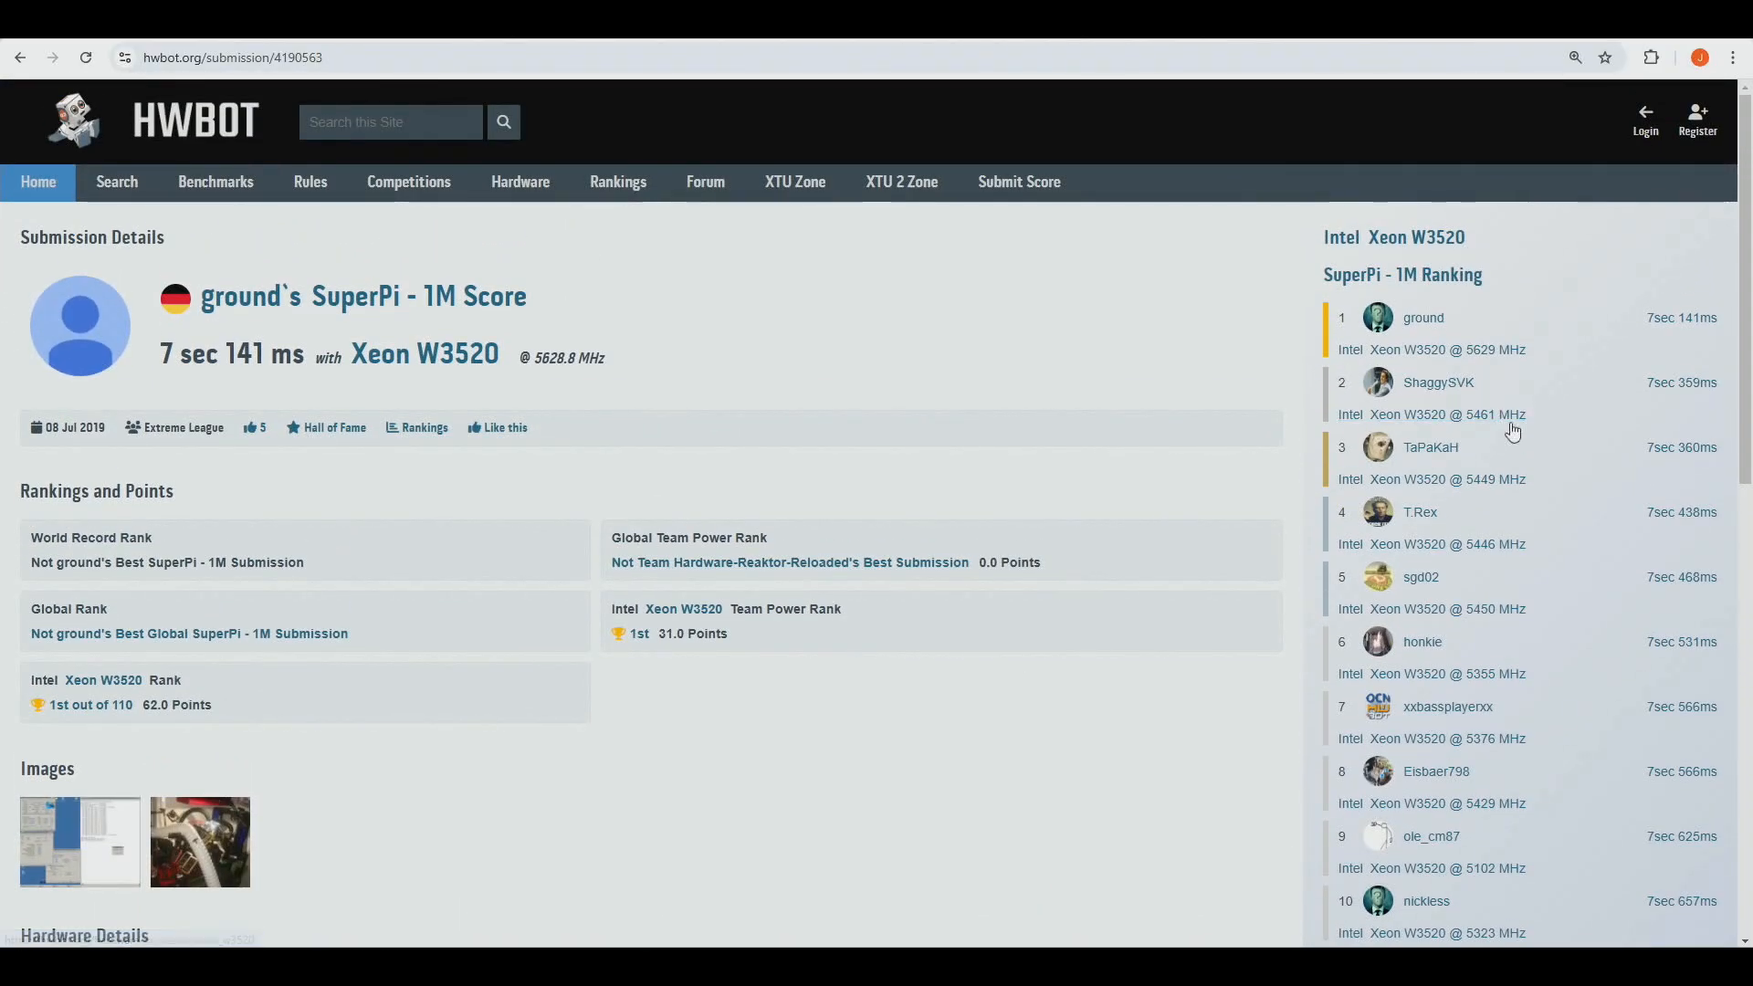
pyautogui.moveTo(1681, 383)
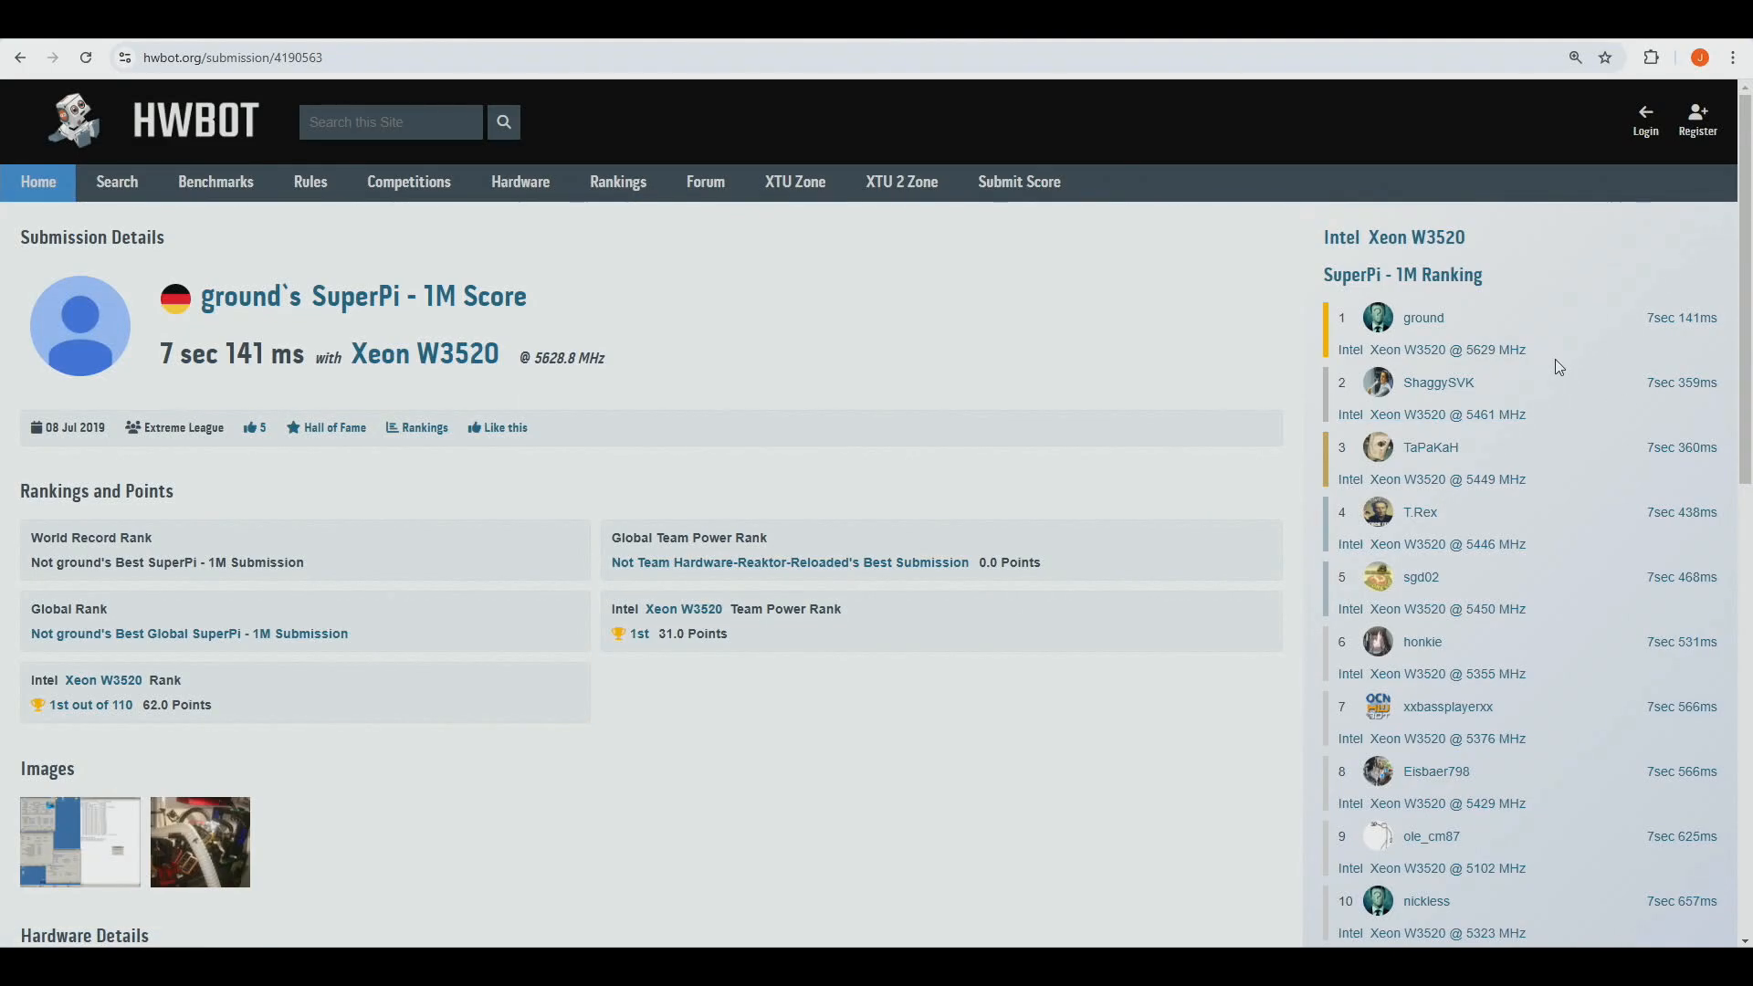
pyautogui.moveTo(1402, 274)
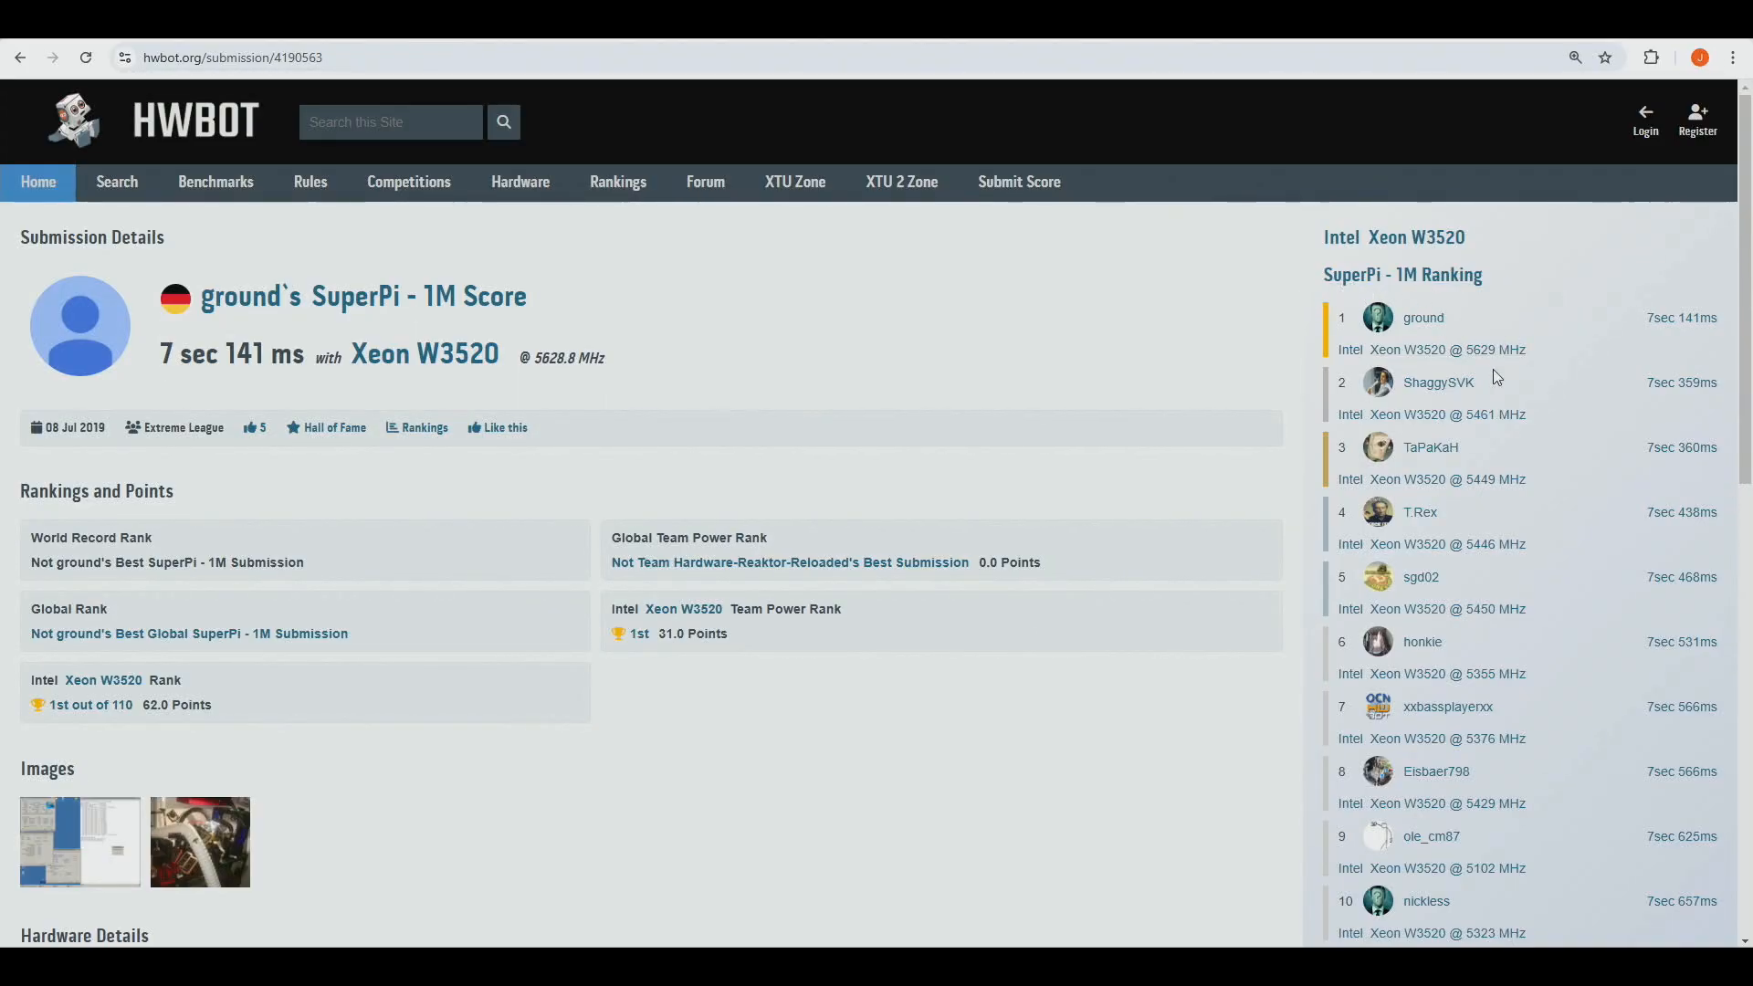
pyautogui.moveTo(1230, 426)
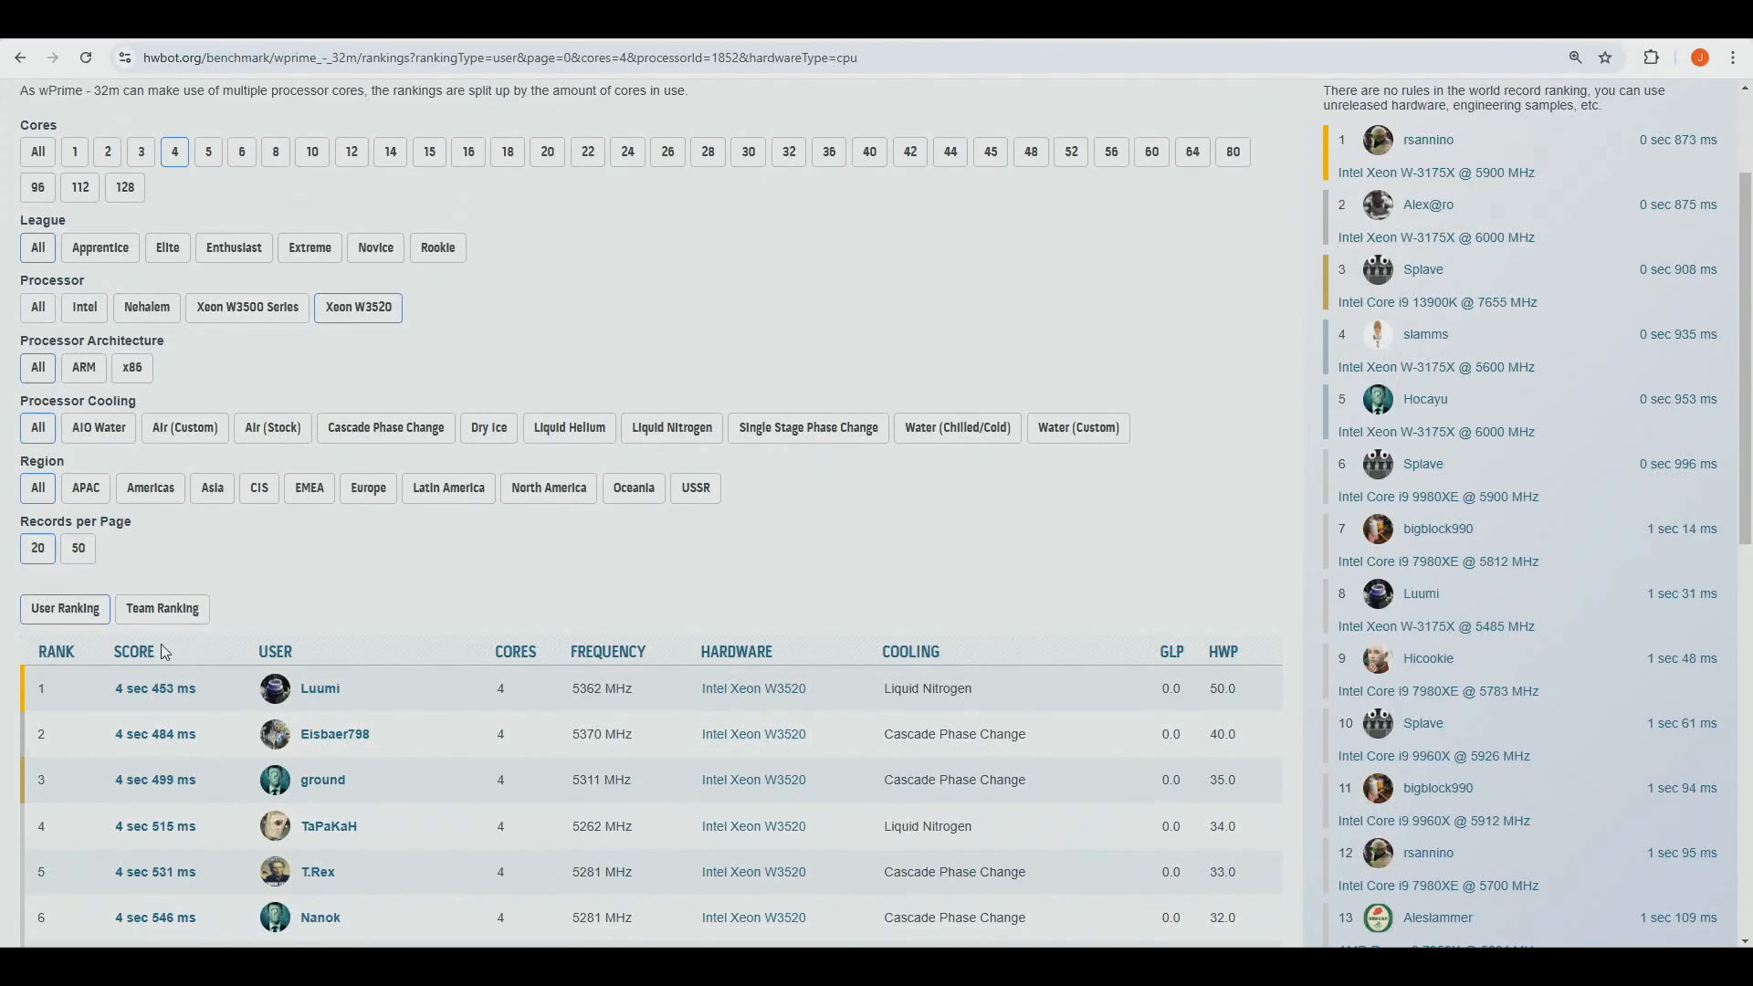
# - Scroll down the wPrime 32M Xeon W3520 ranking, led by Luumi at 4 sec 453 ms
pyautogui.scroll(-3)
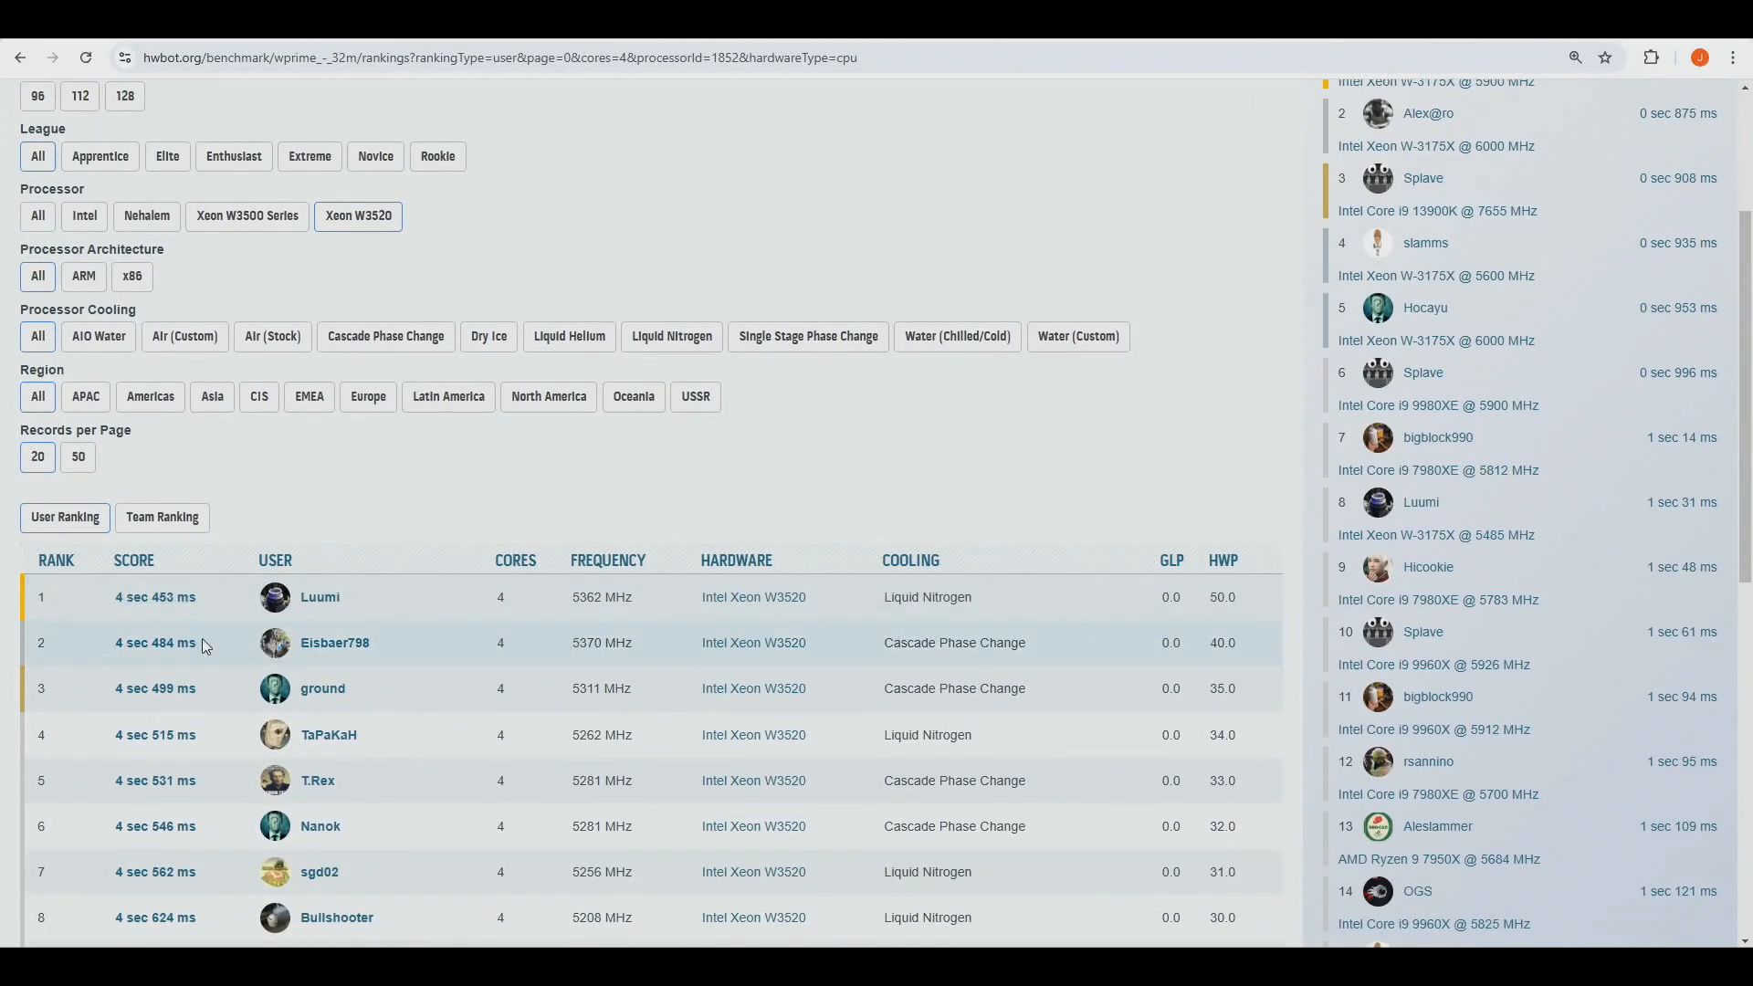
pyautogui.moveTo(155, 597)
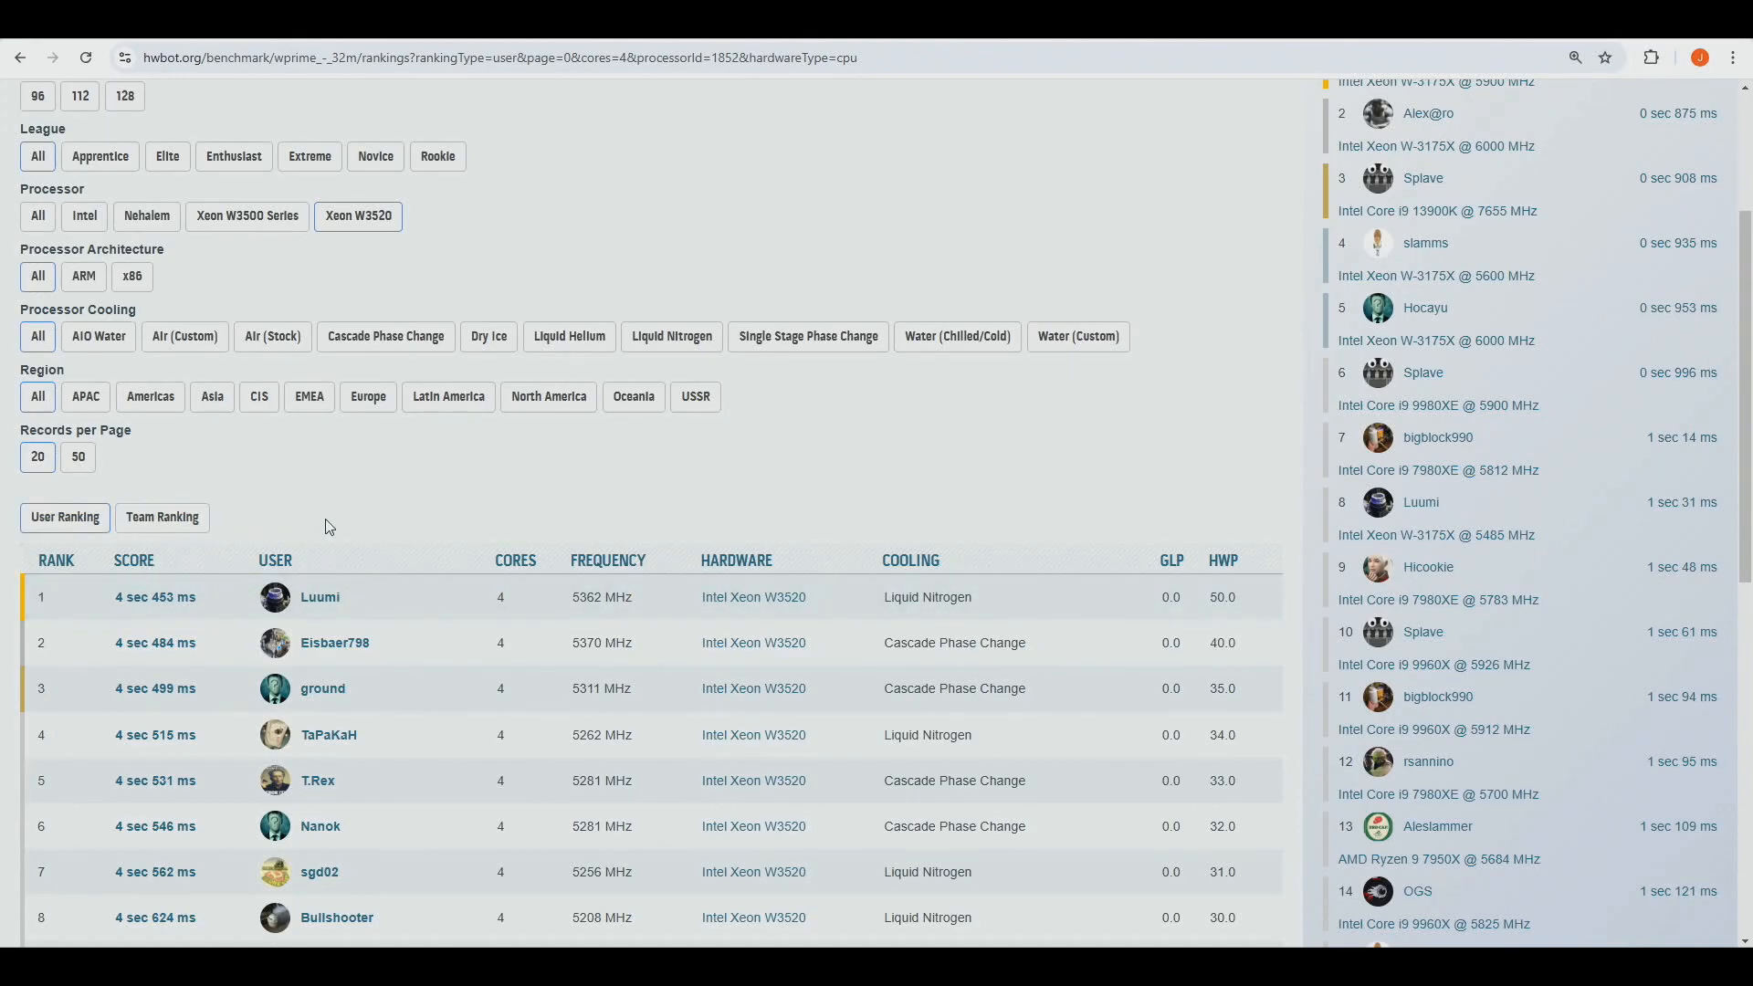
pyautogui.moveTo(374, 488)
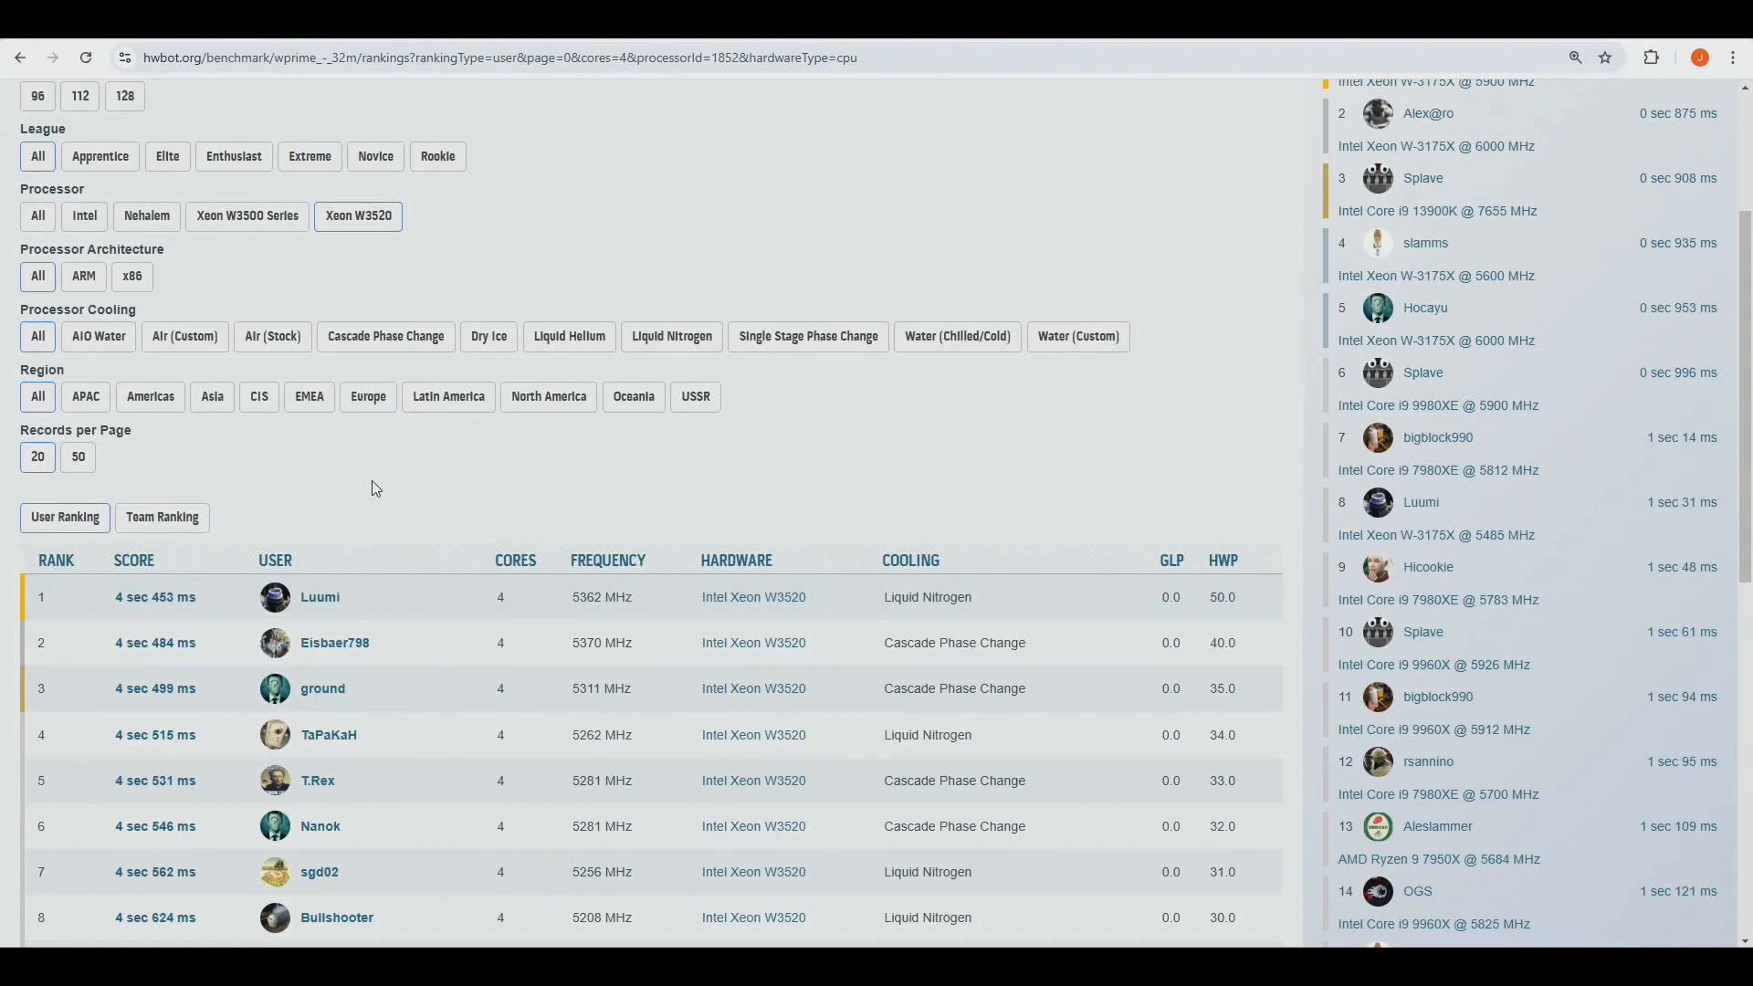
pyautogui.moveTo(400, 440)
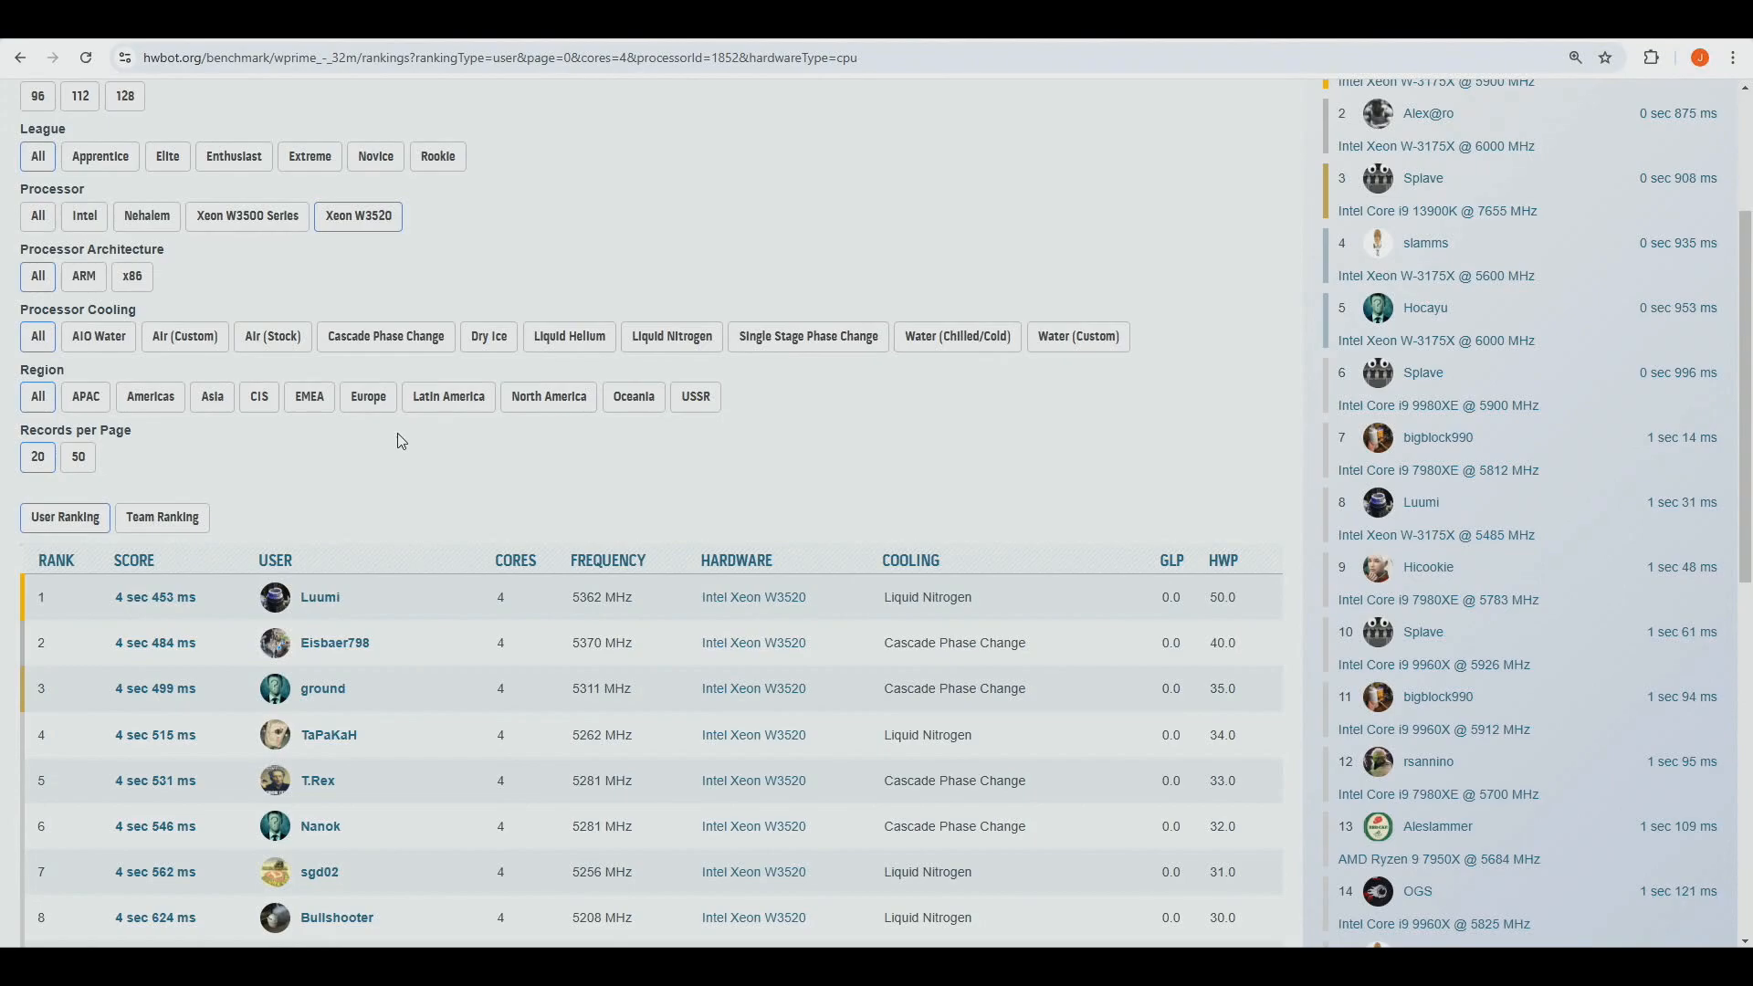
pyautogui.moveTo(199, 651)
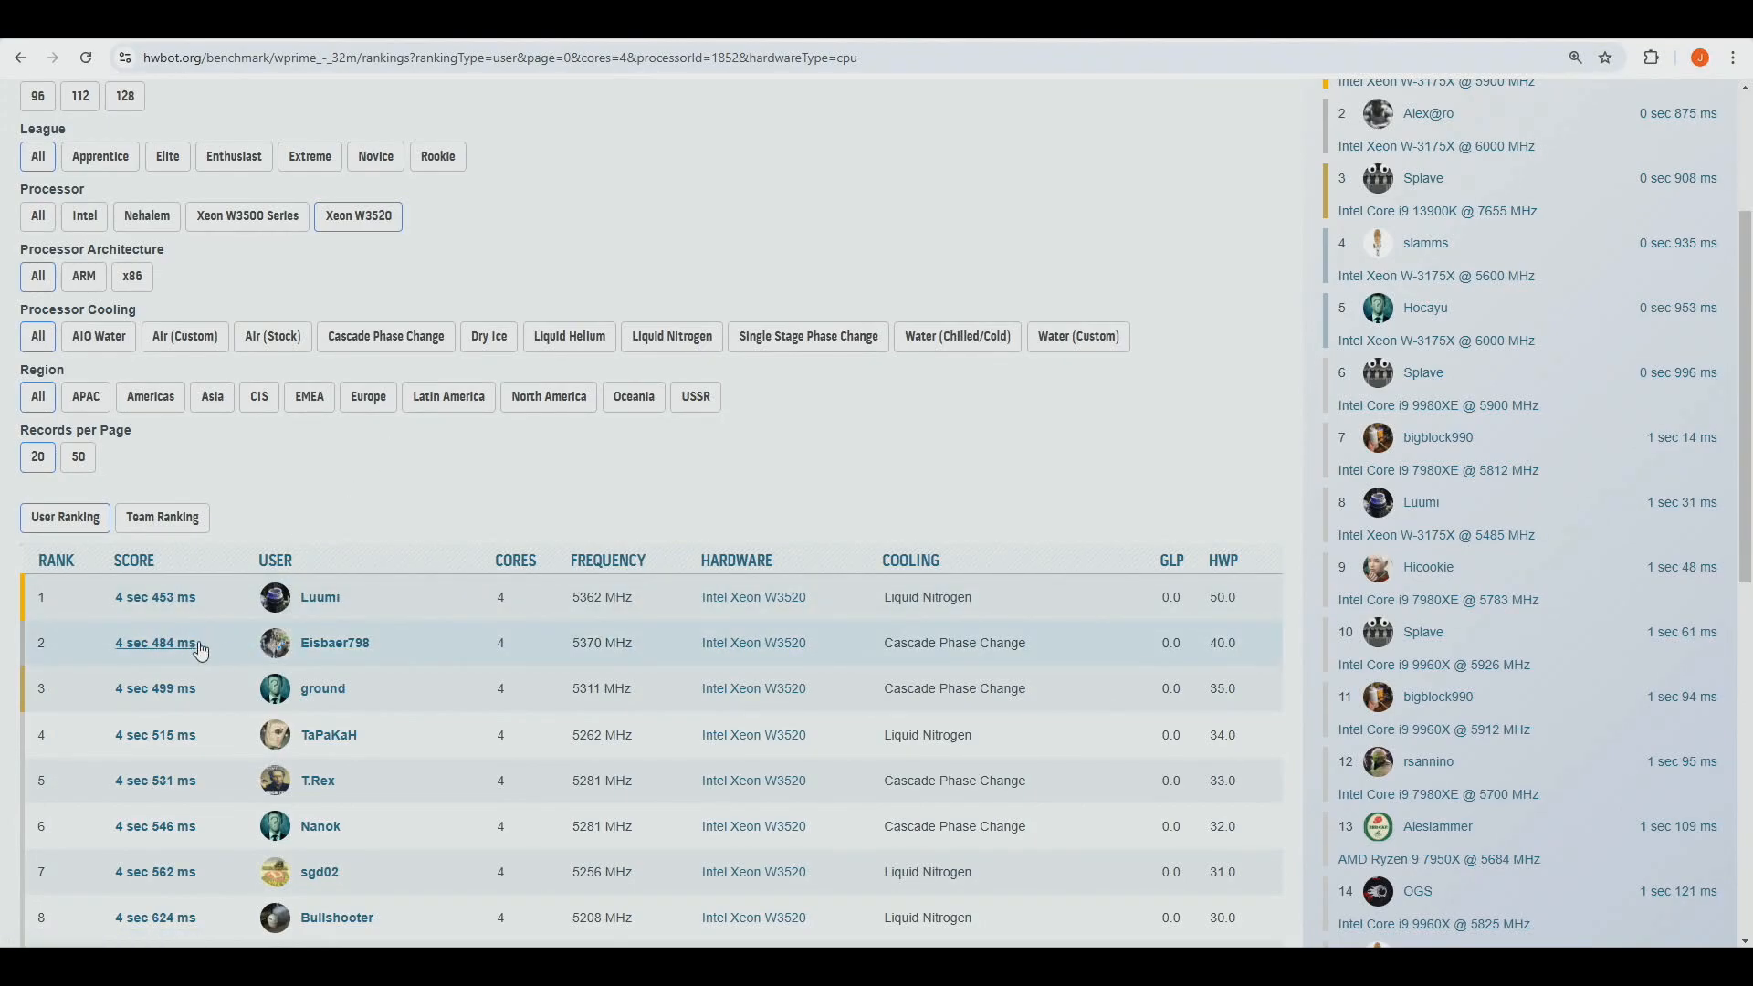
pyautogui.moveTo(276, 646)
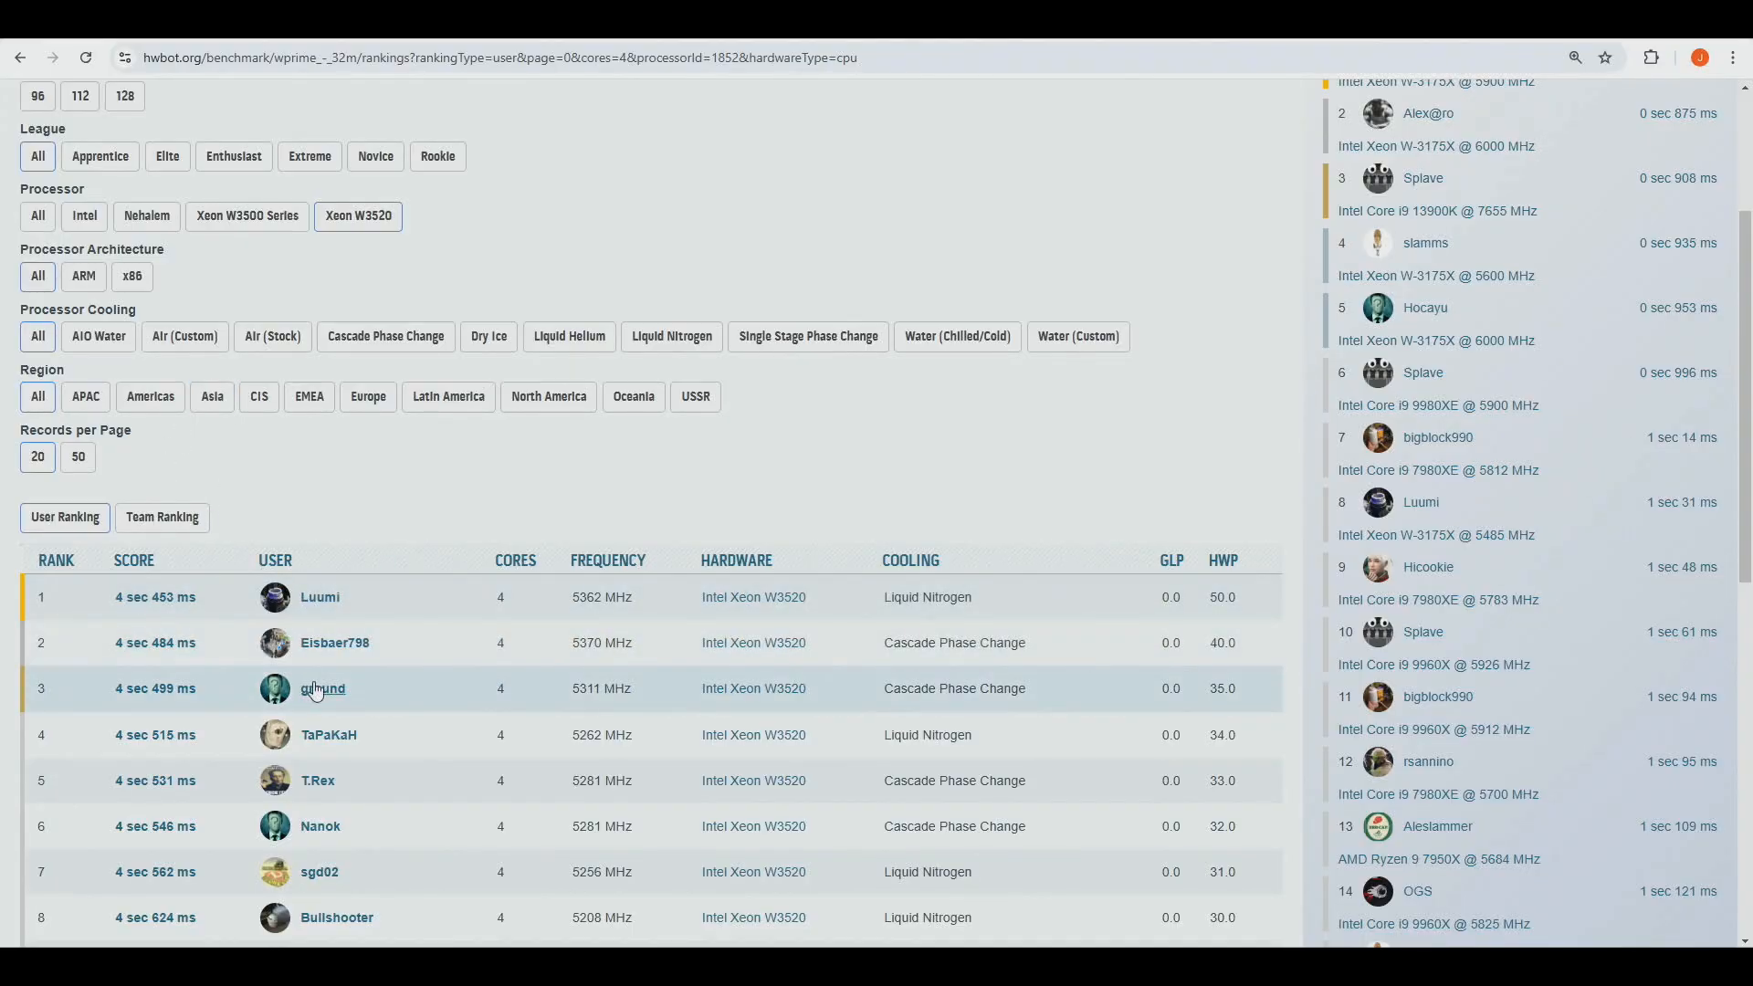
pyautogui.moveTo(487, 252)
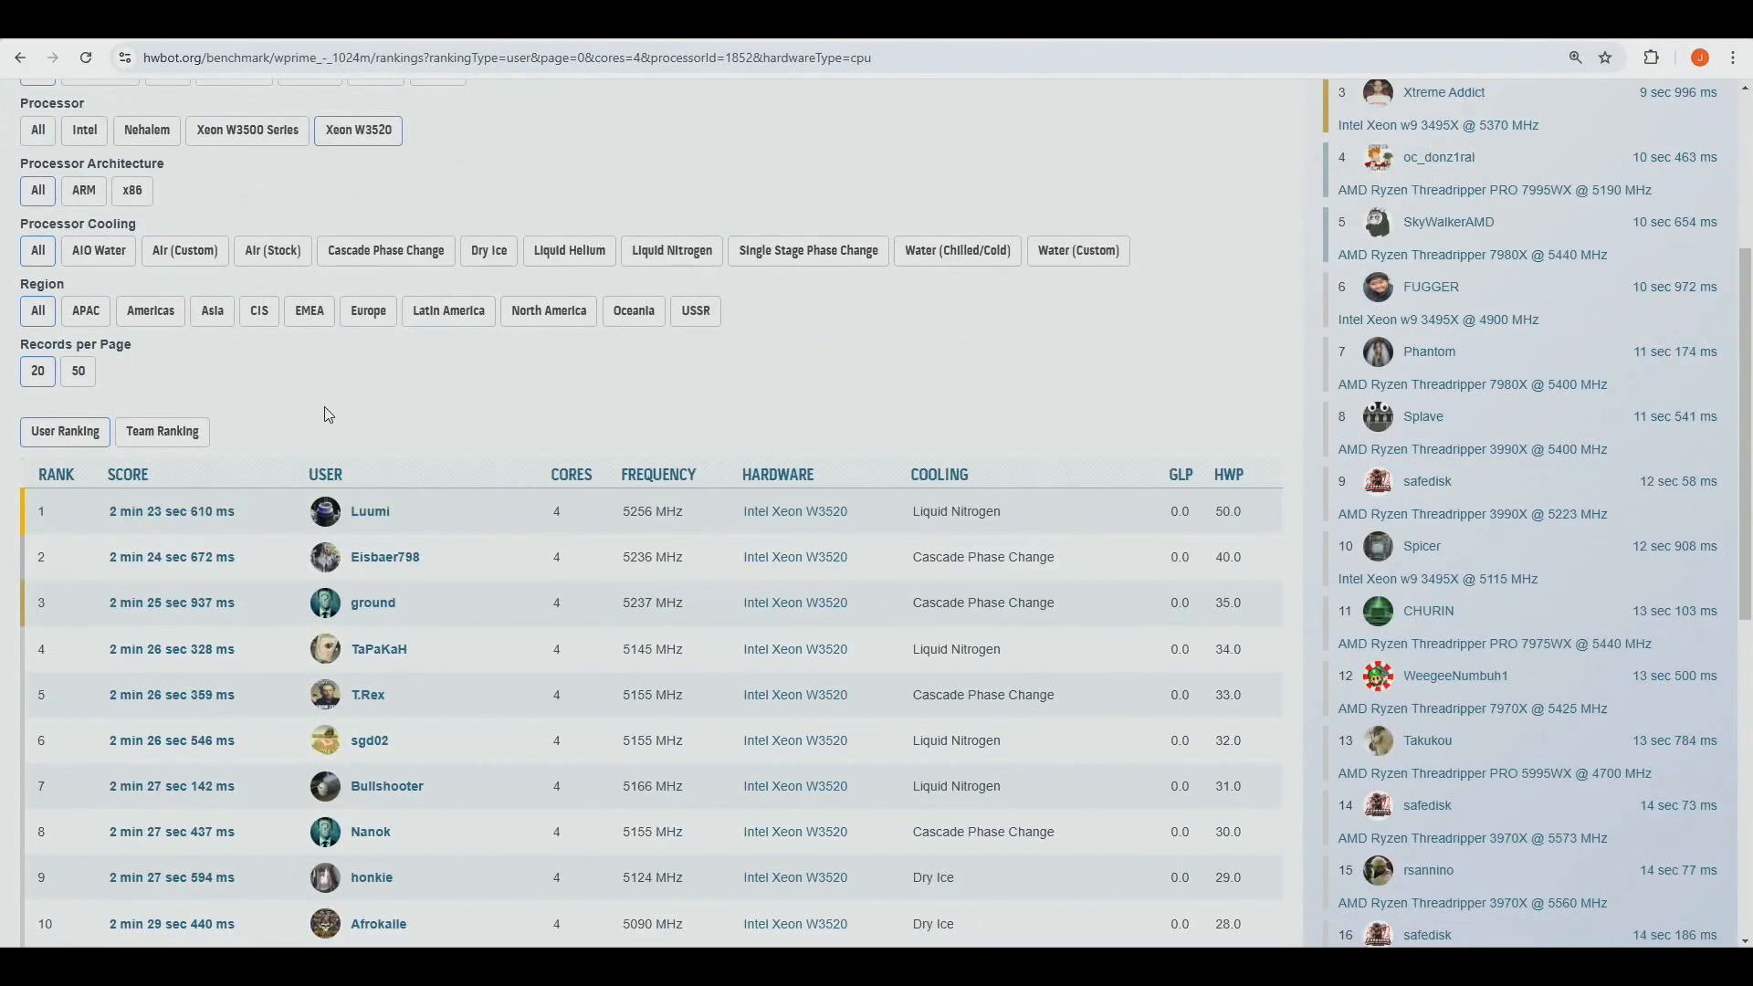
pyautogui.moveTo(170, 511)
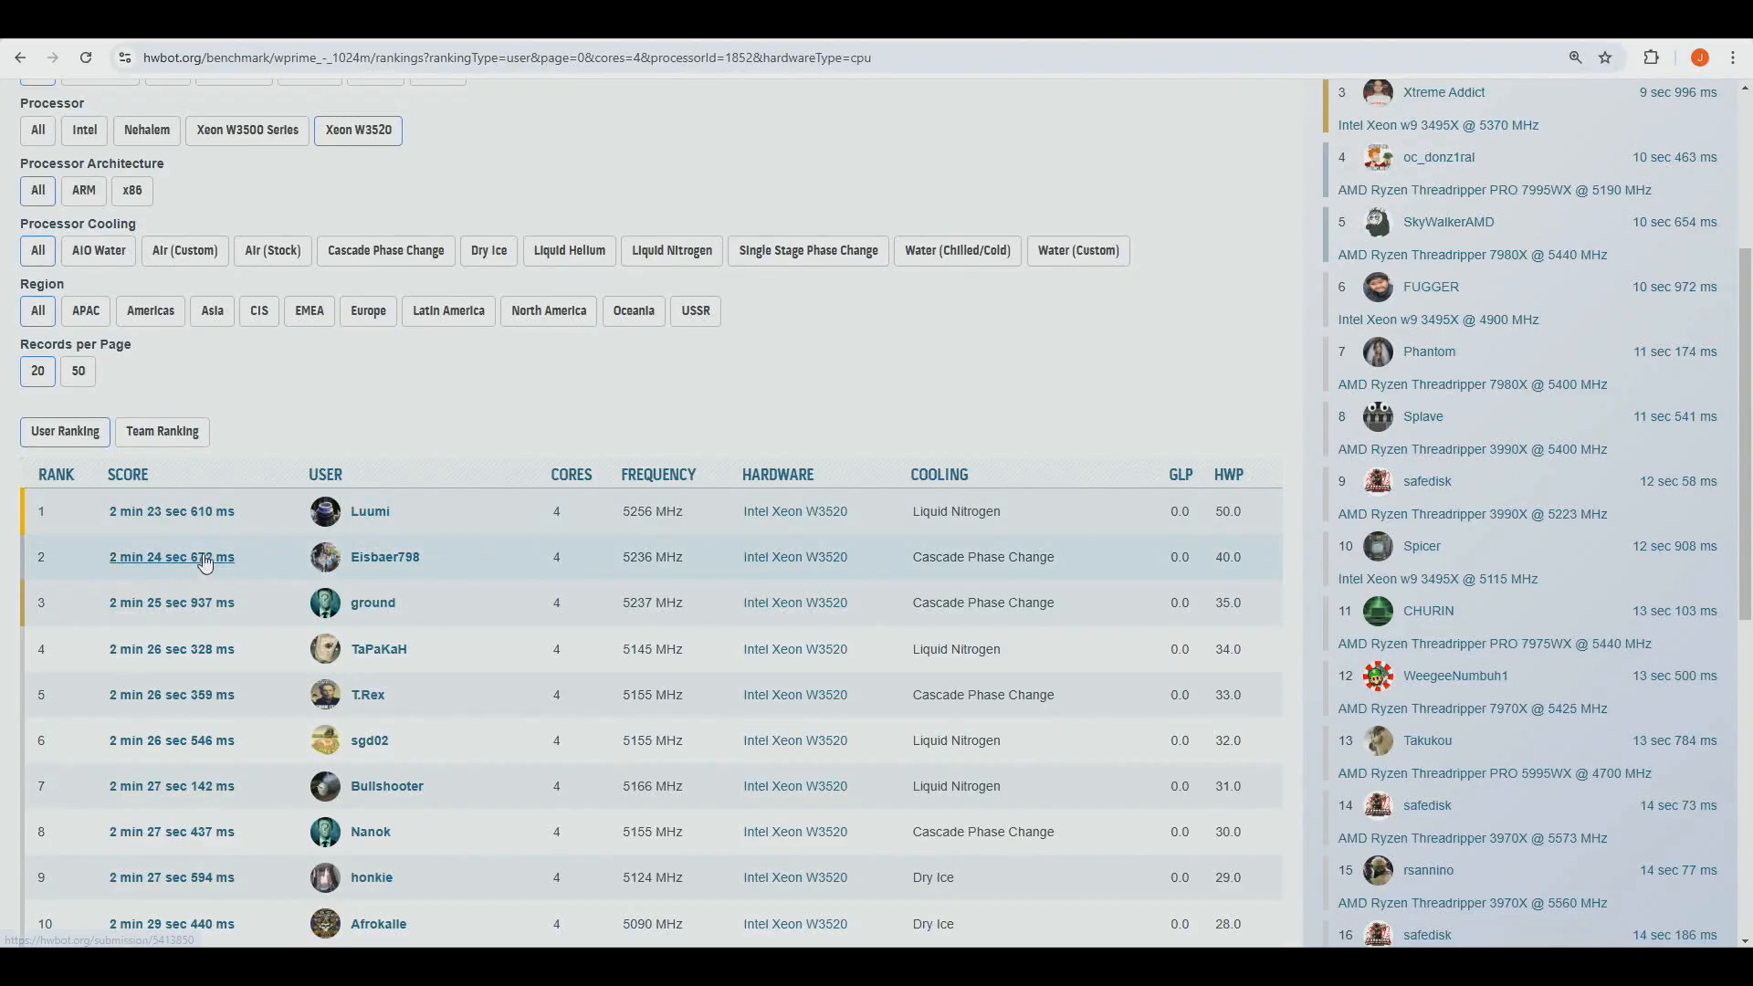
pyautogui.moveTo(302, 545)
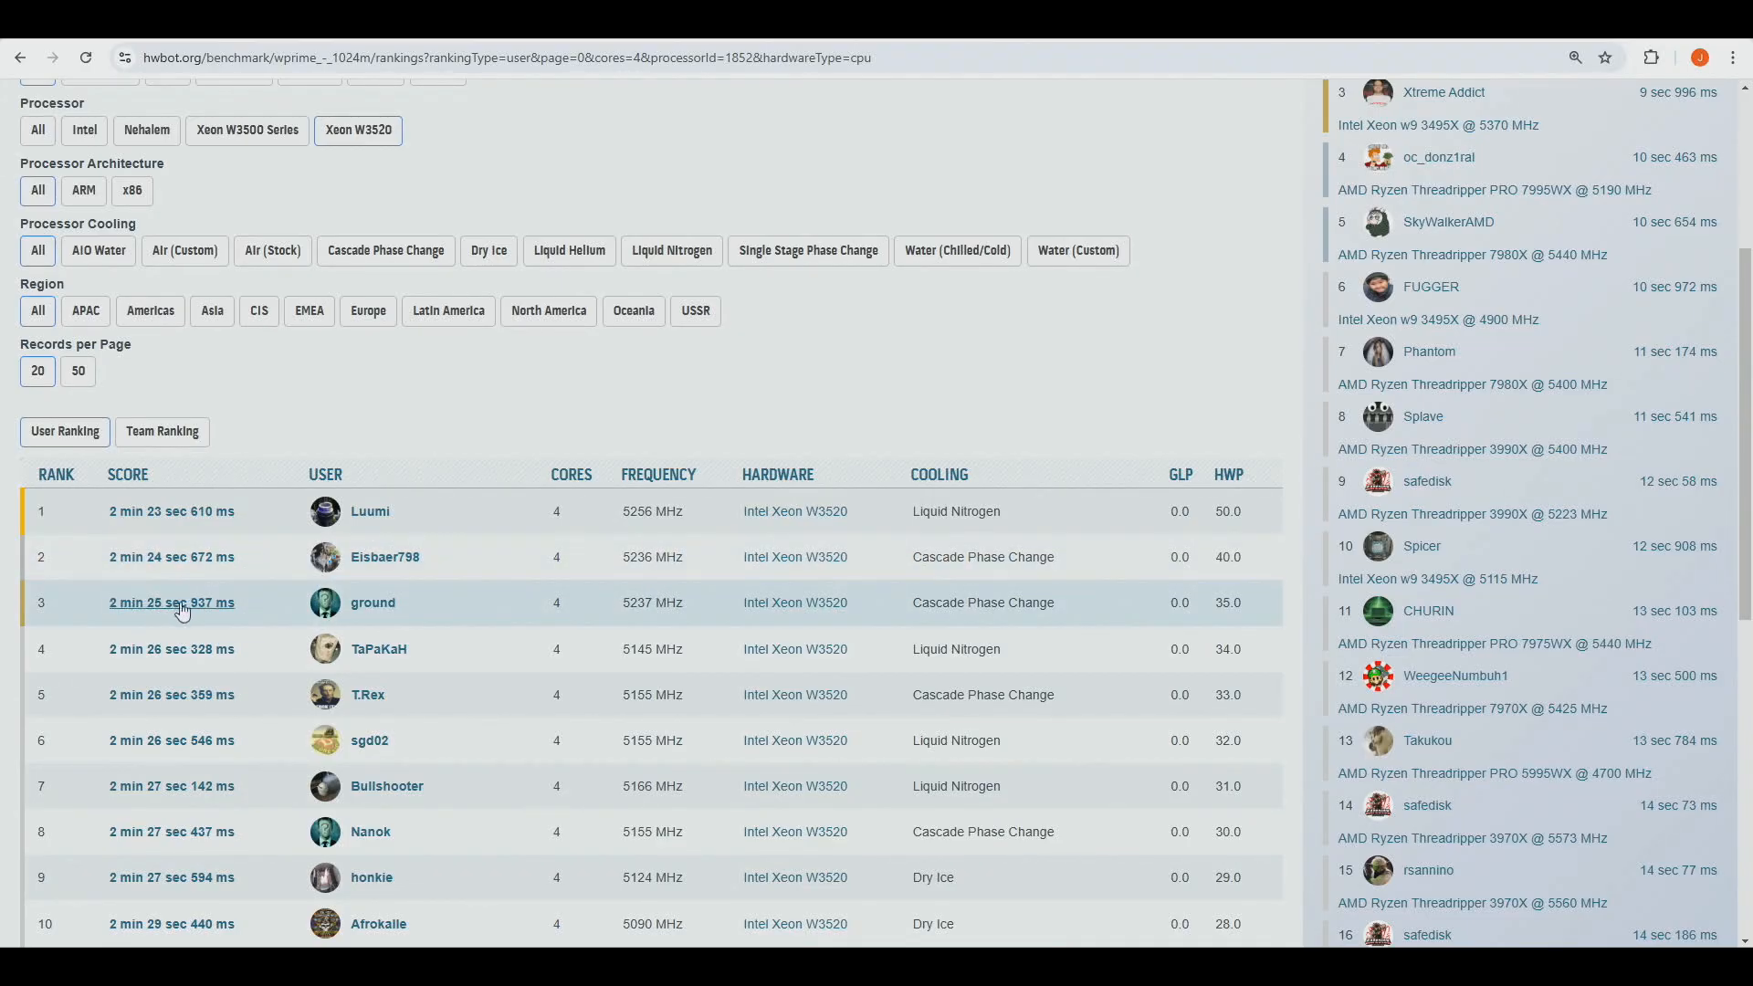
pyautogui.moveTo(611, 612)
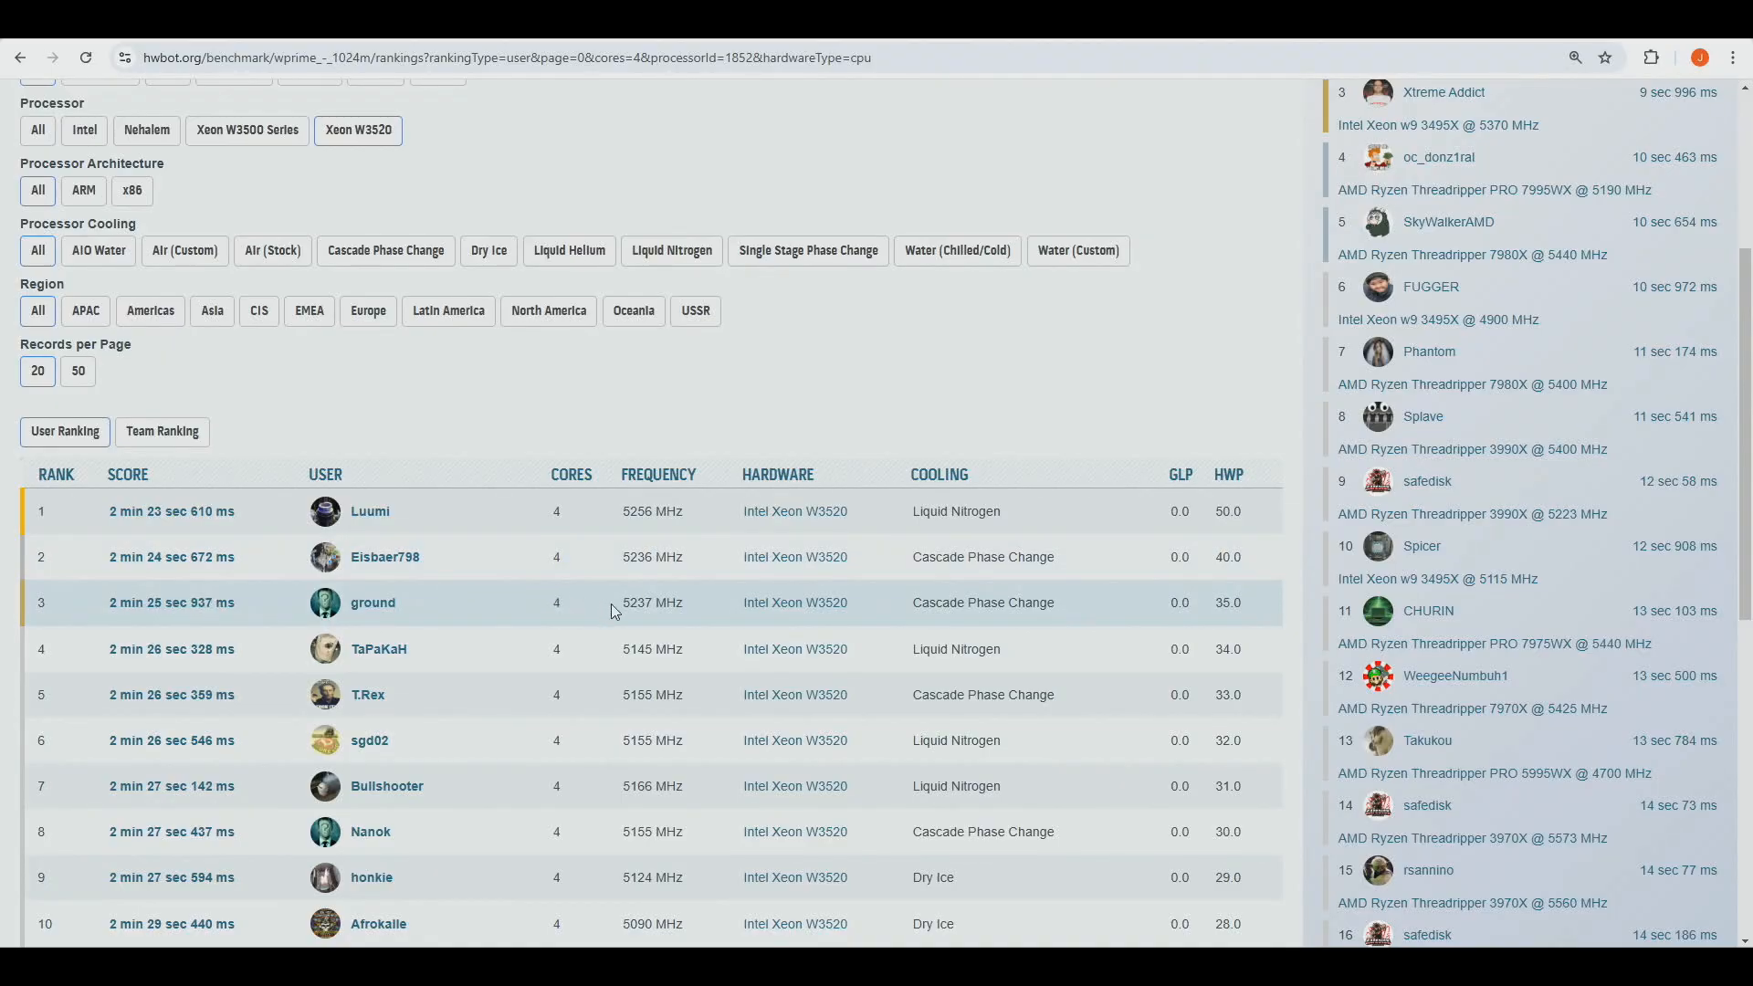
pyautogui.moveTo(201, 534)
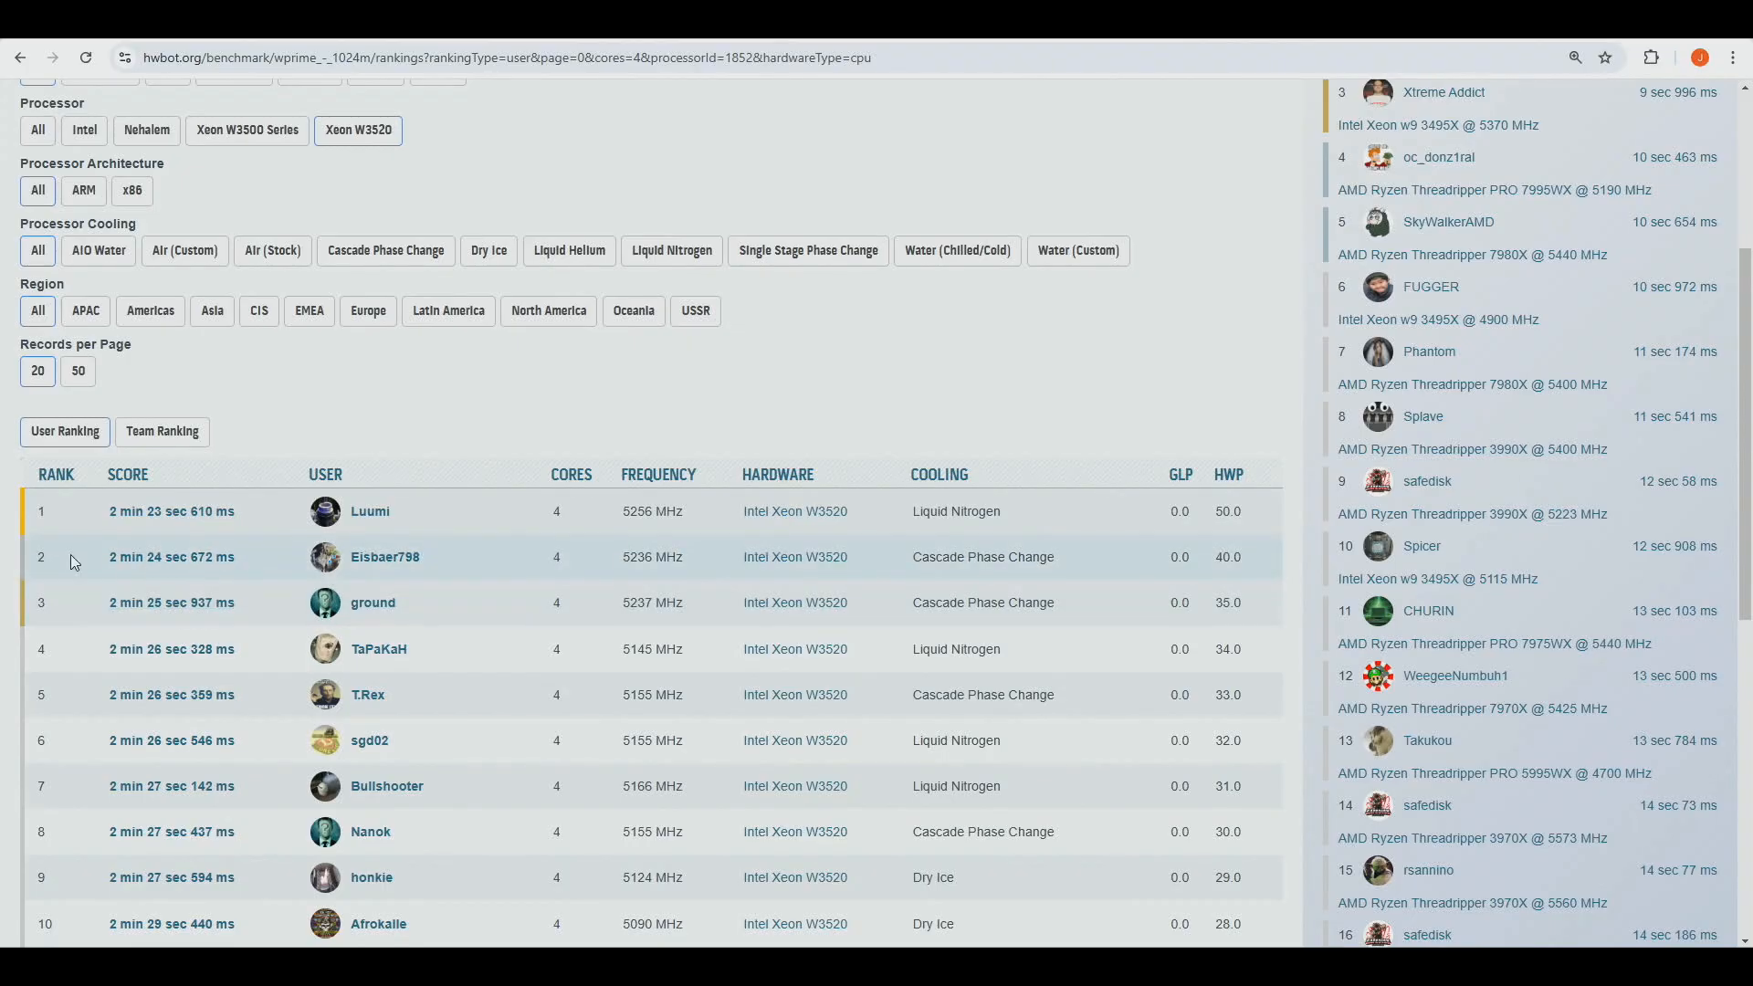
pyautogui.moveTo(390, 443)
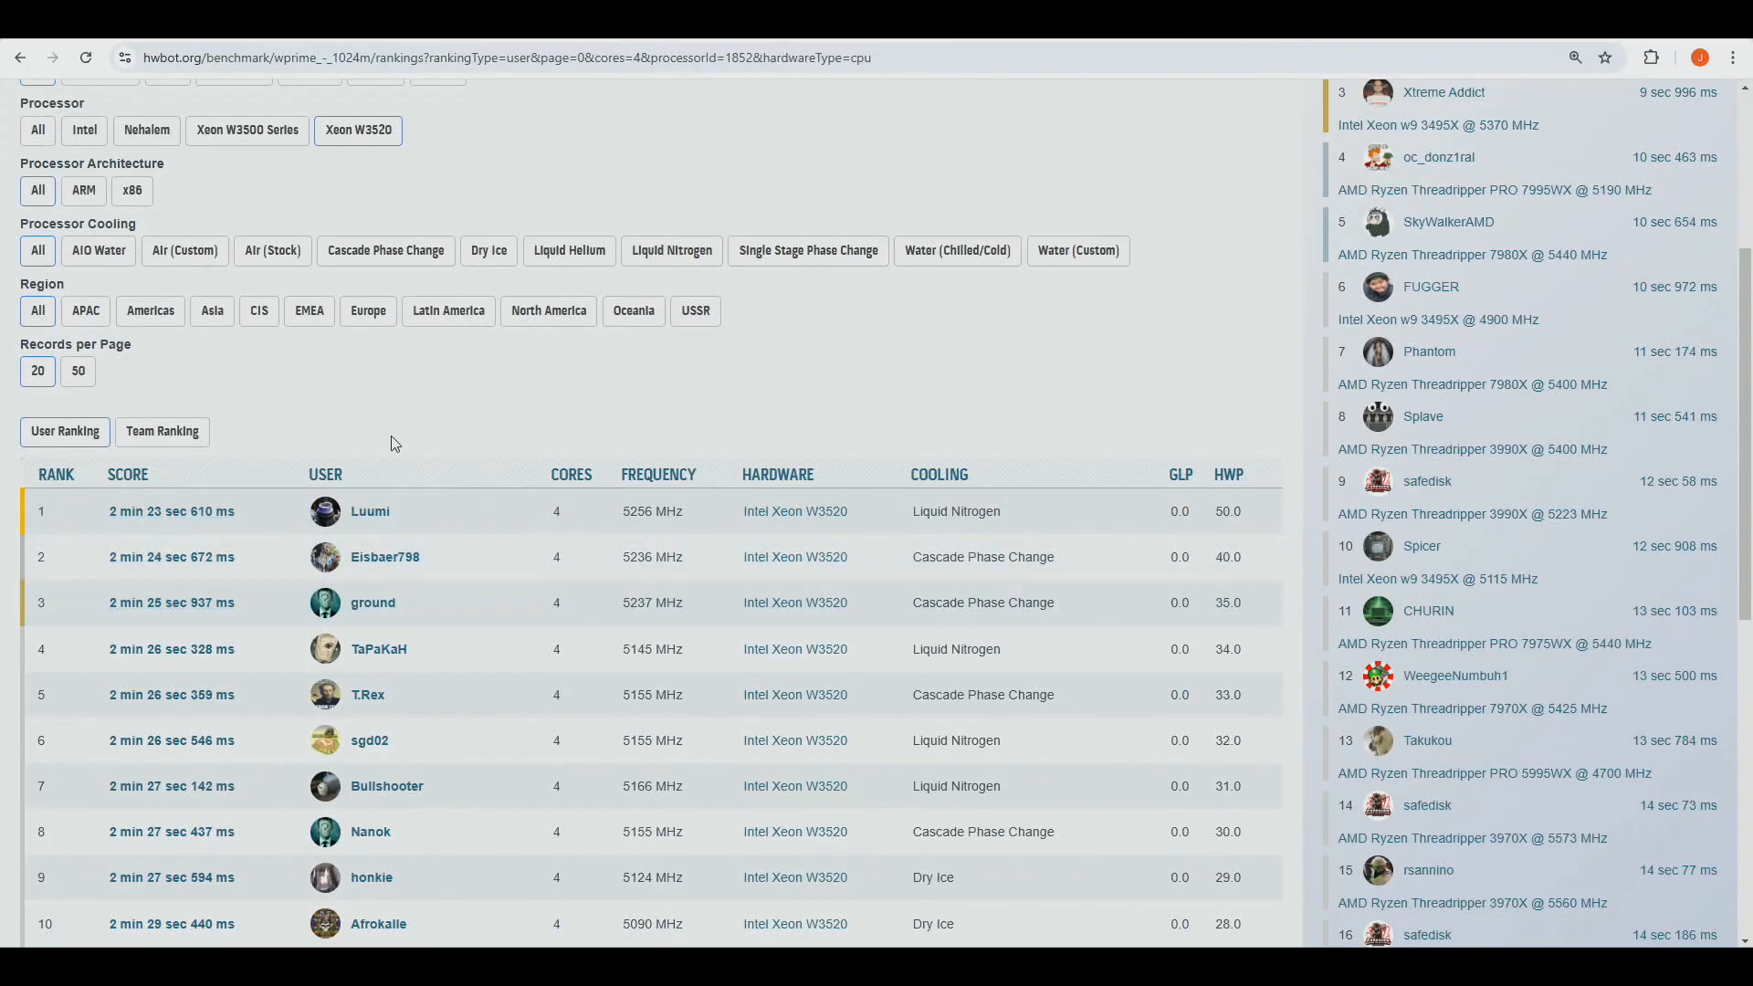
pyautogui.moveTo(384, 459)
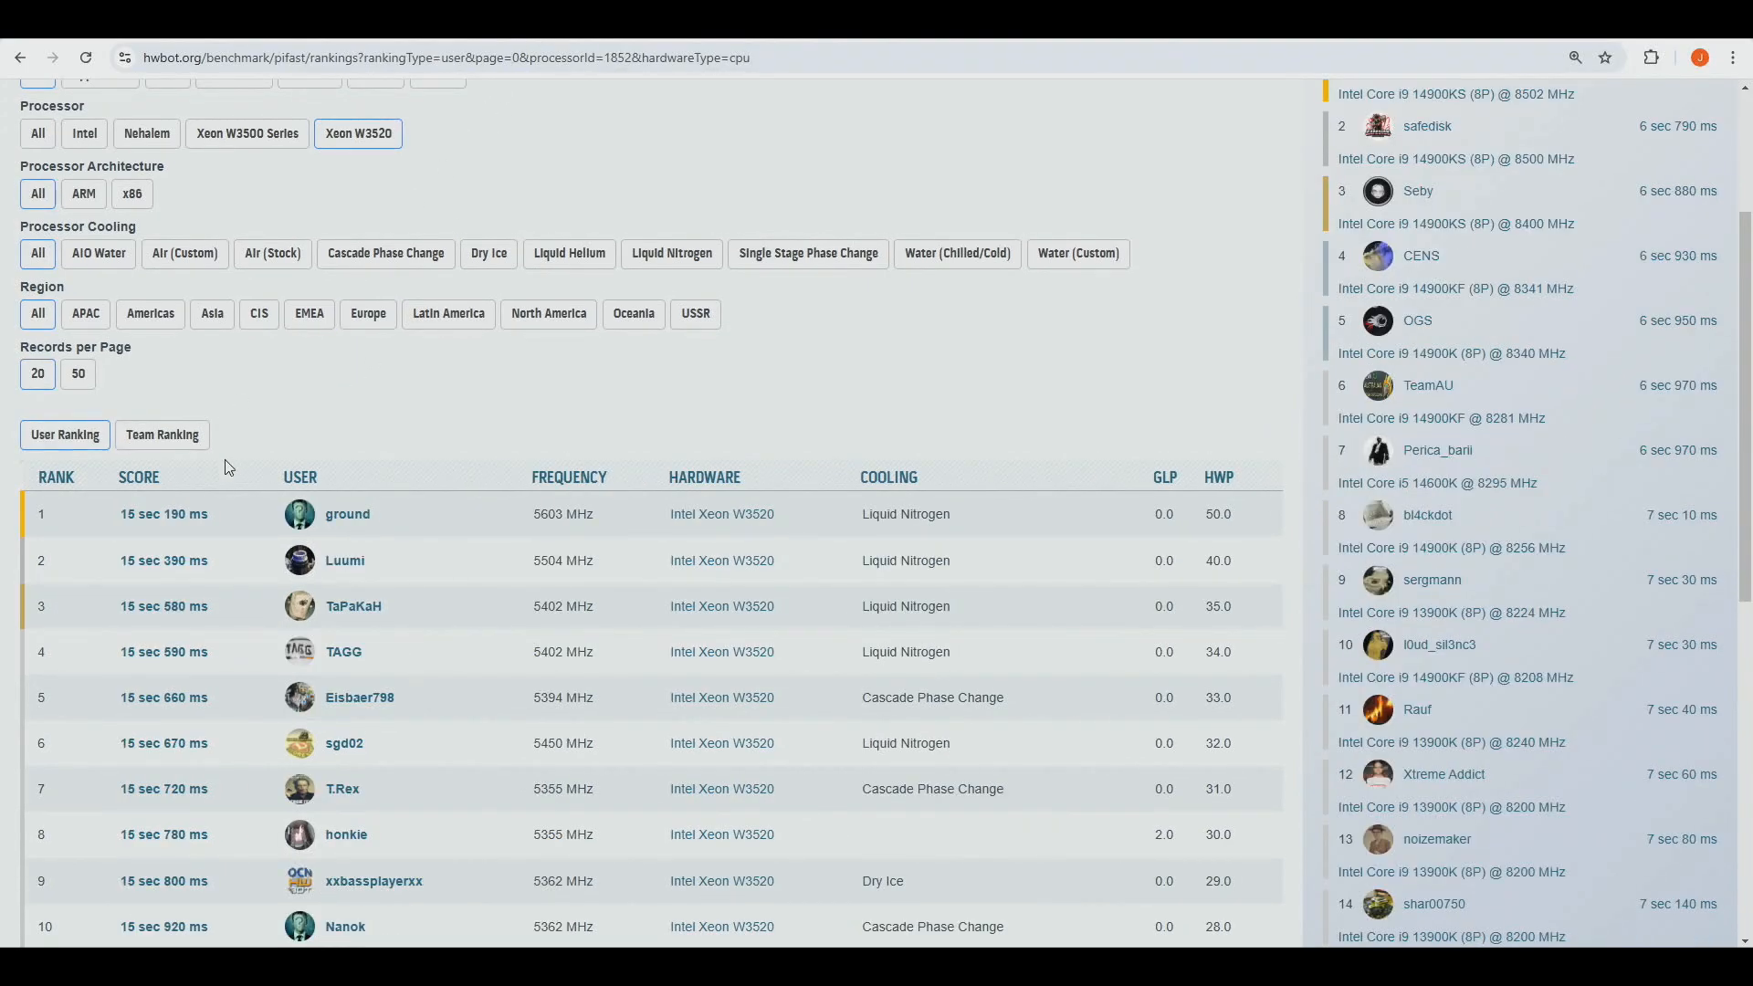
pyautogui.moveTo(163, 559)
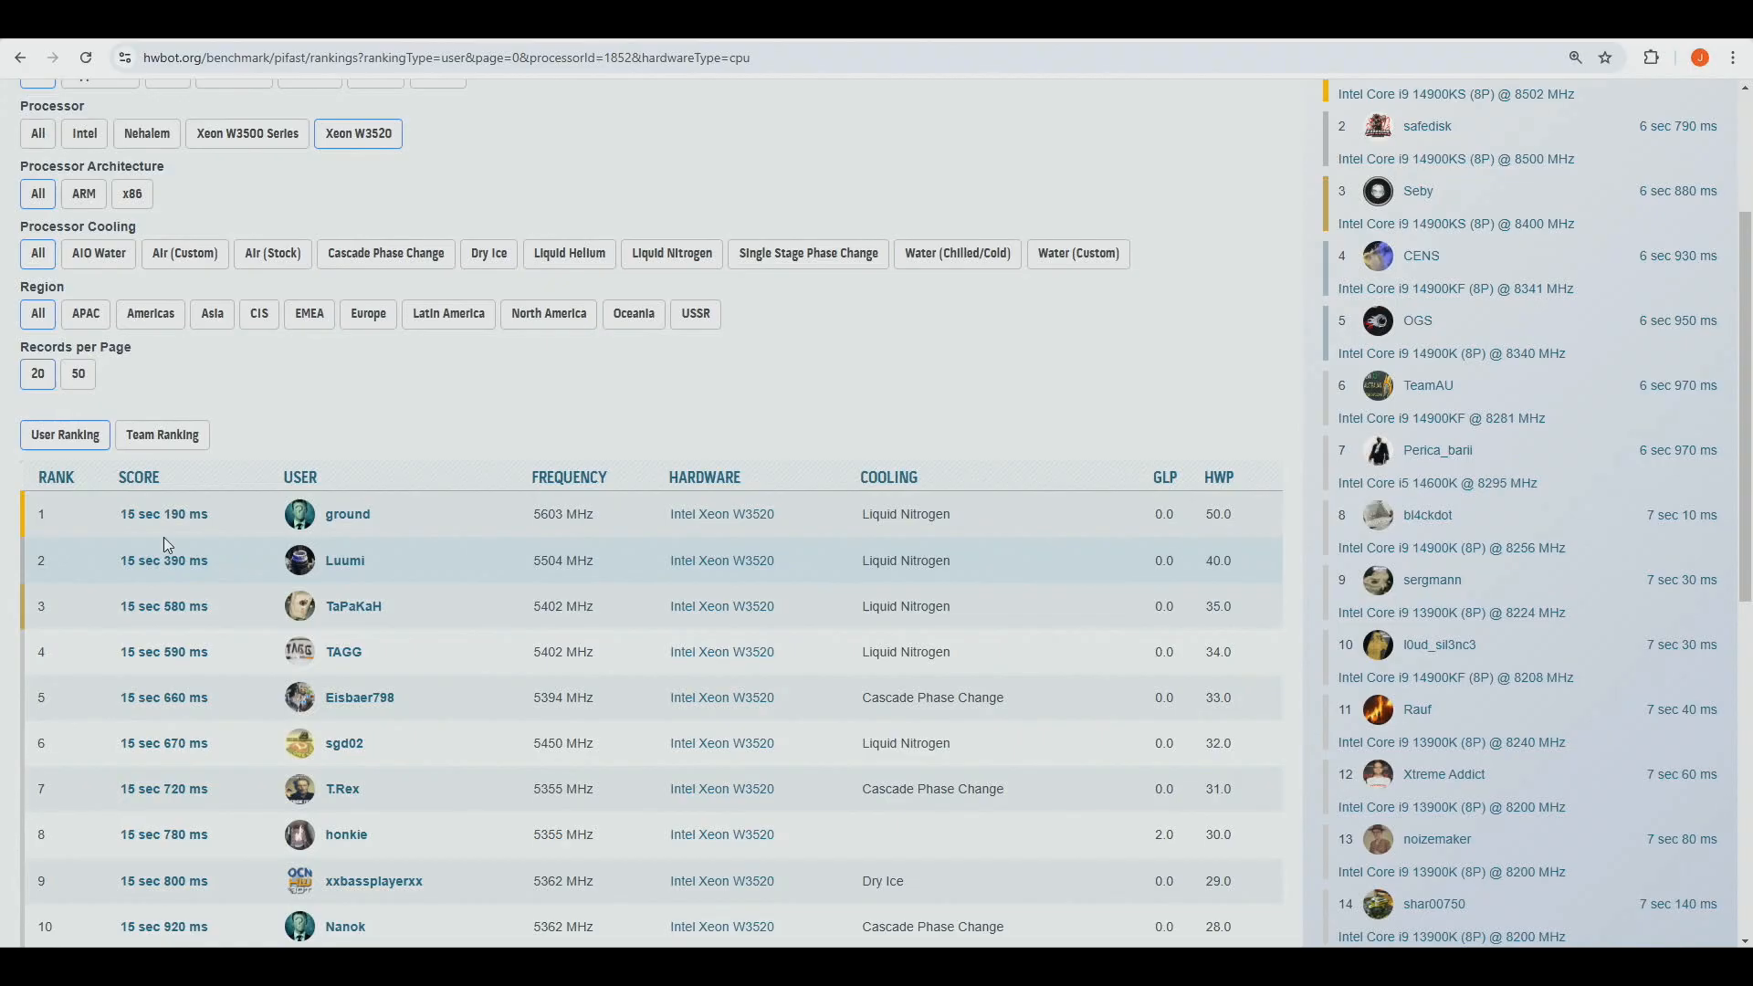
pyautogui.moveTo(201, 532)
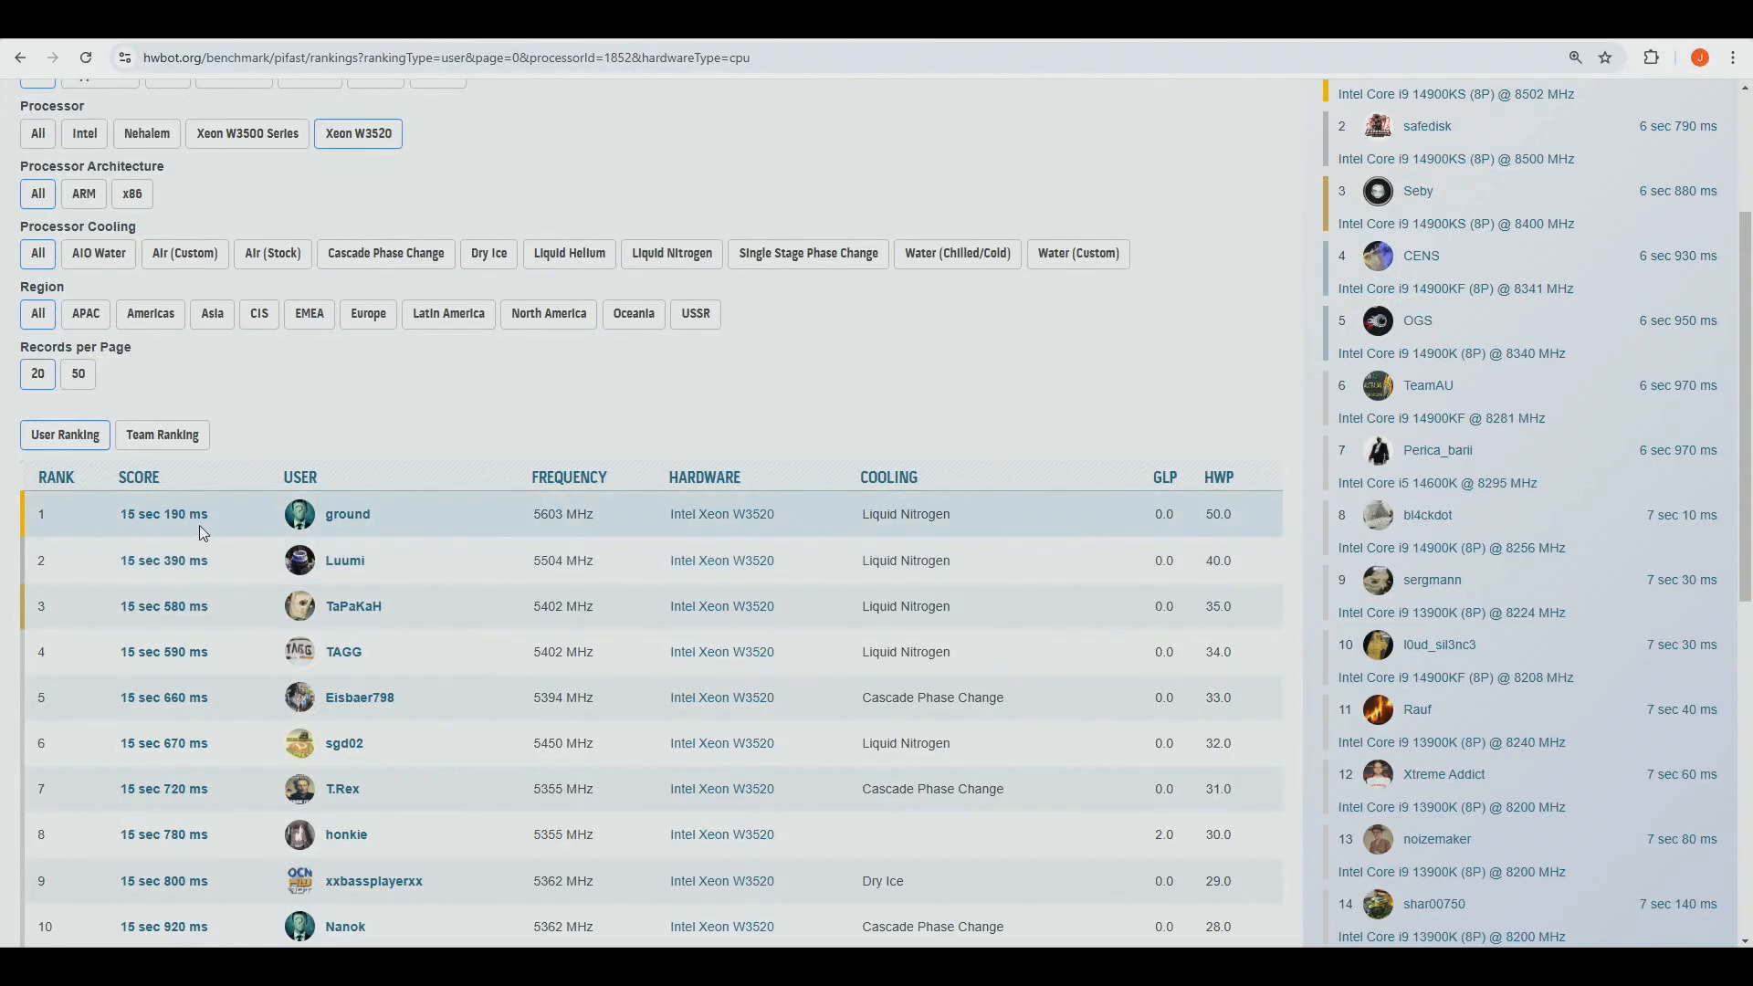
pyautogui.moveTo(163, 560)
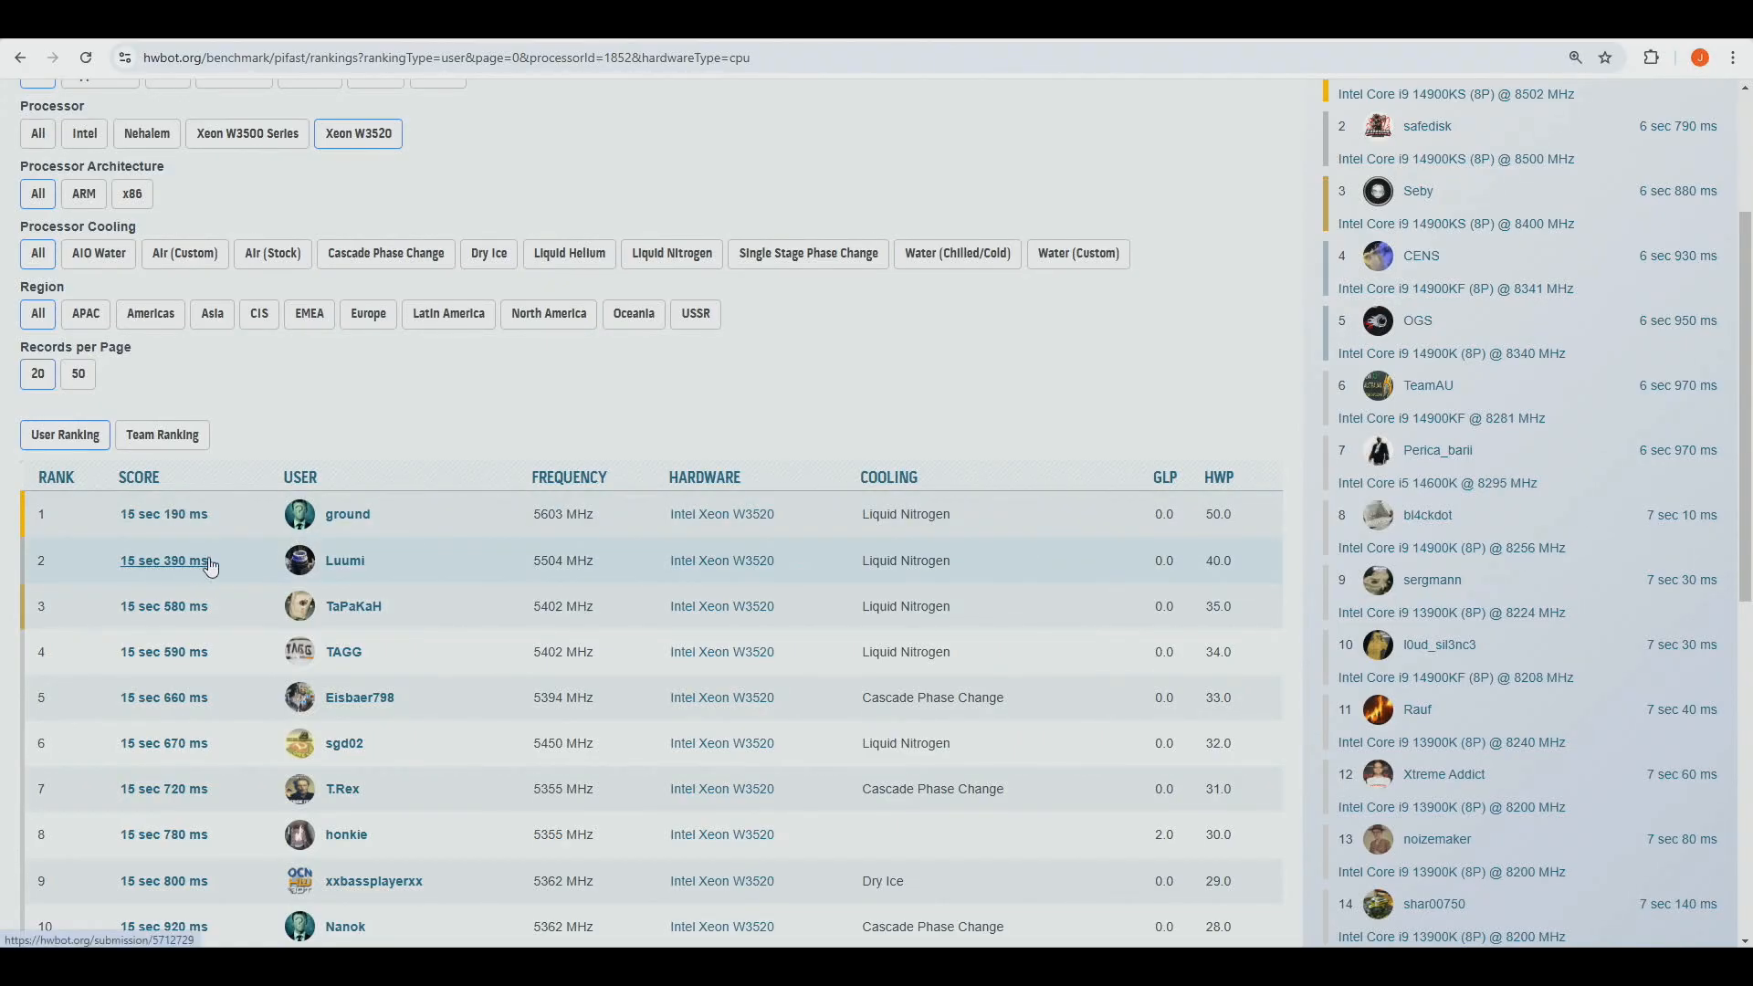
pyautogui.moveTo(64, 571)
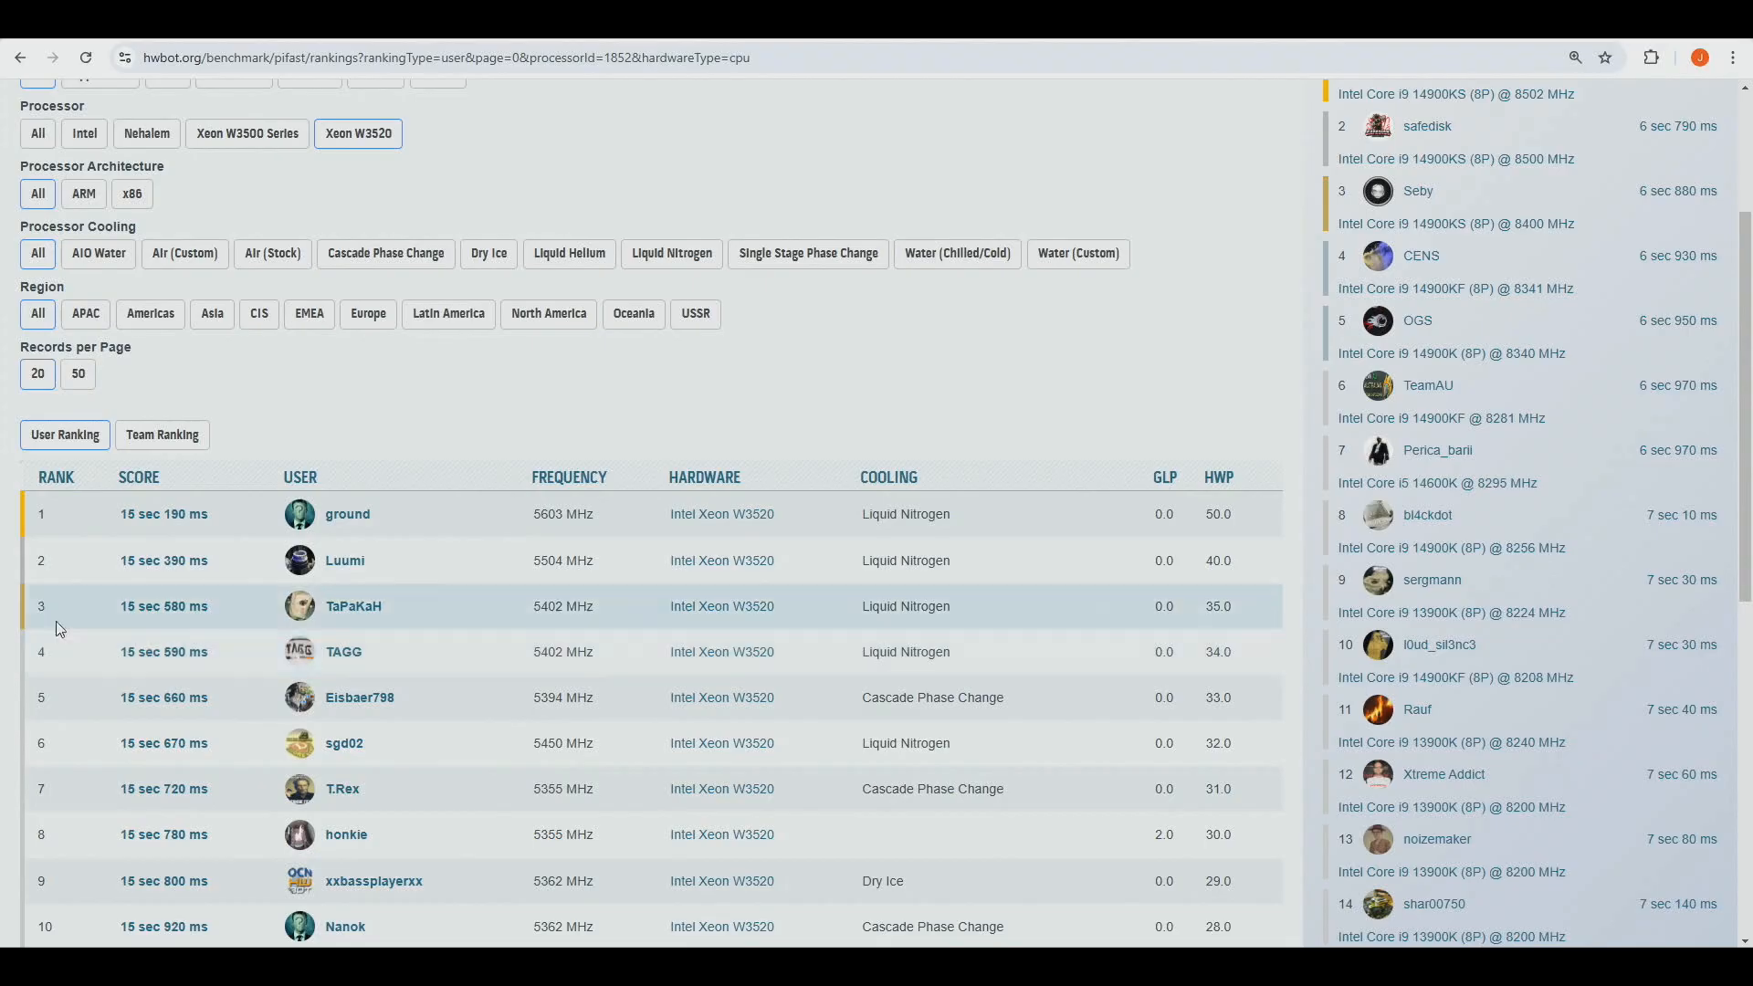
pyautogui.moveTo(590, 623)
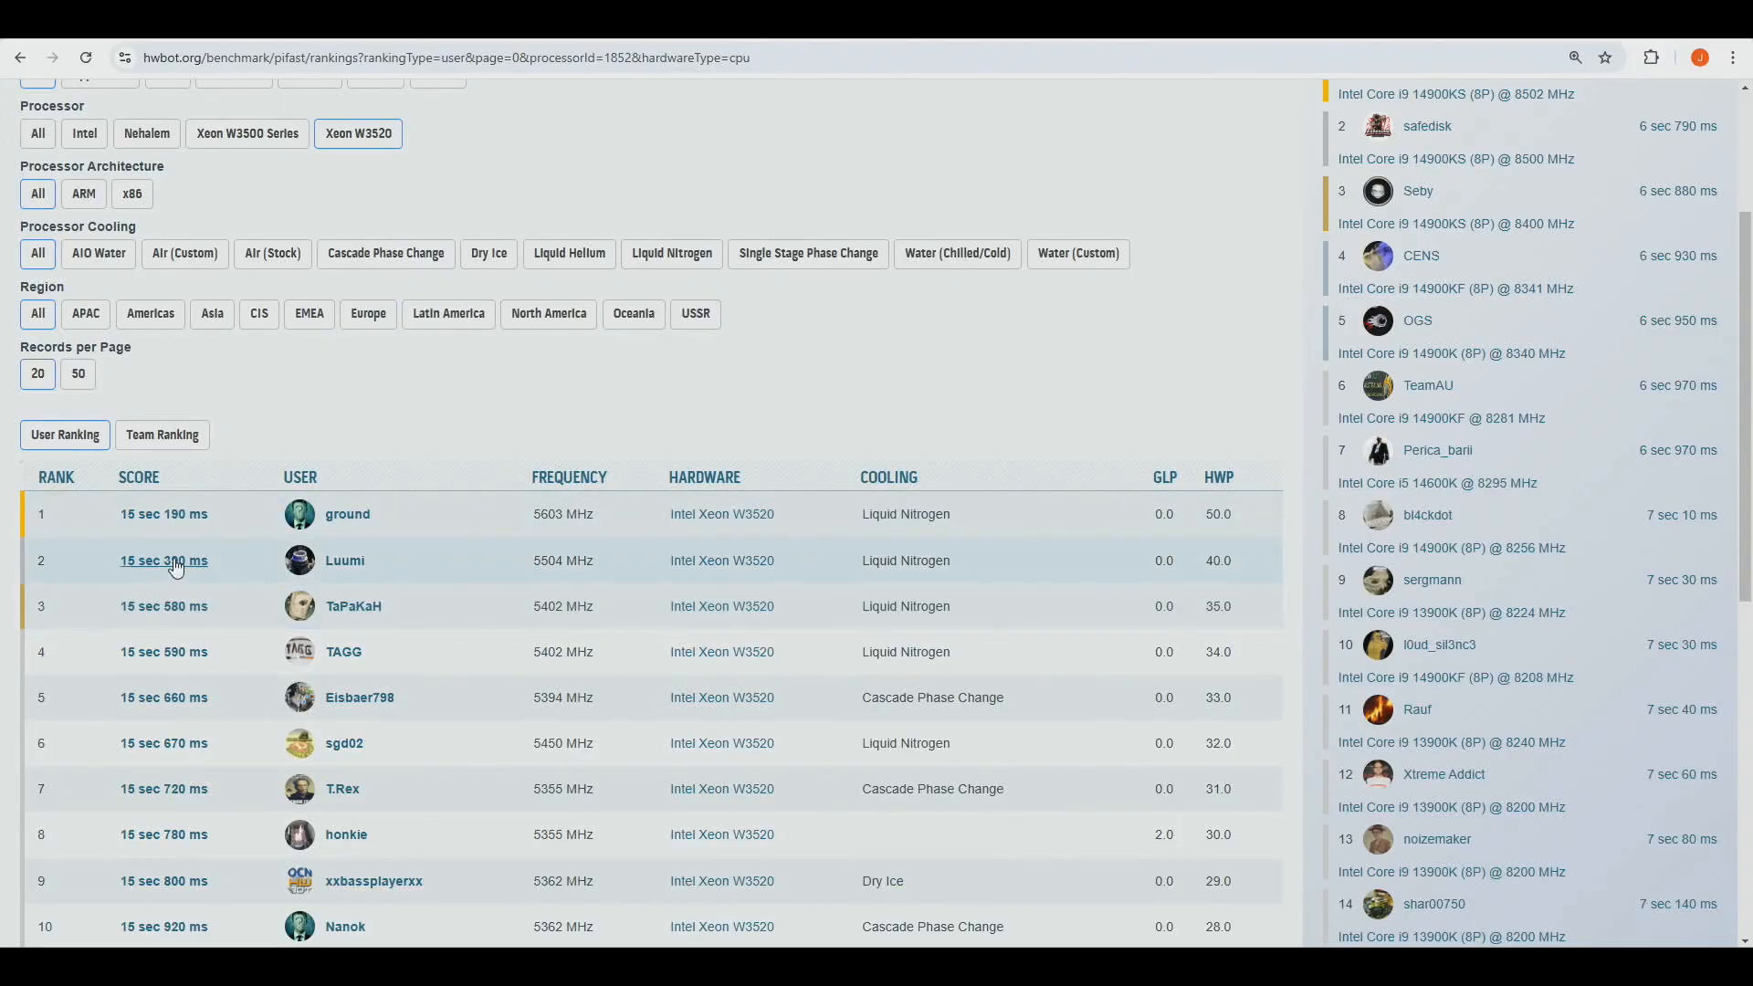
# - Open the second-place 15 sec 390 ms PiFast submission and enlarge its benchmark screenshot
pyautogui.click(163, 560)
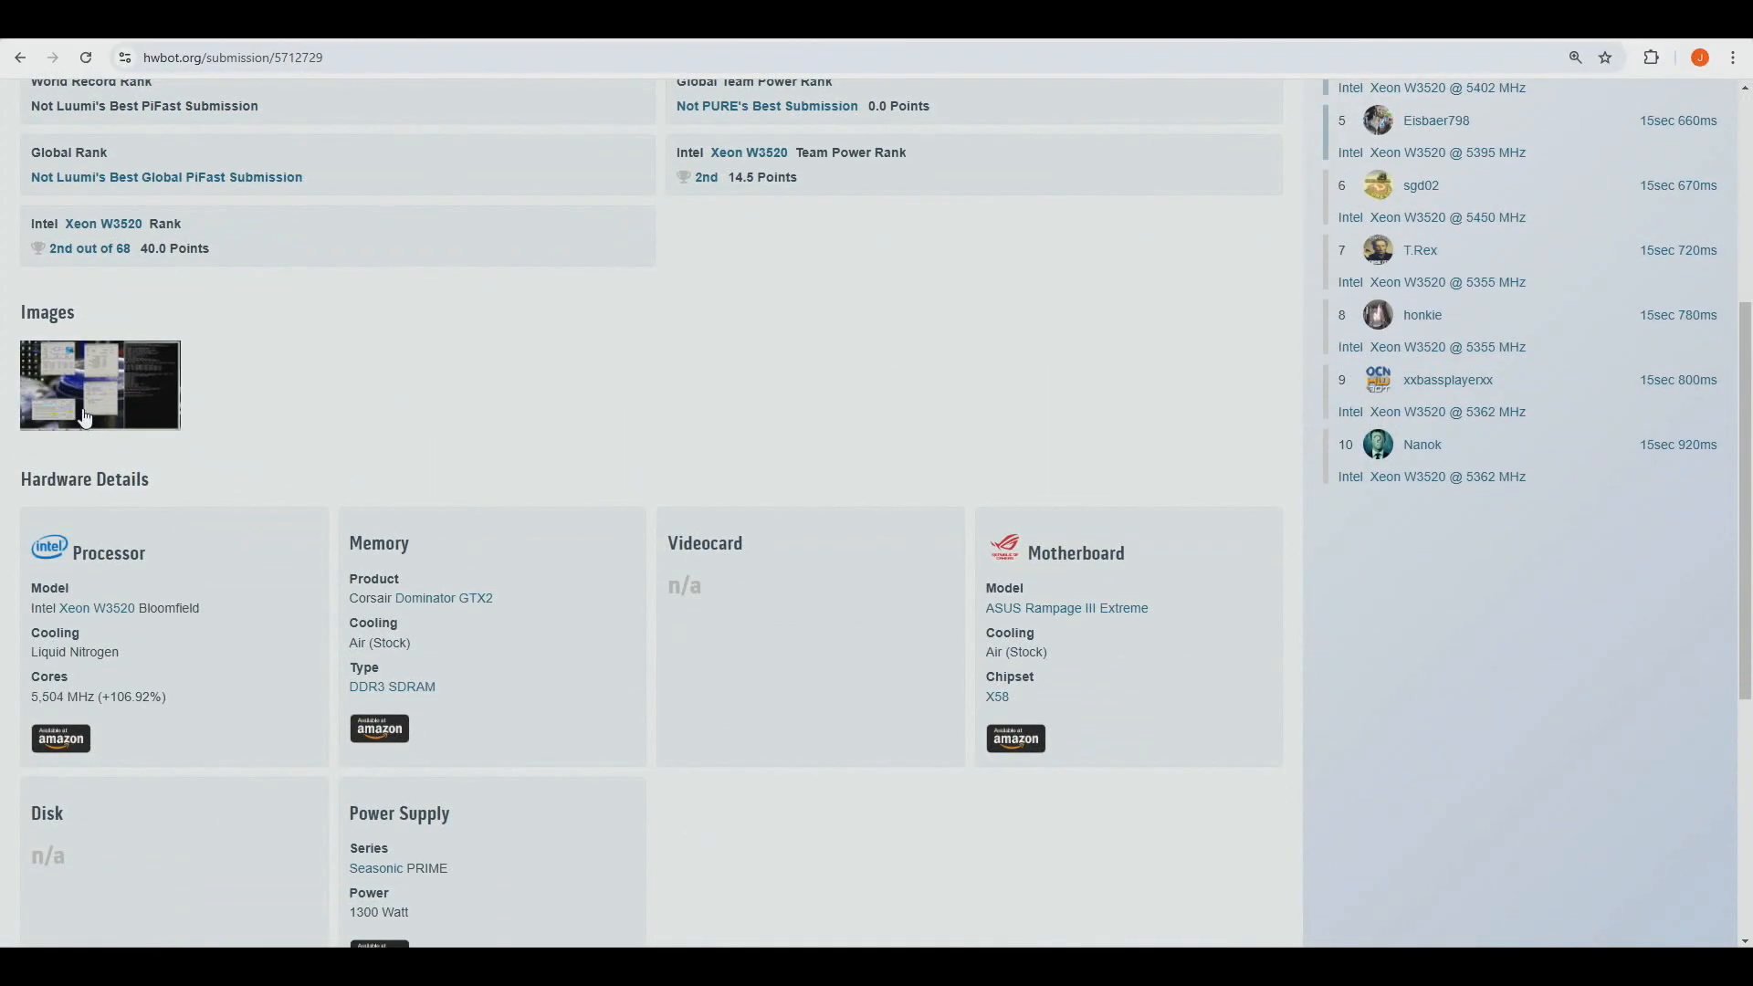
pyautogui.click(99, 385)
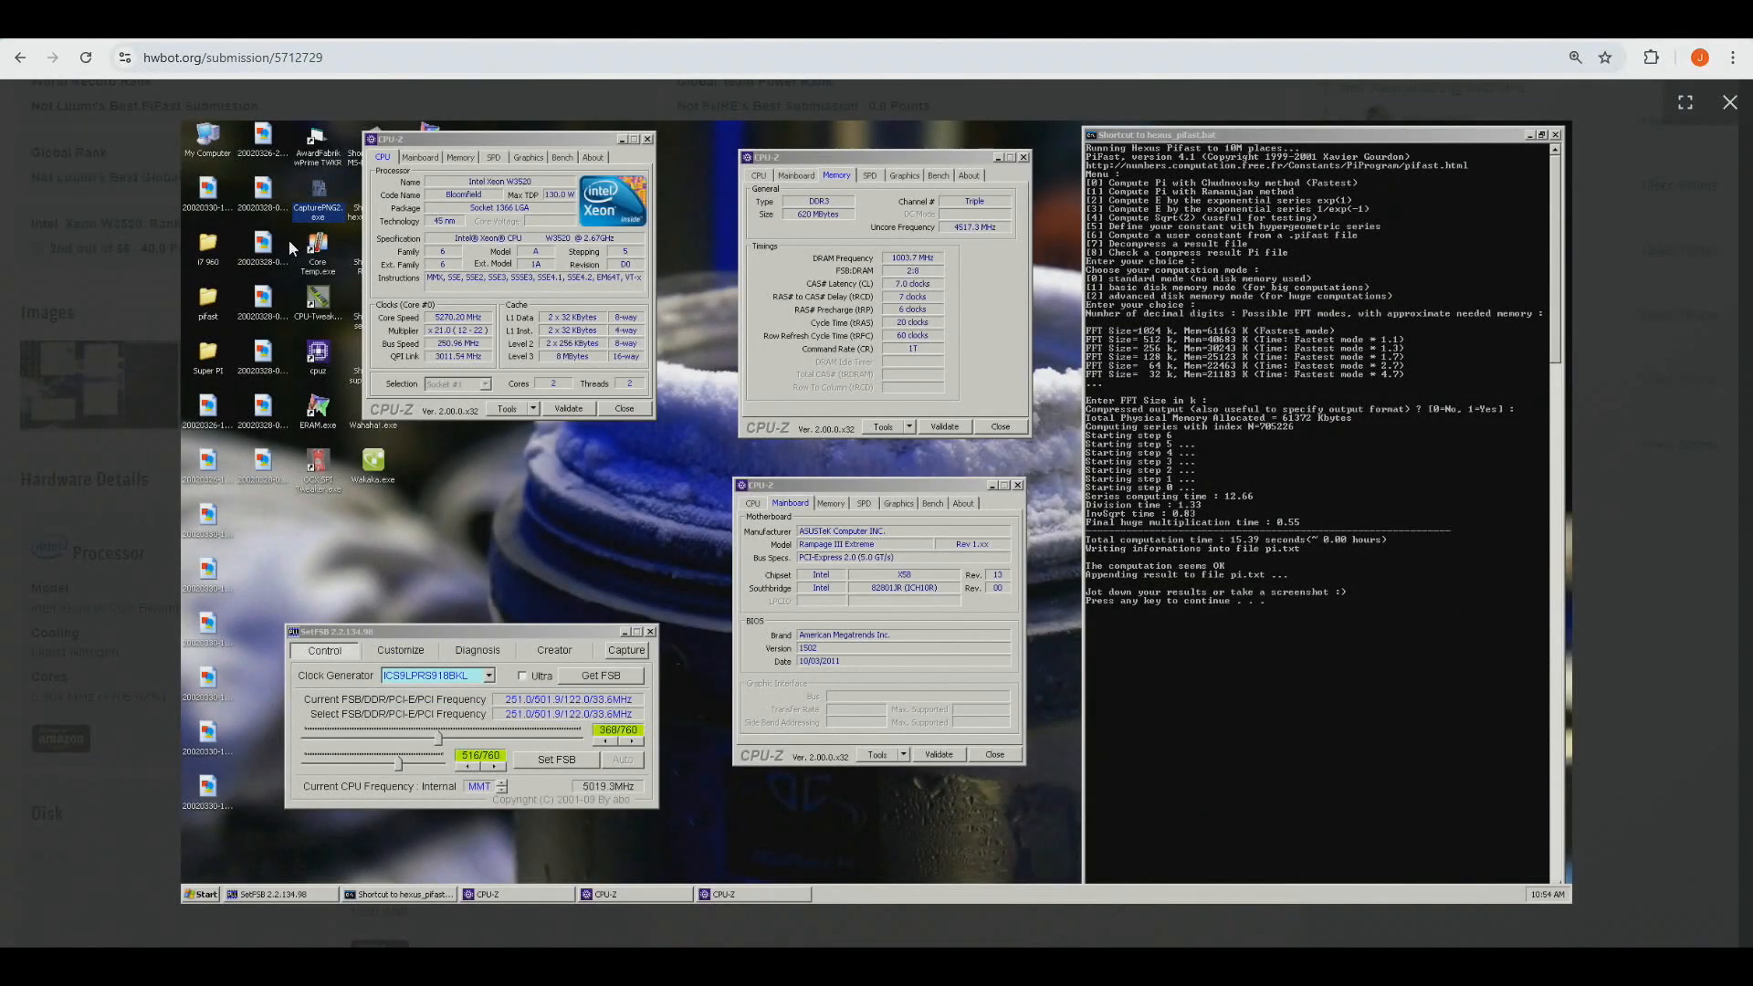
pyautogui.moveTo(515, 390)
pyautogui.write('261,2')
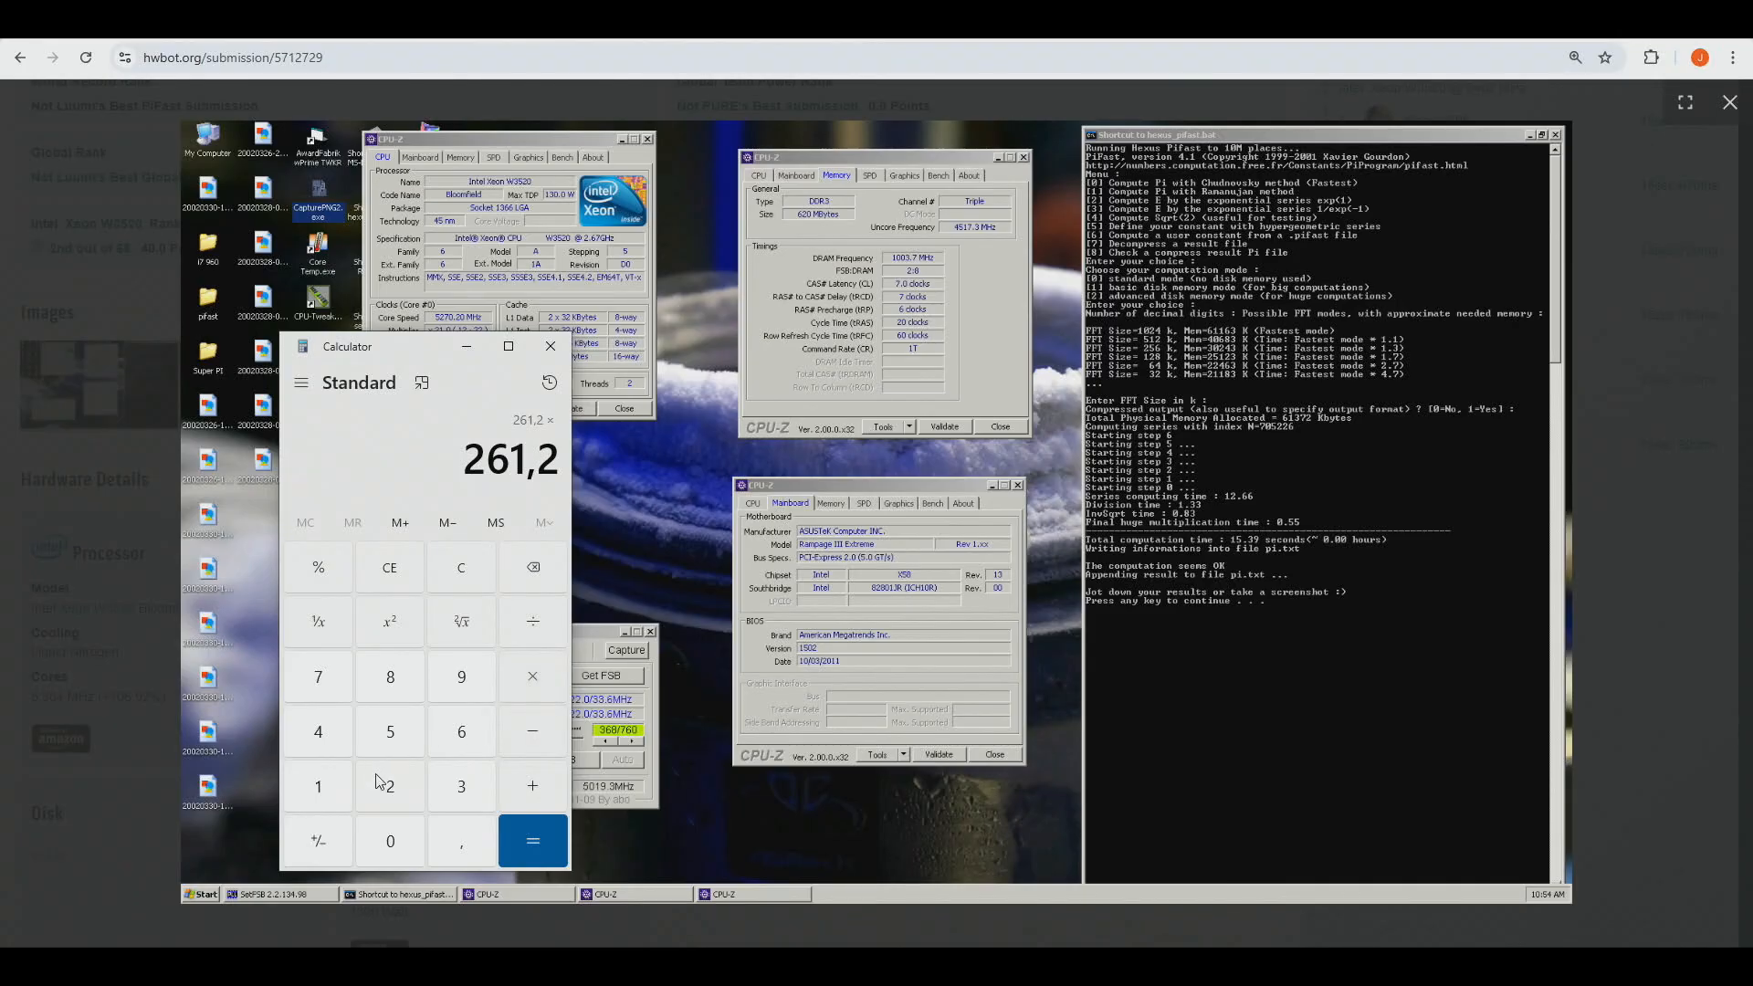
pyautogui.click(532, 841)
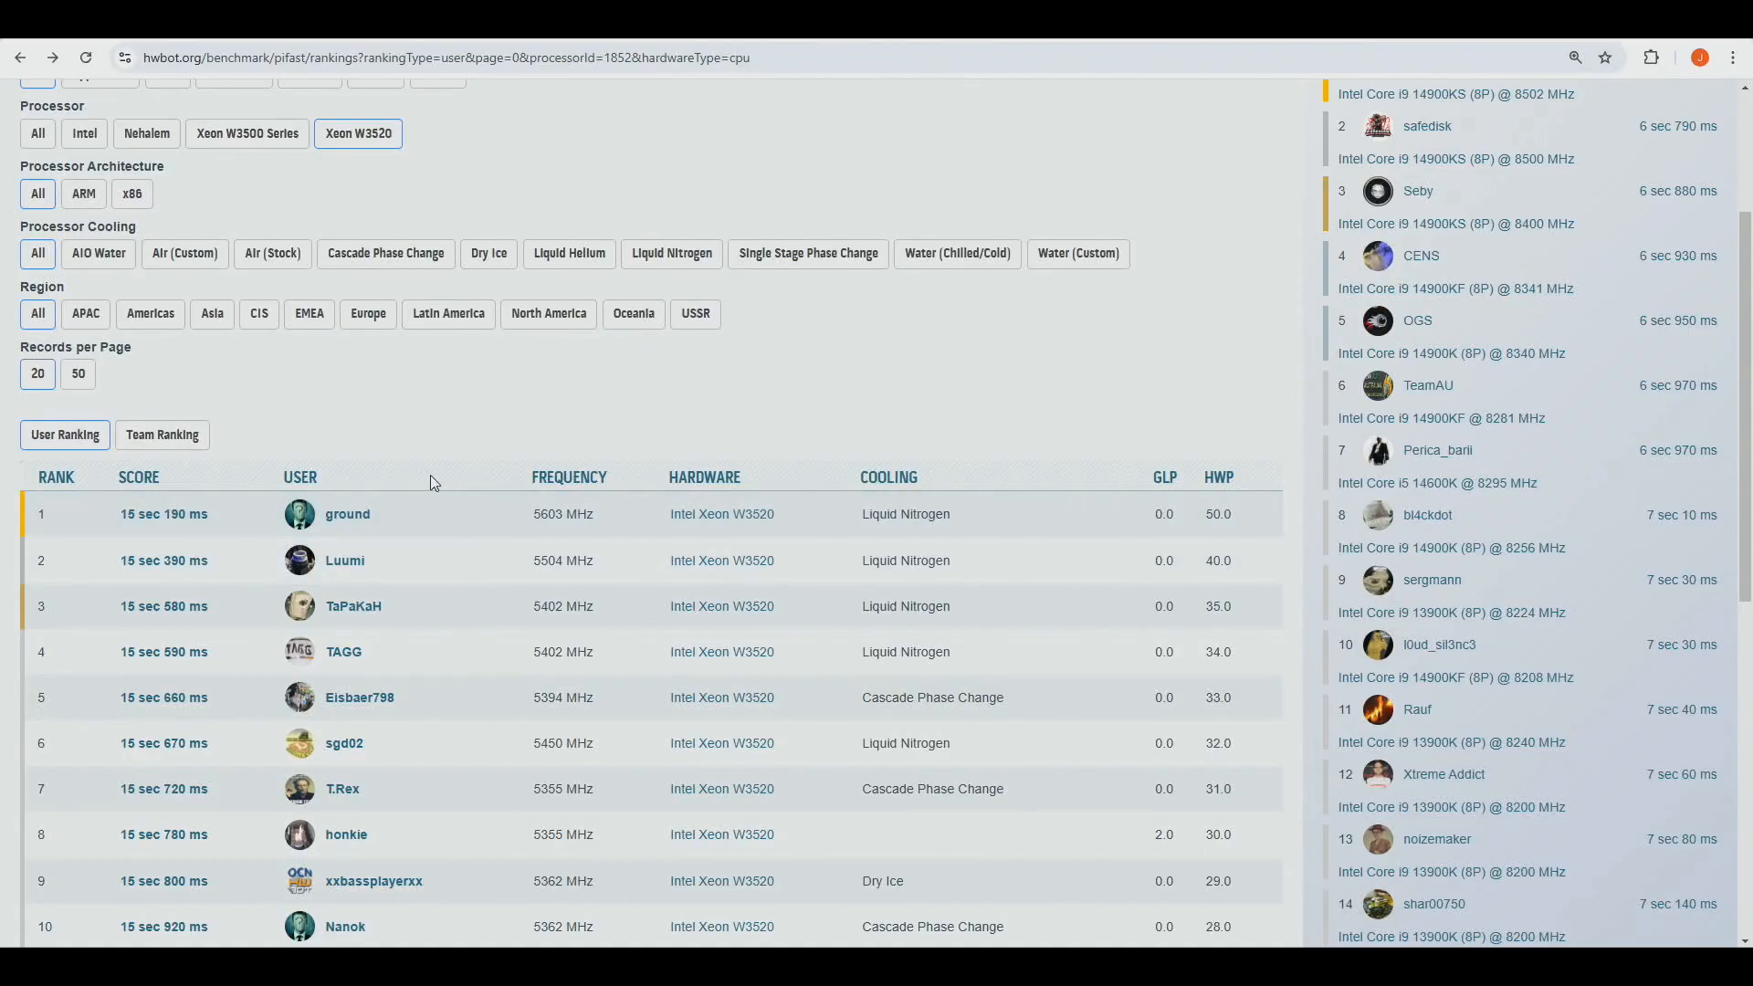
pyautogui.moveTo(500, 392)
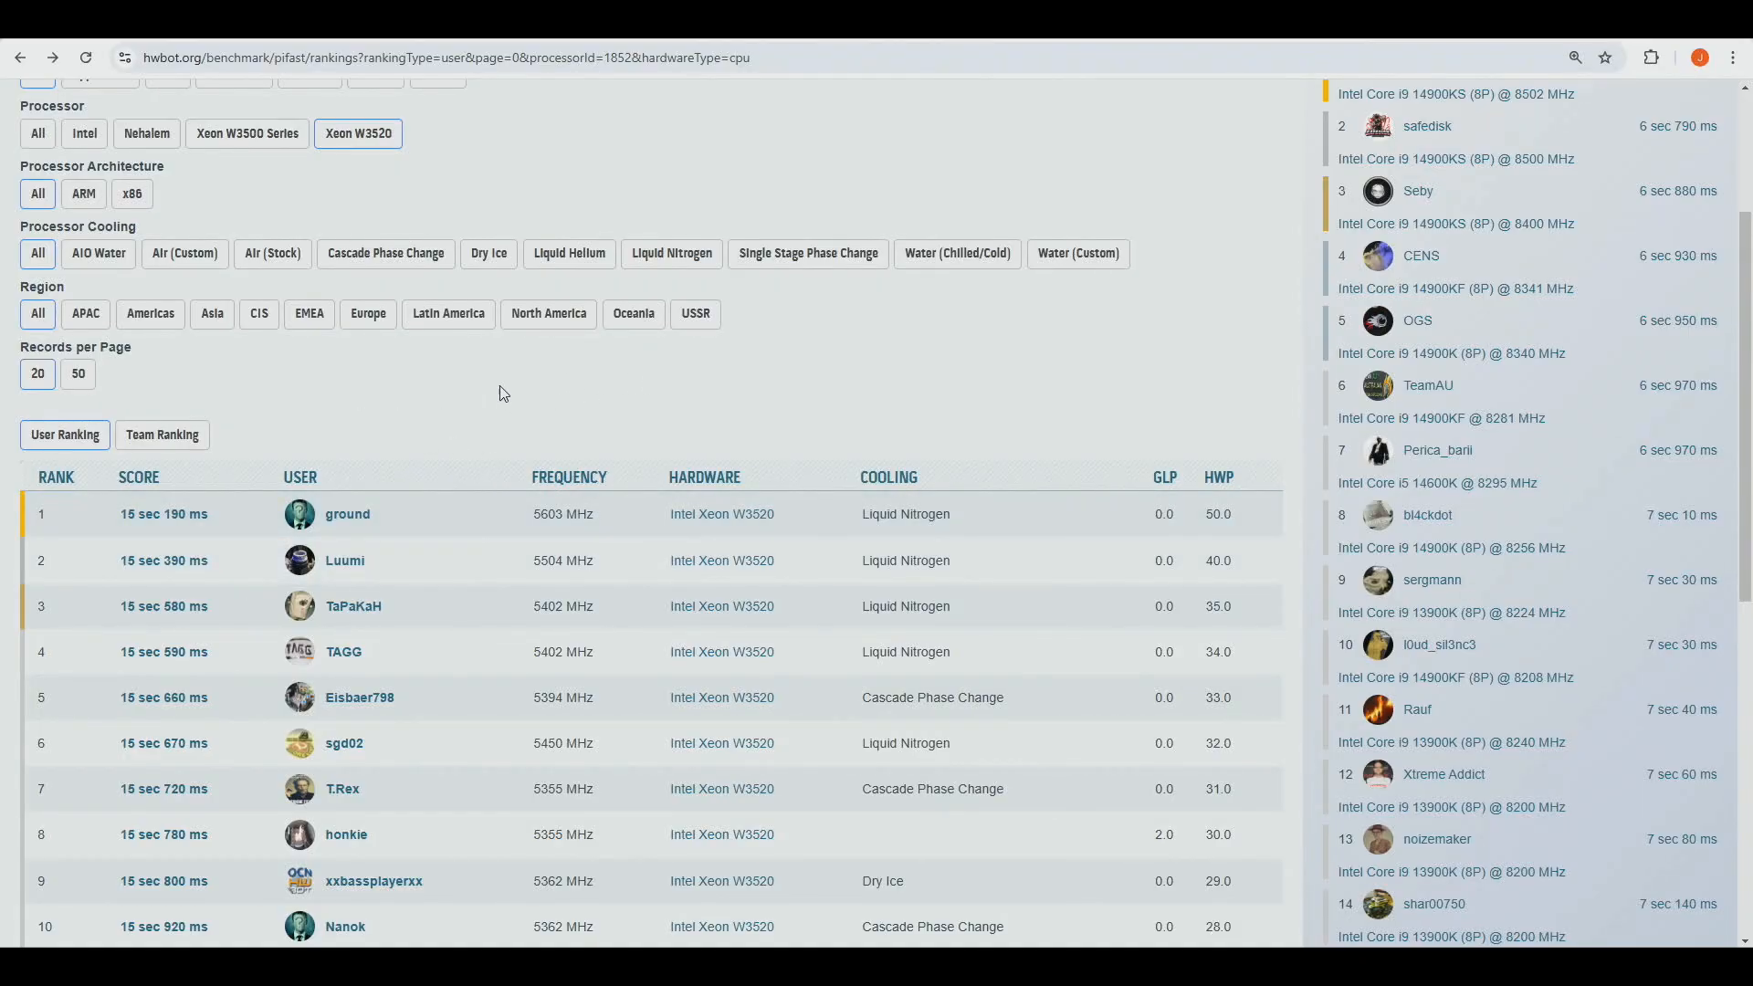
pyautogui.moveTo(543, 474)
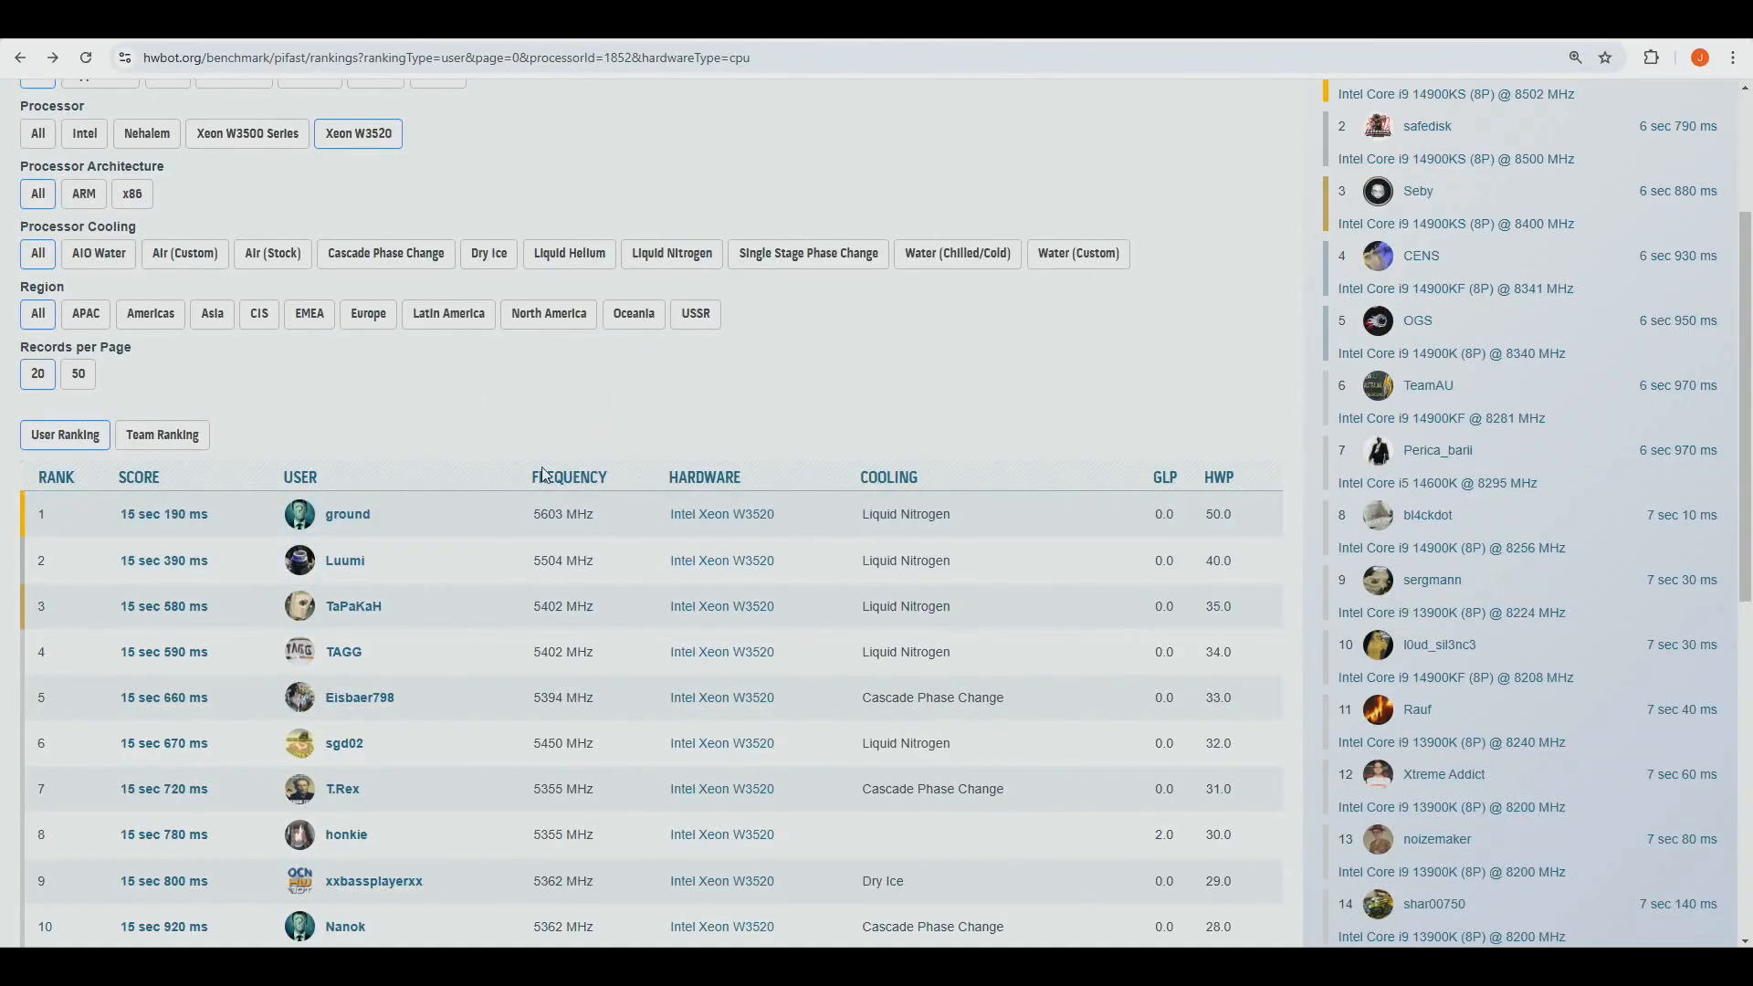
pyautogui.moveTo(513, 471)
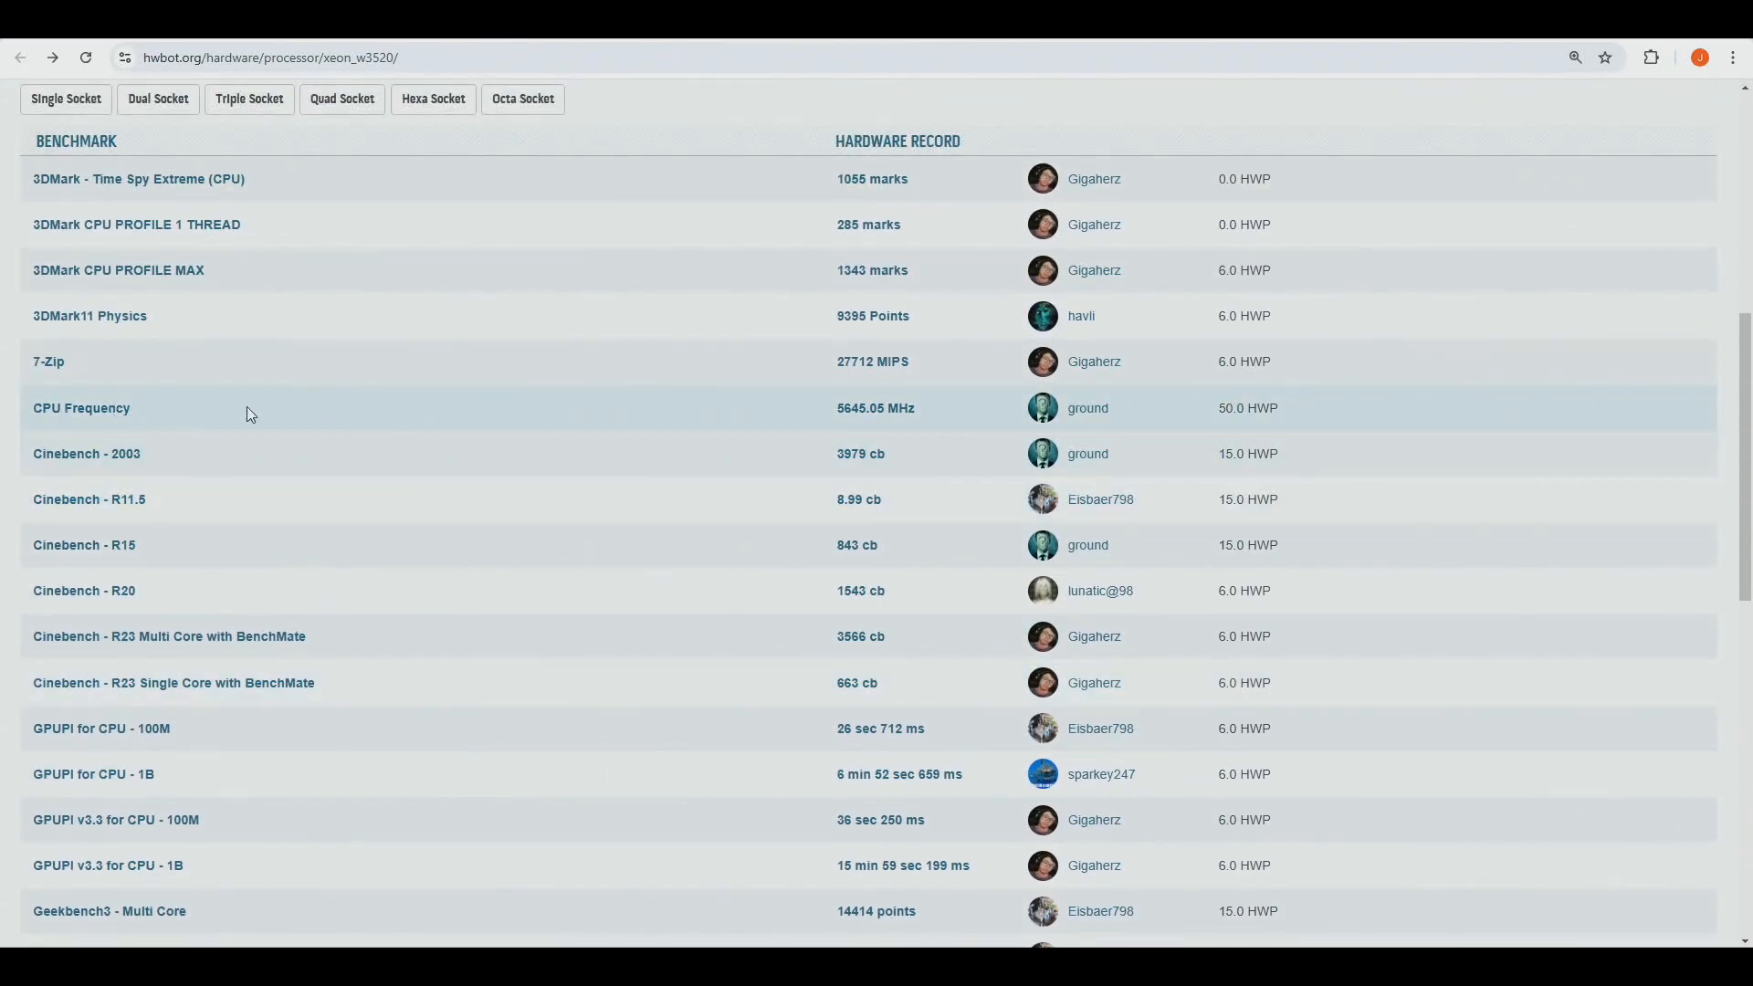
pyautogui.moveTo(874, 408)
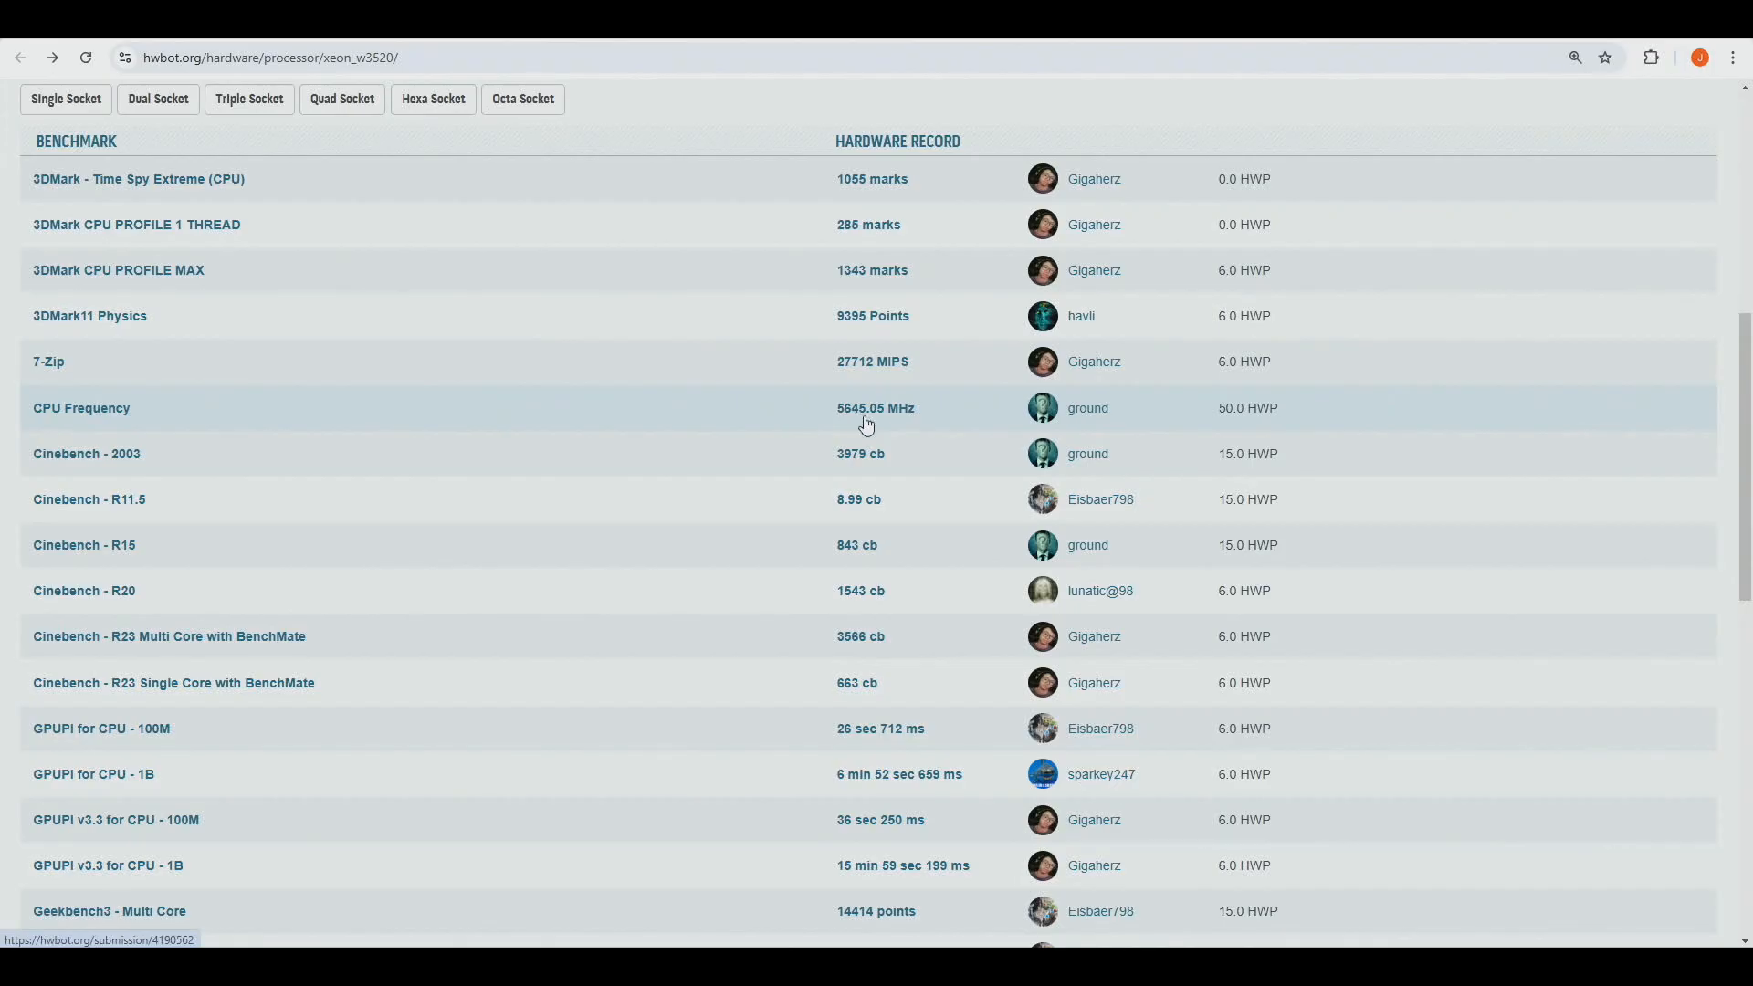
# - Scroll the Xeon W3520 Hardware Record table down to the wPrime and y-cruncher records
pyautogui.scroll(-3)
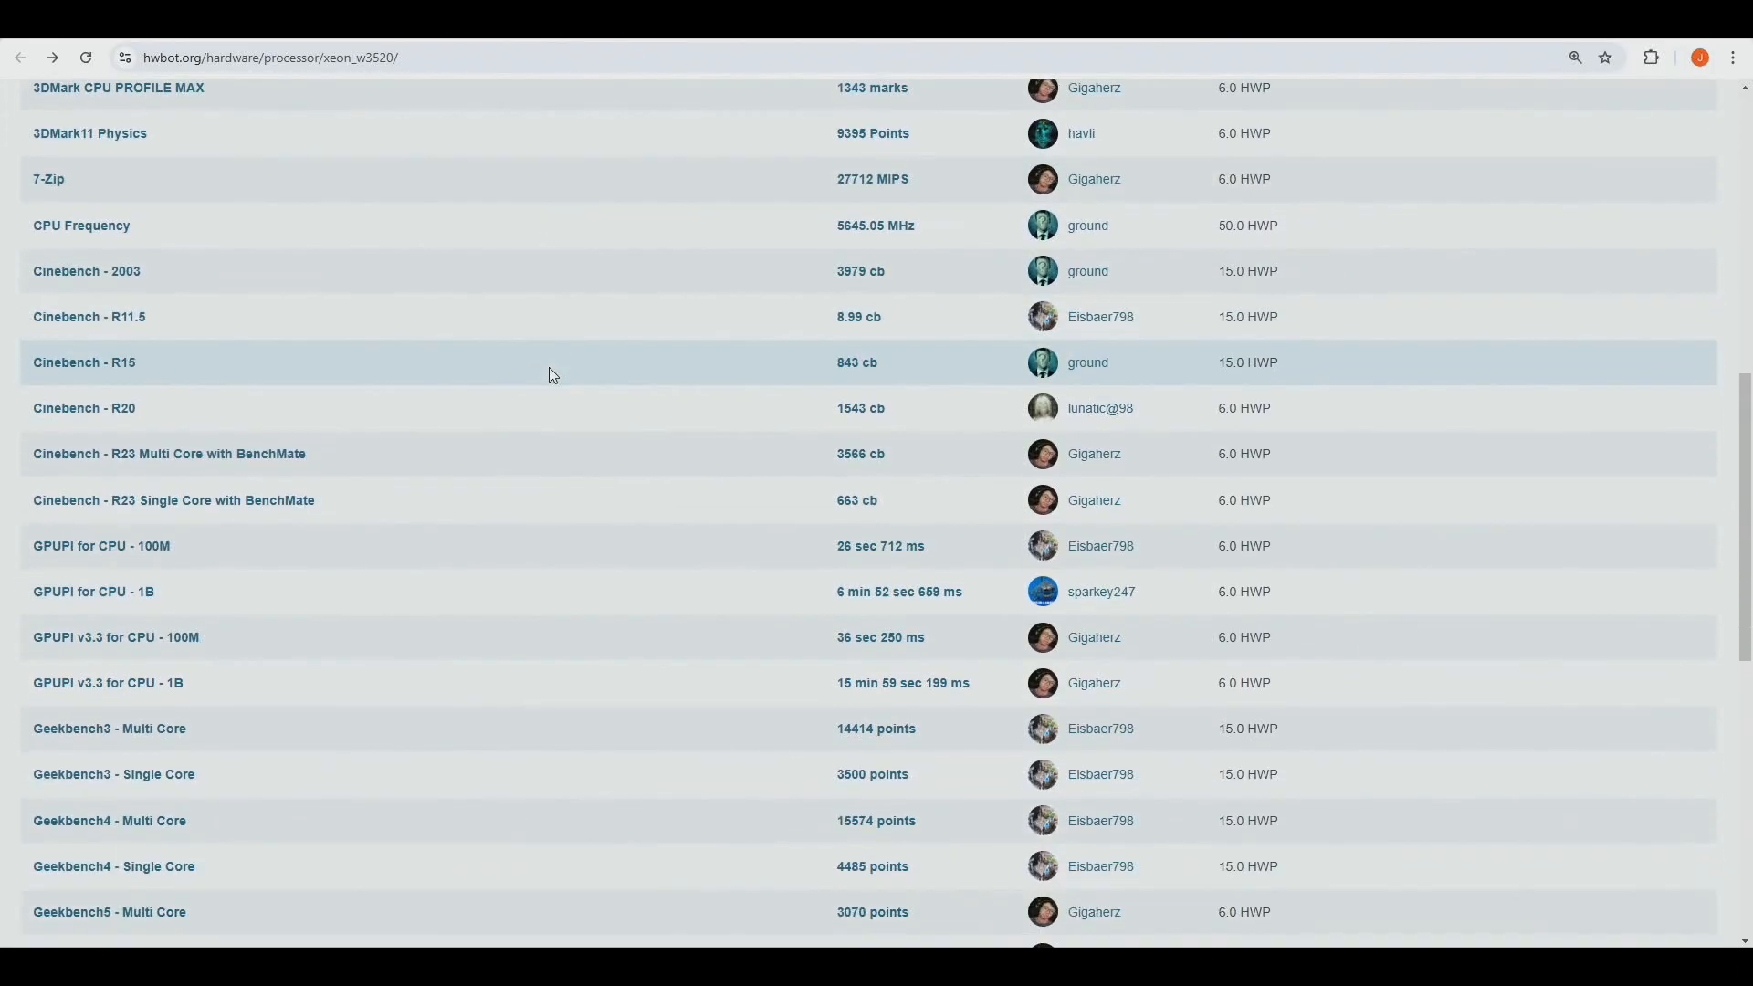
pyautogui.scroll(-3)
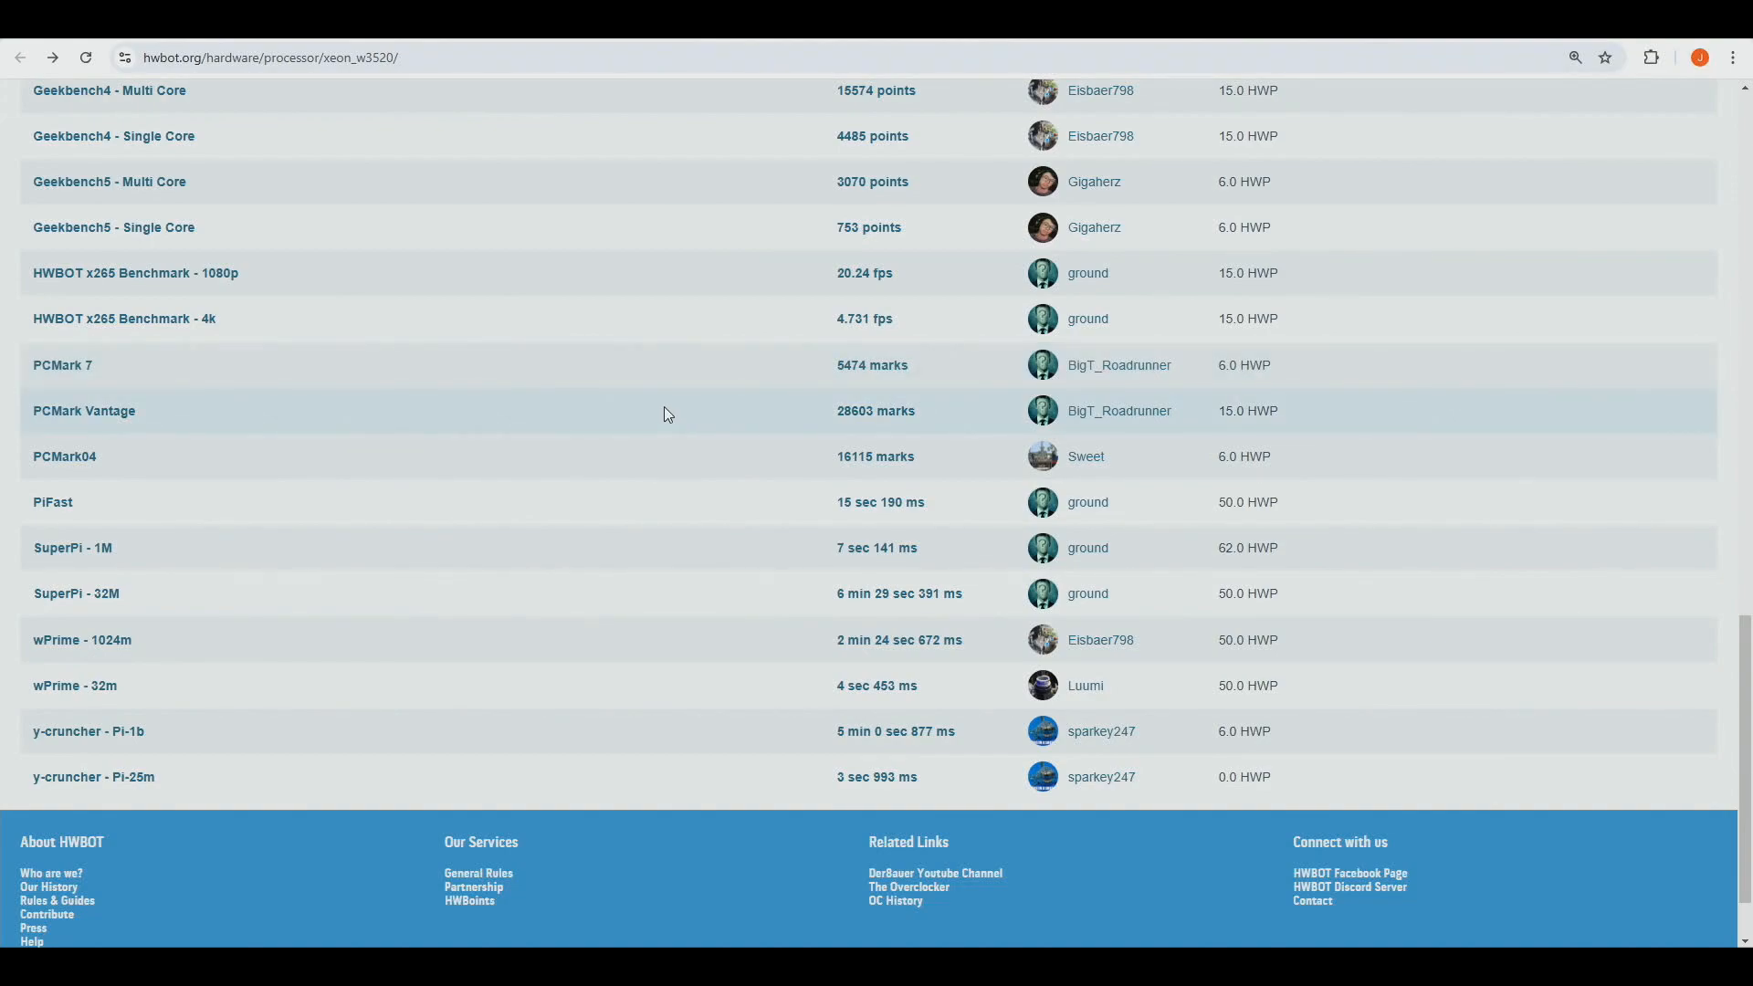
pyautogui.moveTo(424, 357)
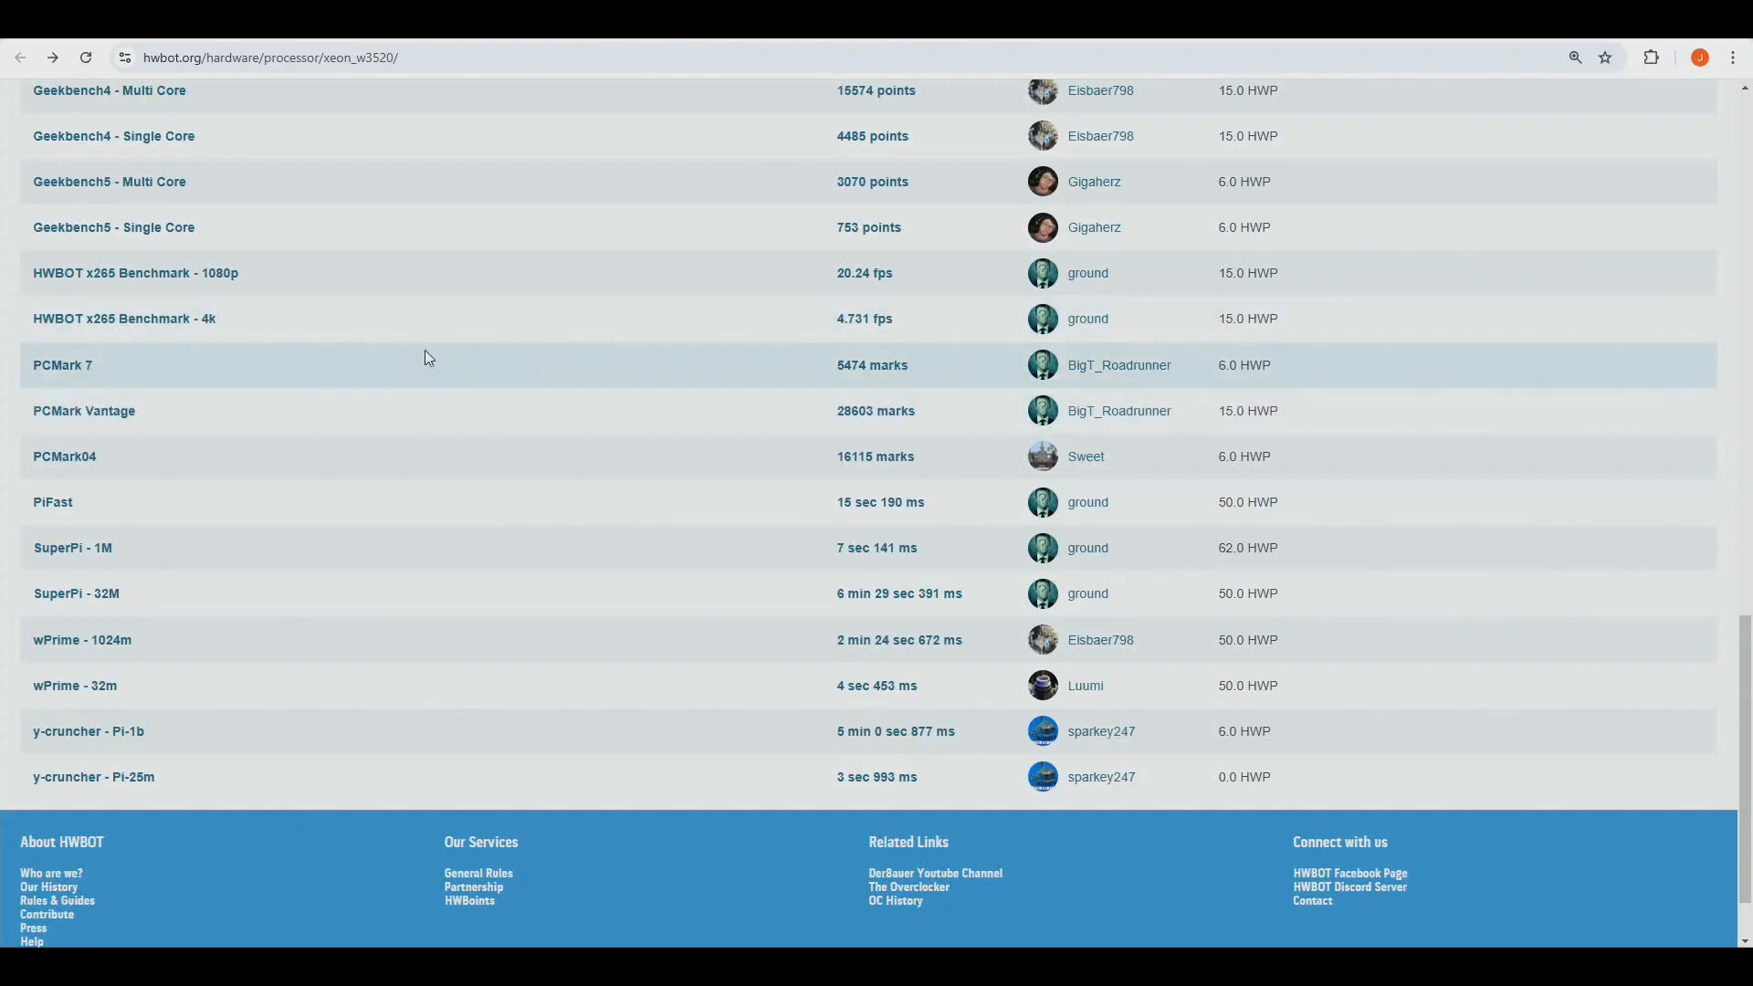
pyautogui.moveTo(532, 303)
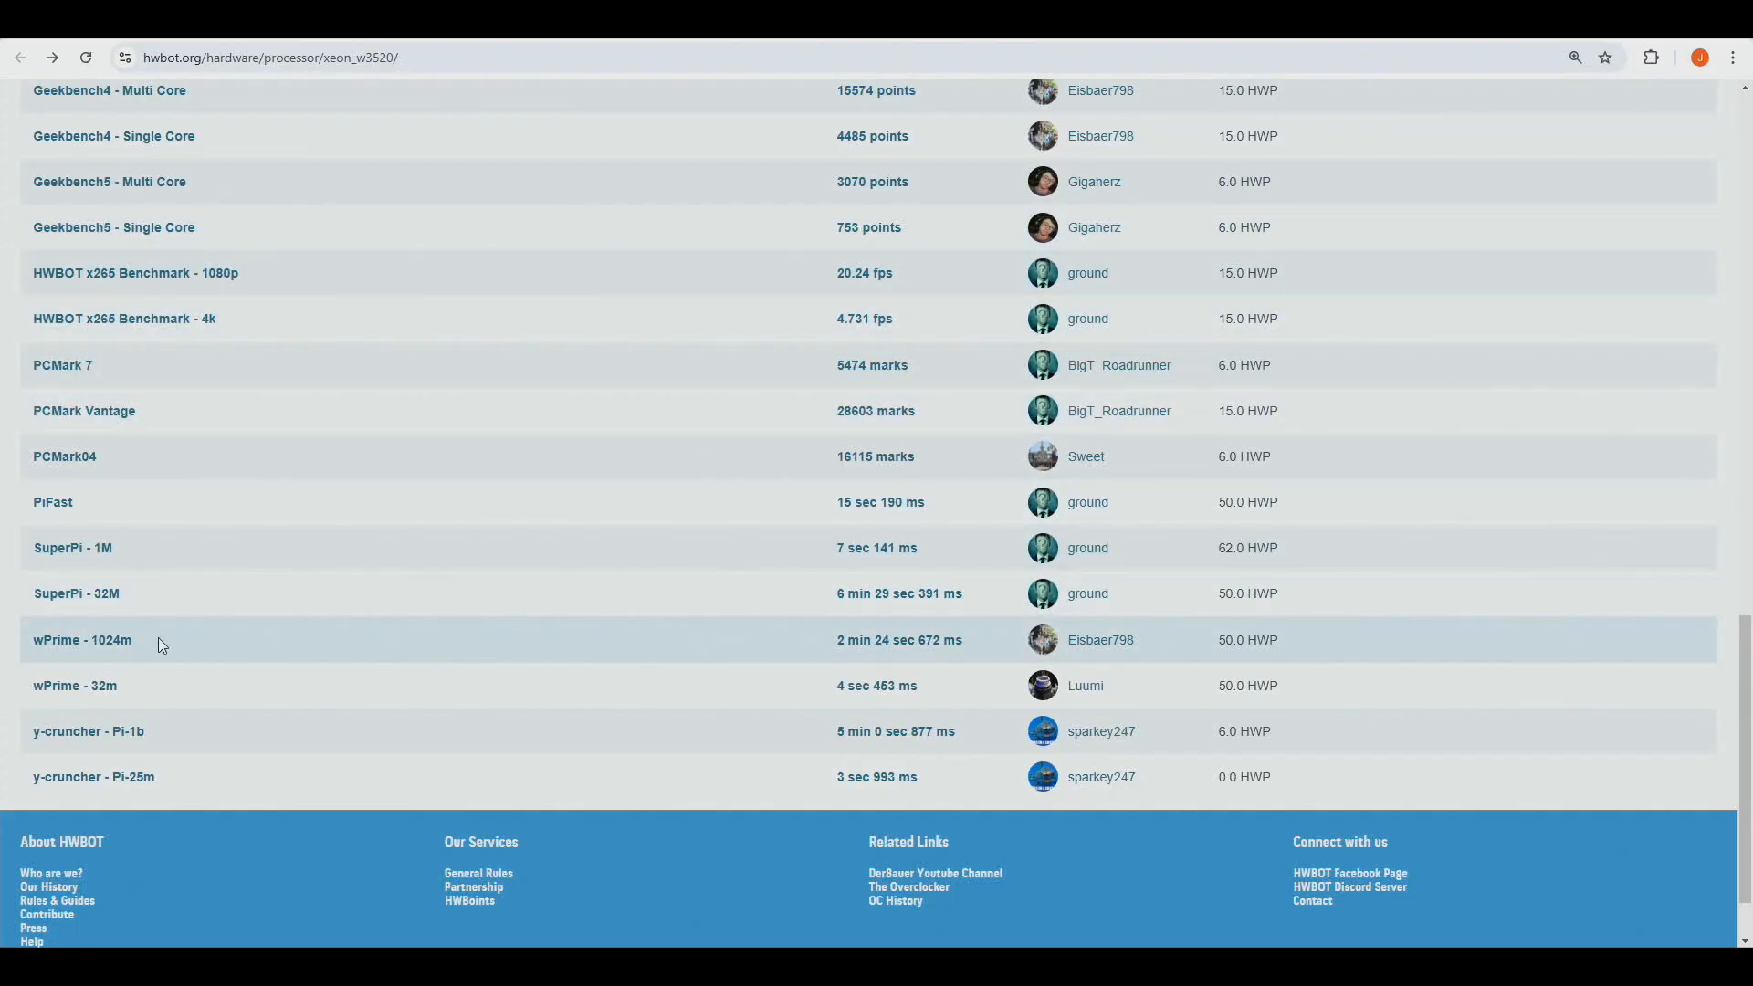
pyautogui.moveTo(143, 562)
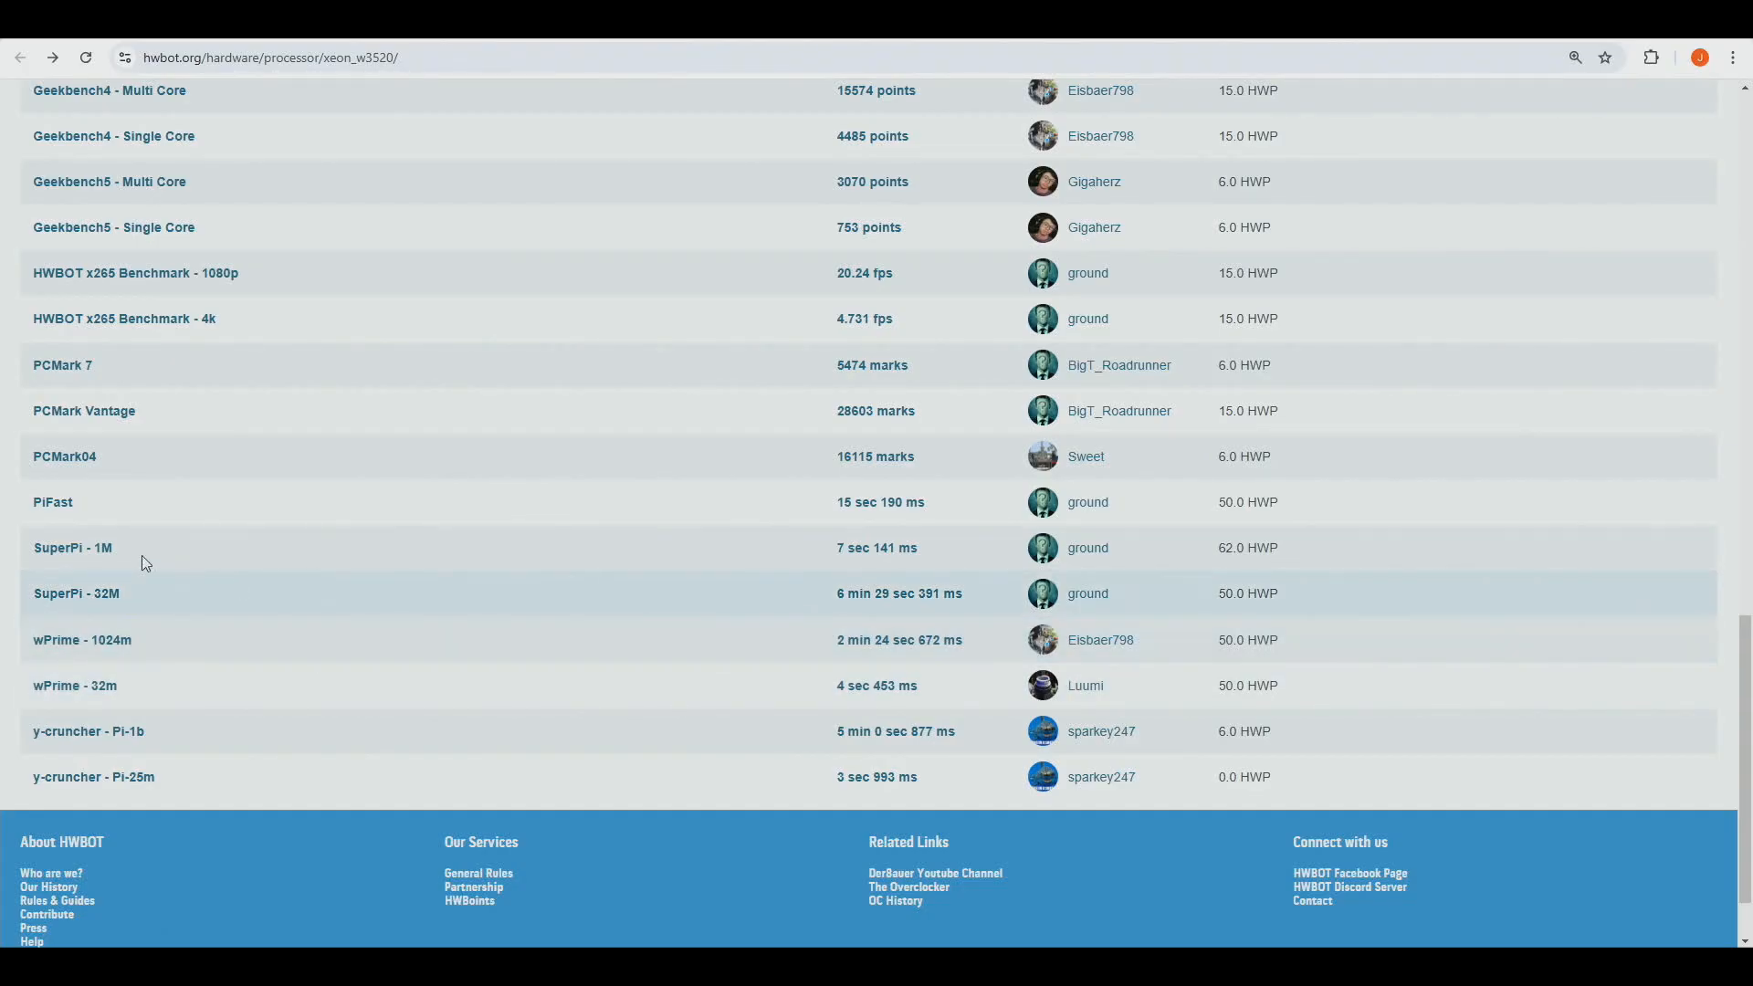